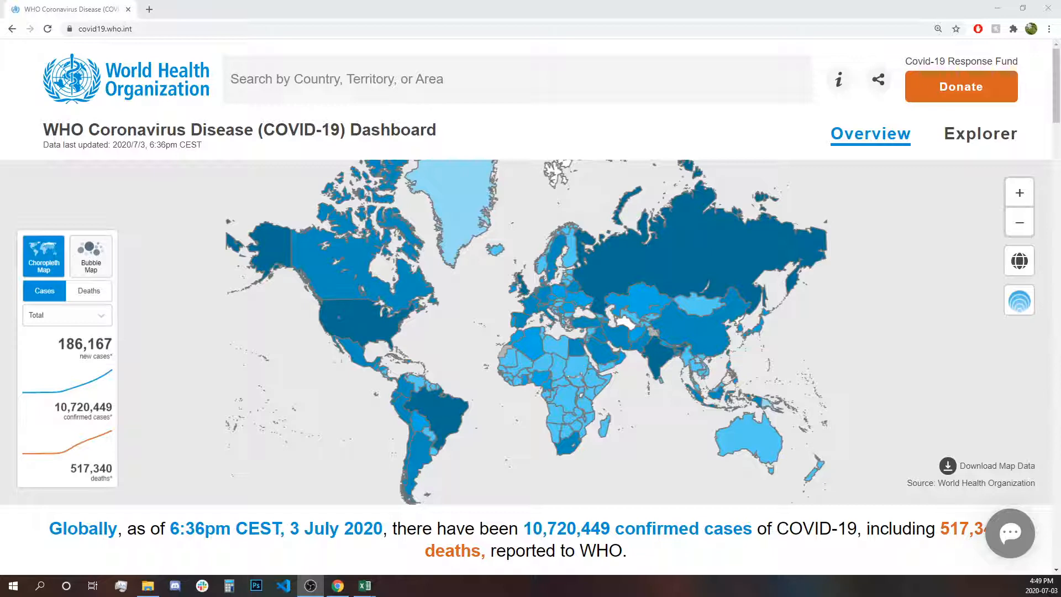
- Leave the COVID-19 dashboard and go back to the WHO homepage
click(364, 586)
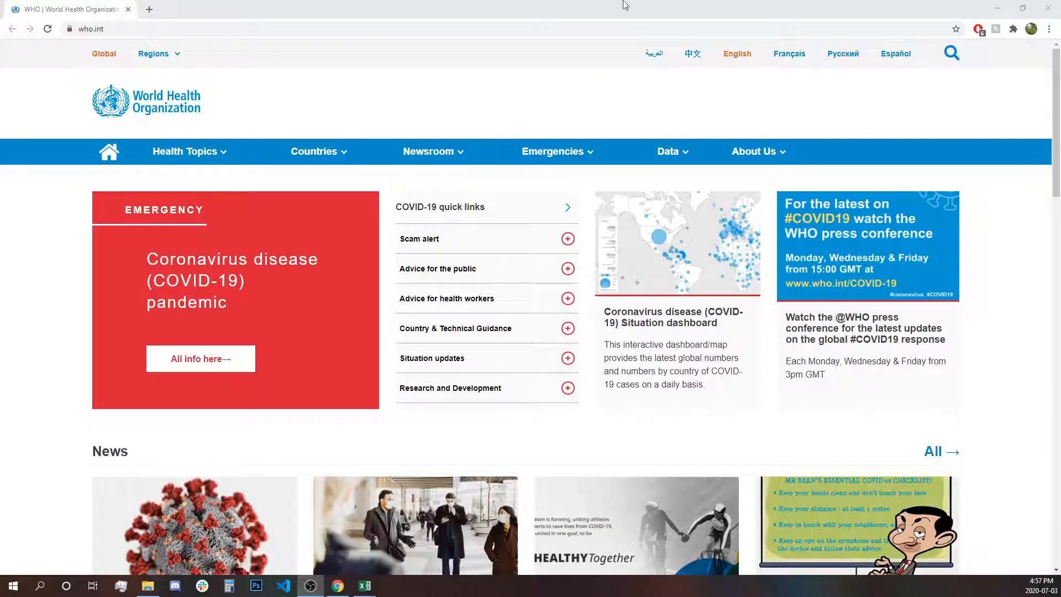
mouse_move(584, 89)
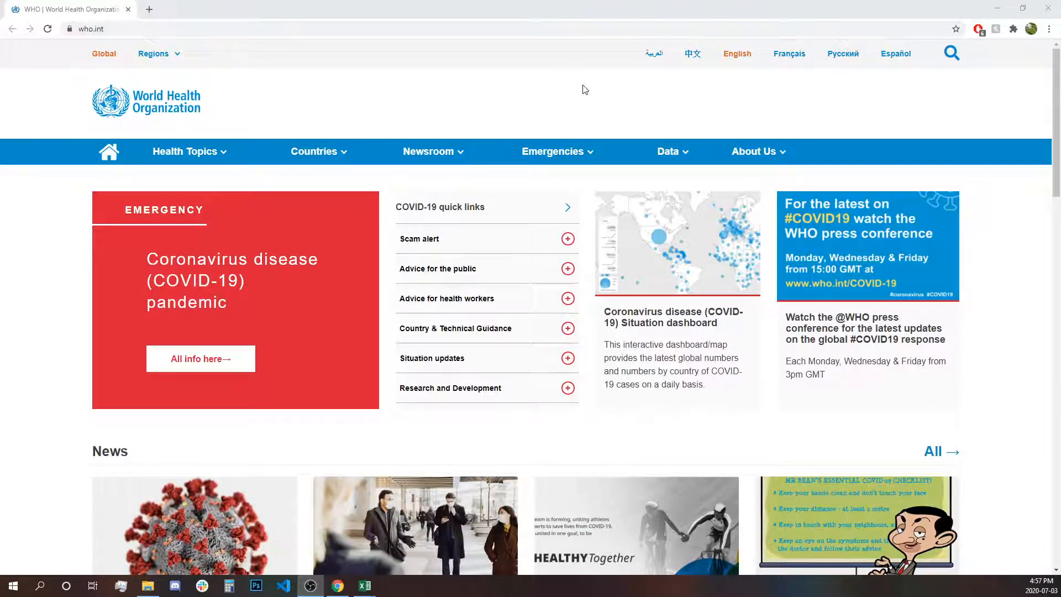
mouse_move(83, 25)
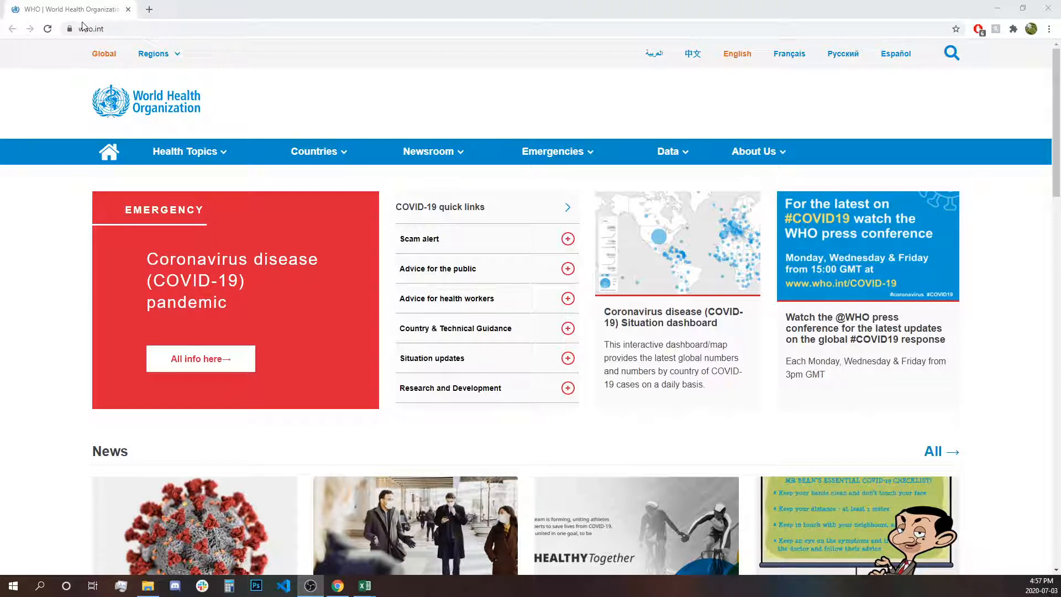
mouse_move(175, 107)
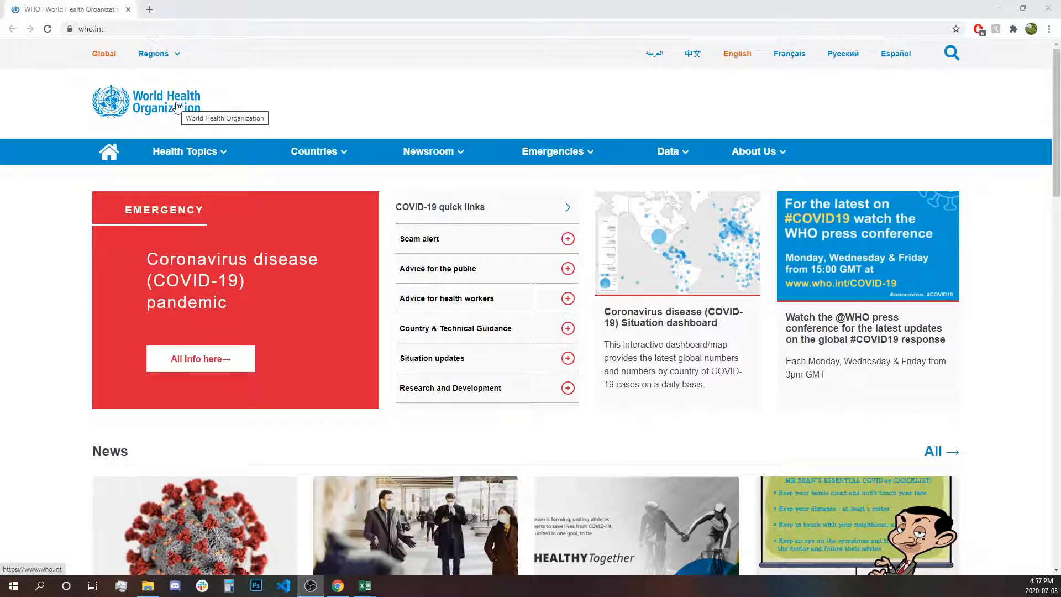
mouse_move(663, 301)
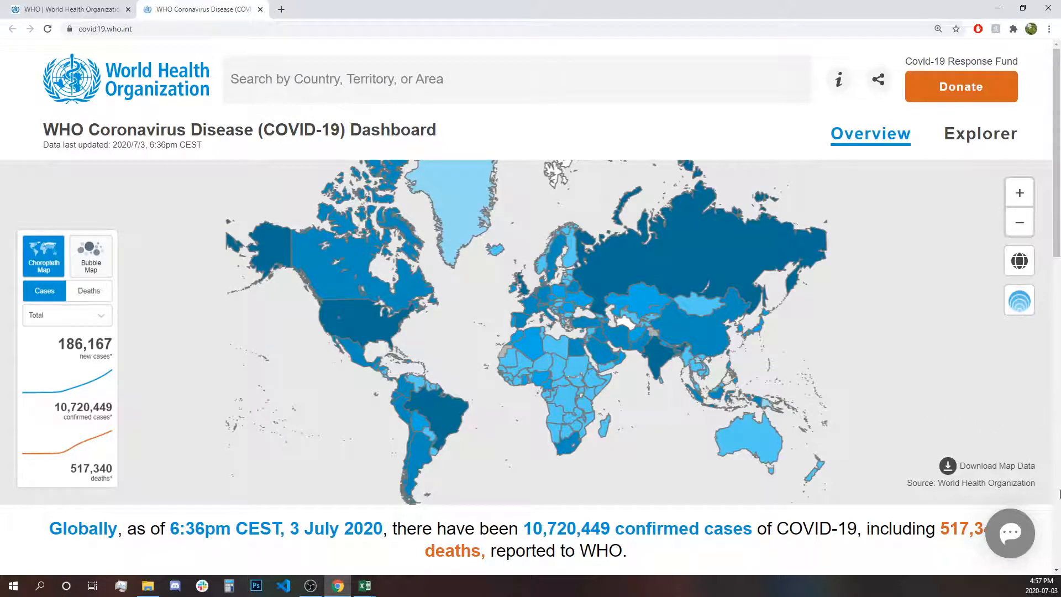
mouse_move(995, 474)
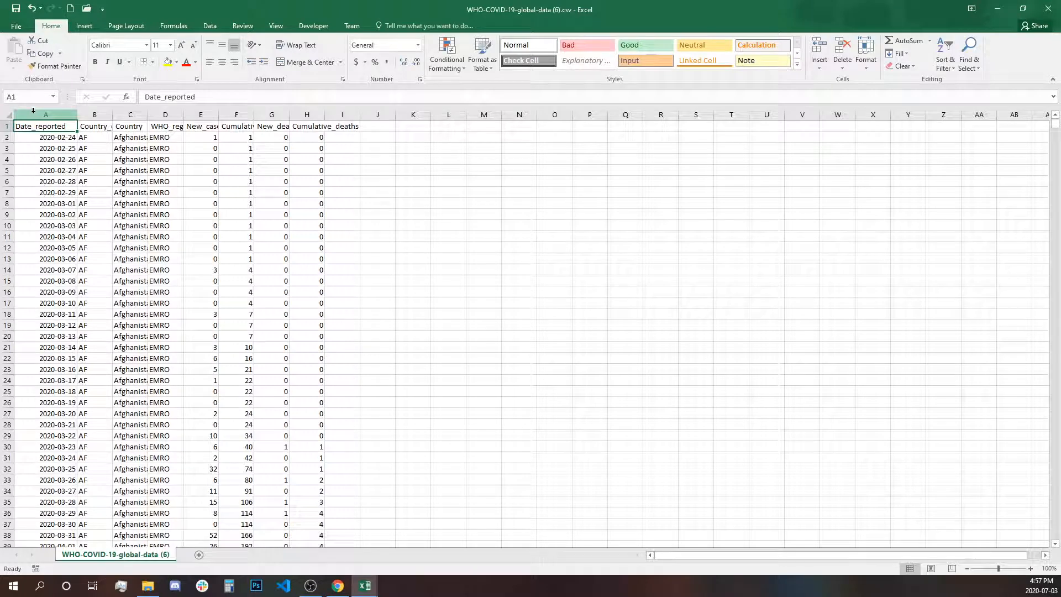
mouse_move(147, 118)
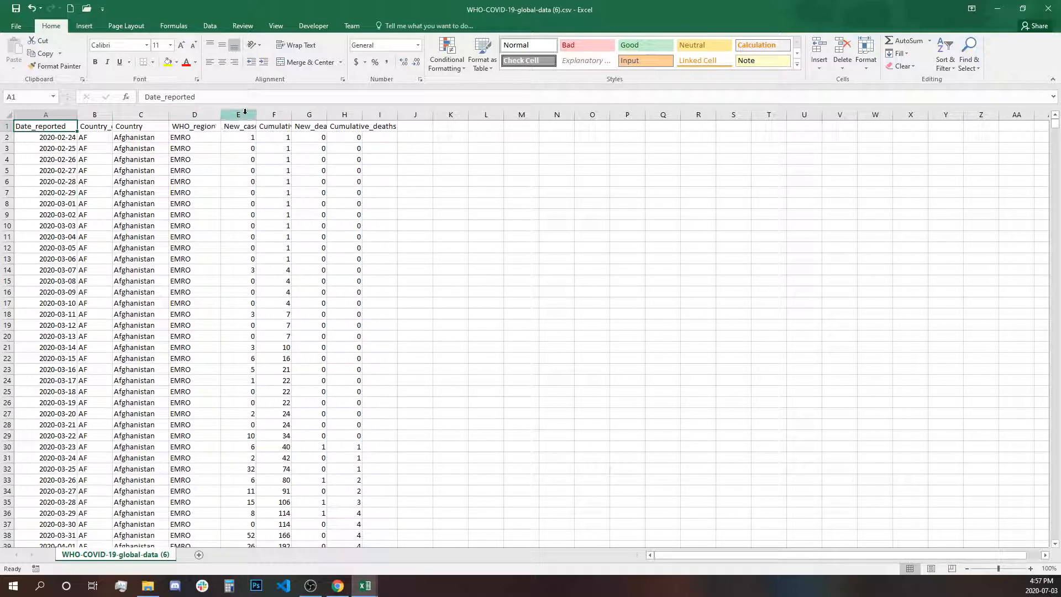
mouse_move(308, 113)
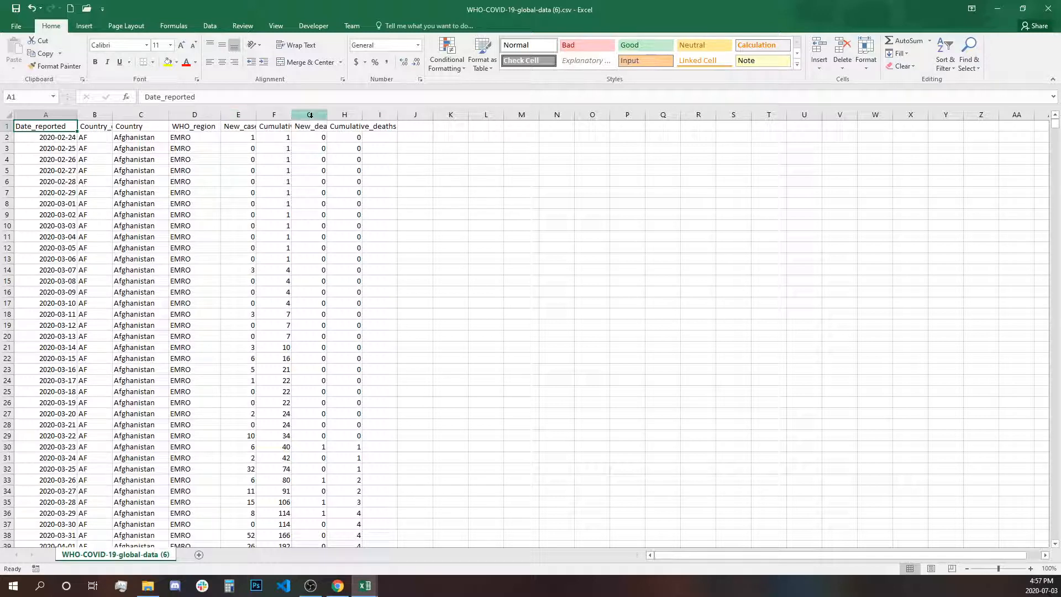
mouse_move(344, 114)
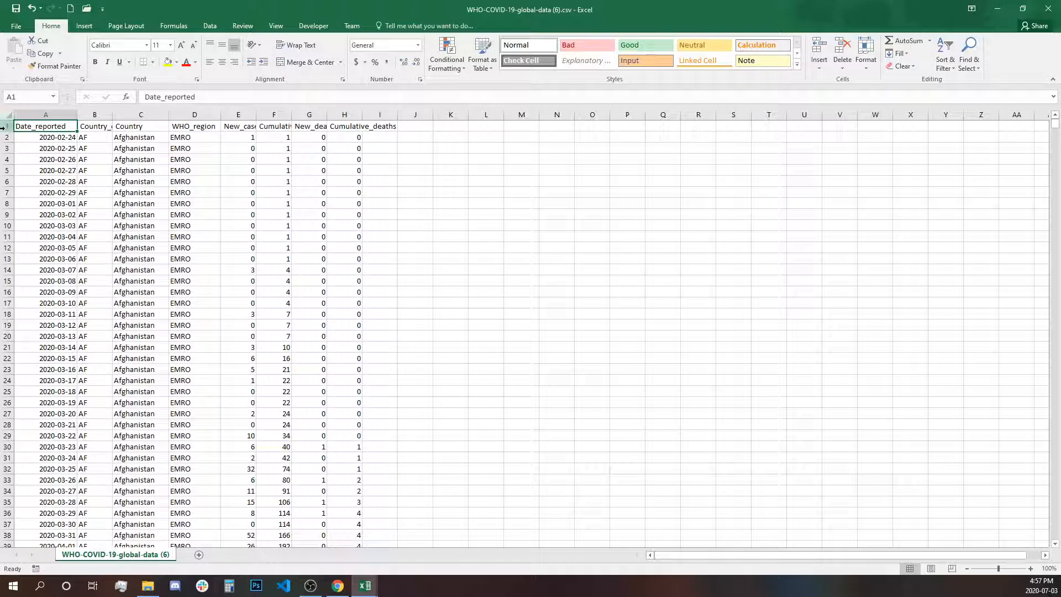
- Add header filters and filter Date_reported to 3 July only
click(945, 53)
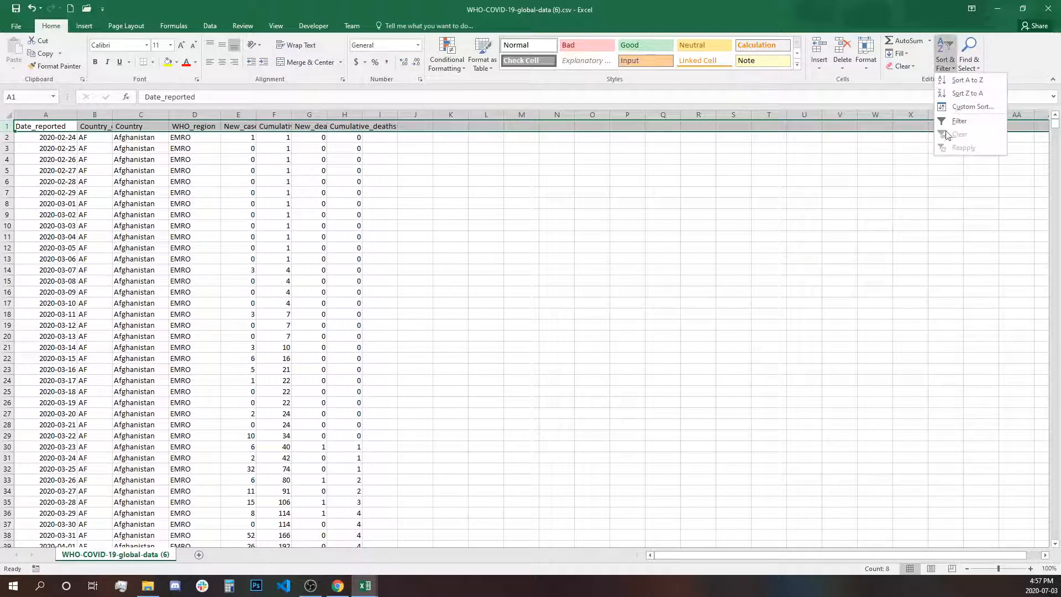
click(958, 121)
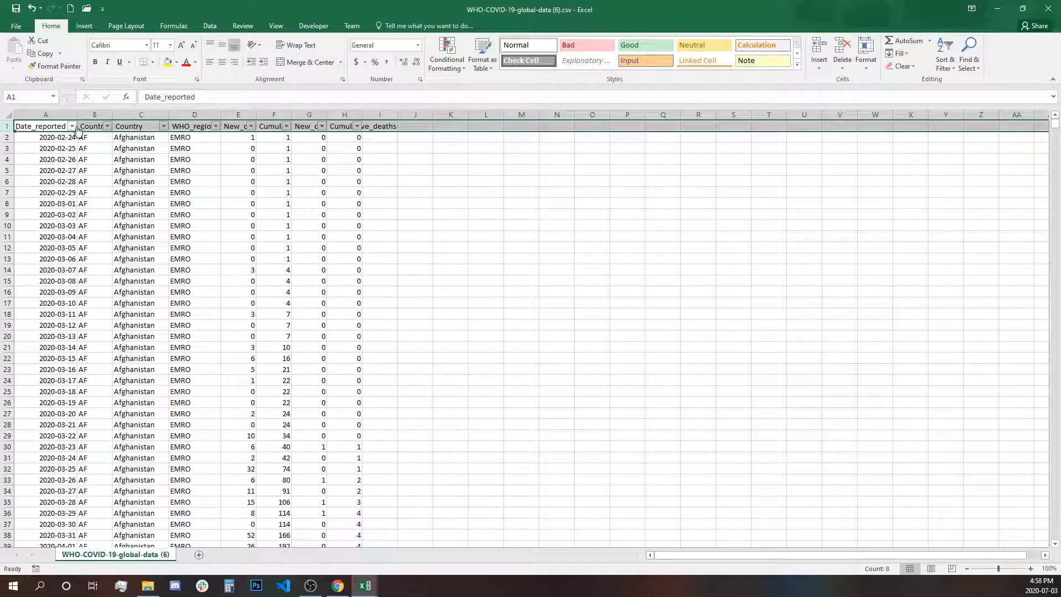
click(71, 126)
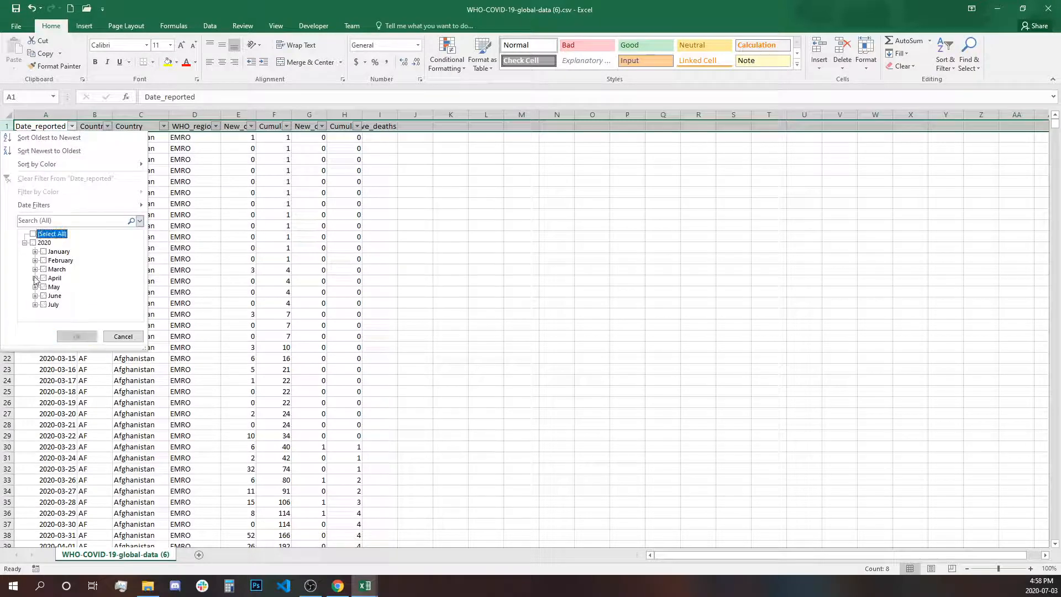
click(35, 287)
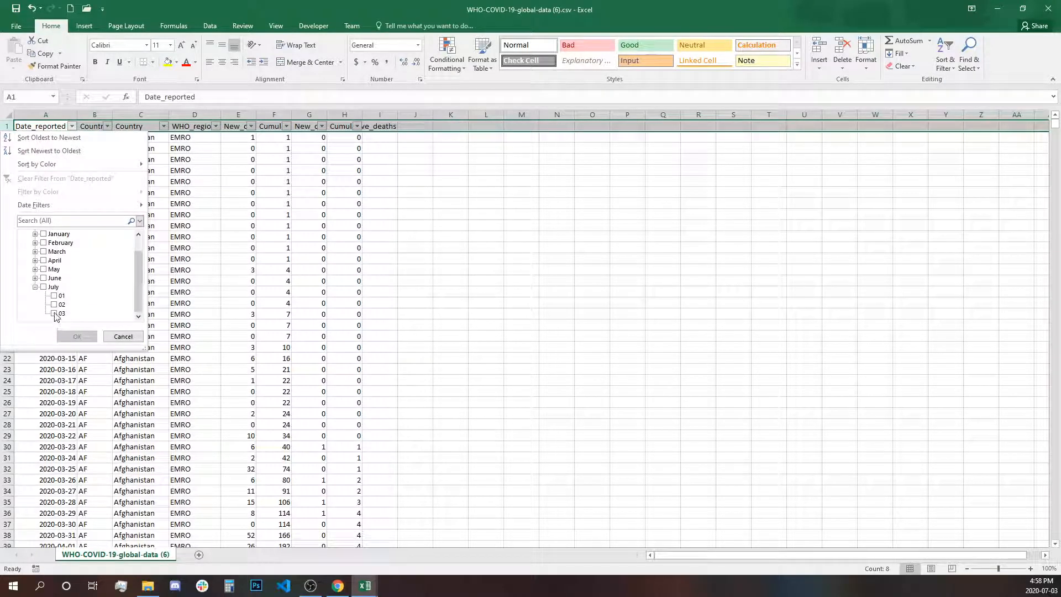
click(78, 336)
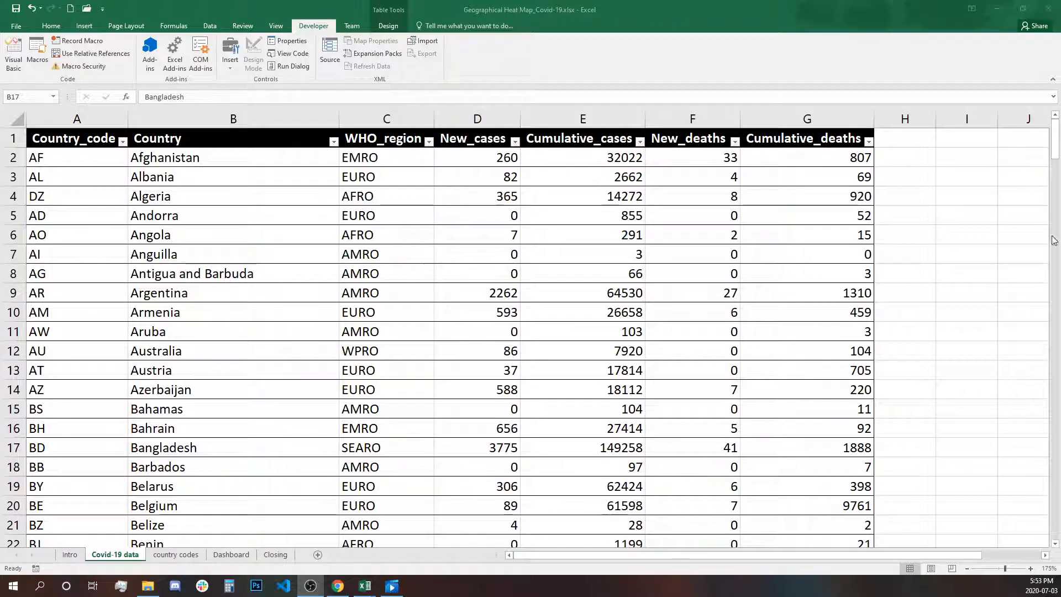
mouse_move(213, 487)
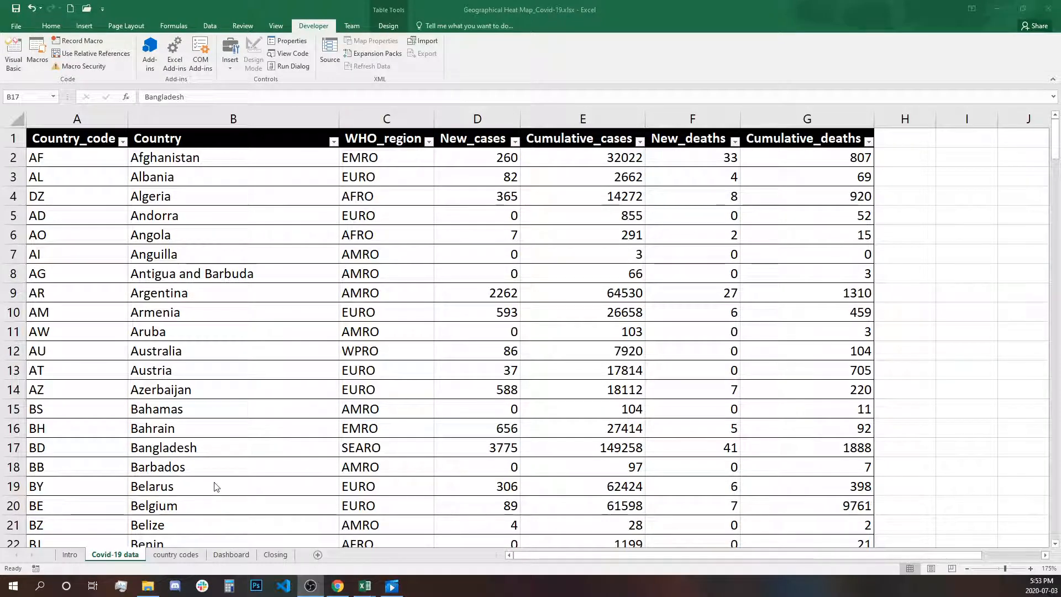
mouse_move(205, 493)
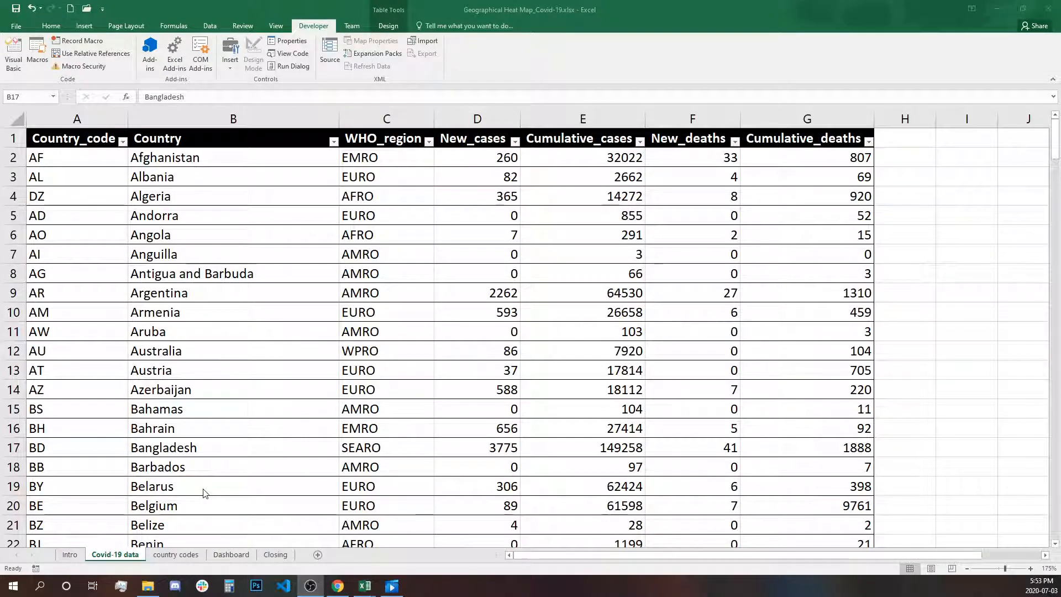
mouse_move(228, 460)
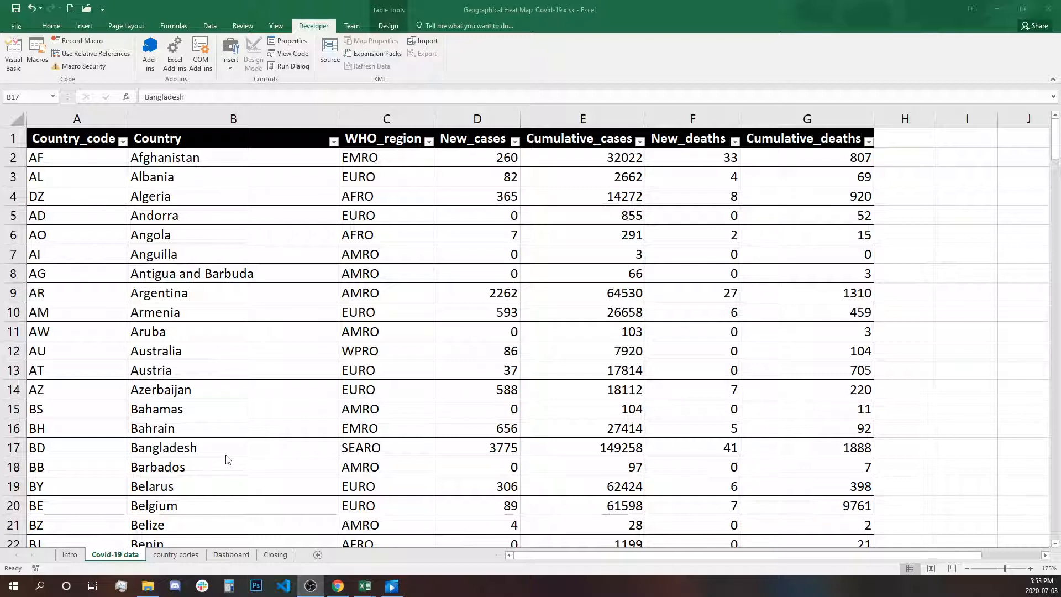
mouse_move(219, 460)
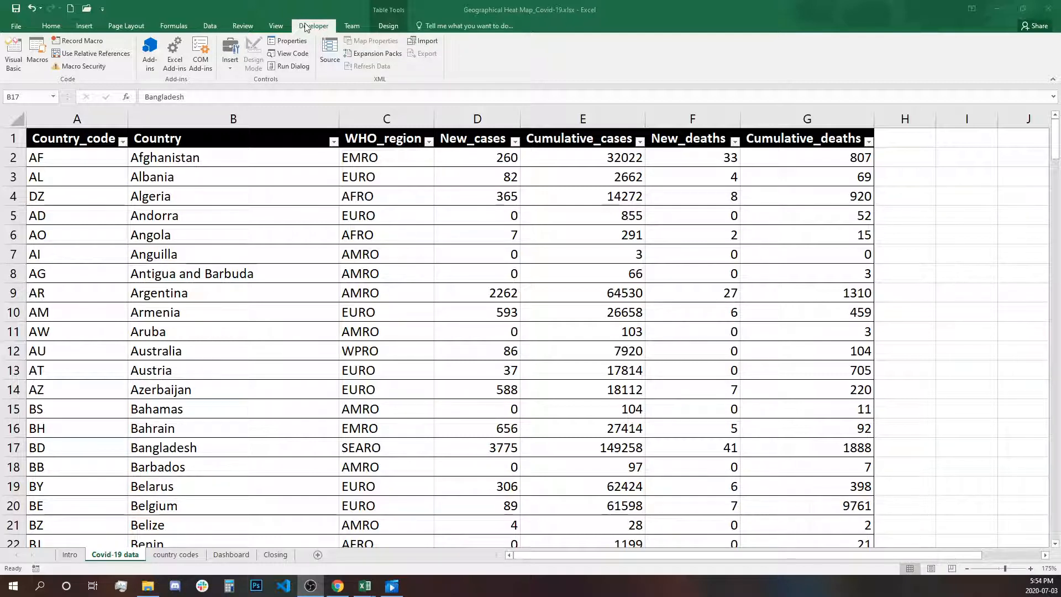
mouse_move(524, 59)
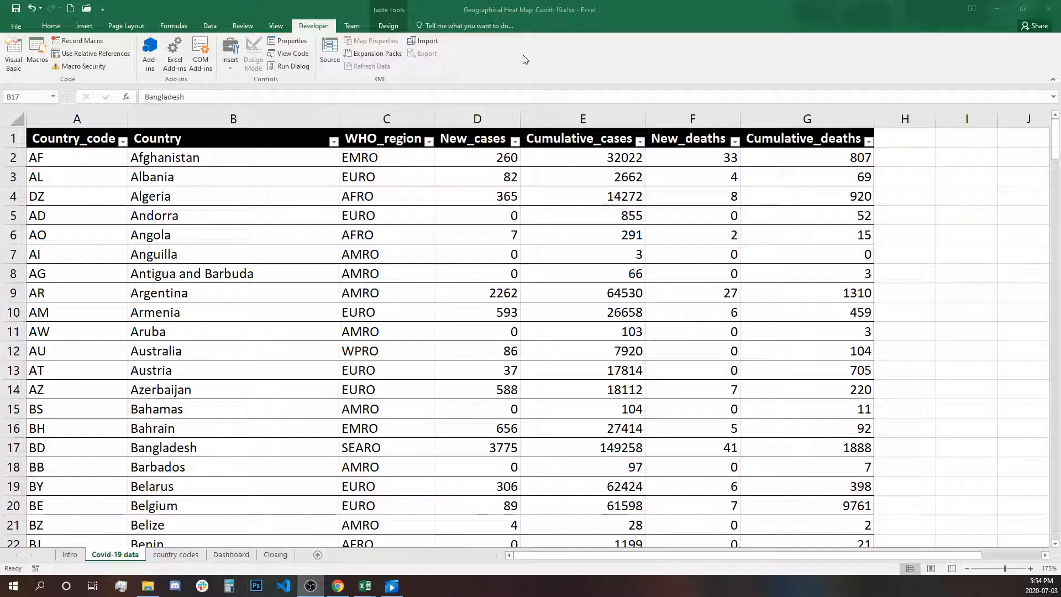
right_click(524, 61)
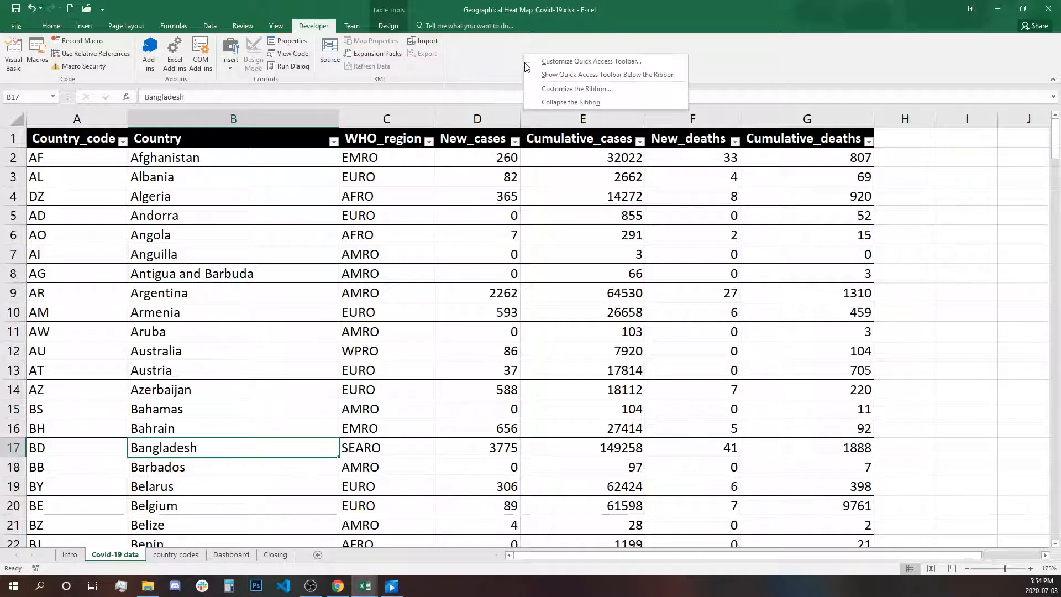
mouse_move(577, 89)
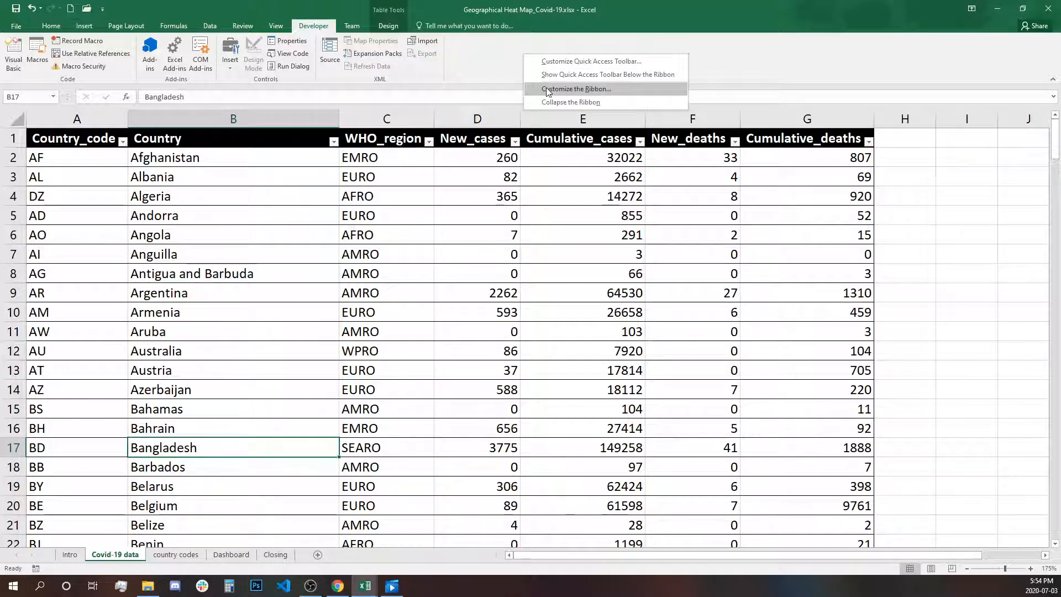
click(576, 89)
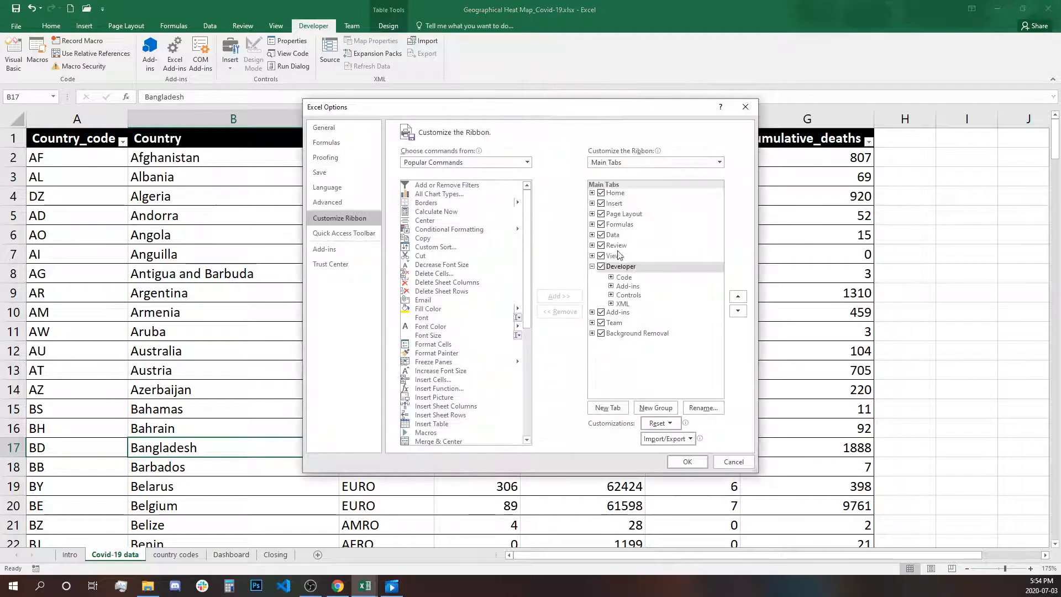
click(620, 266)
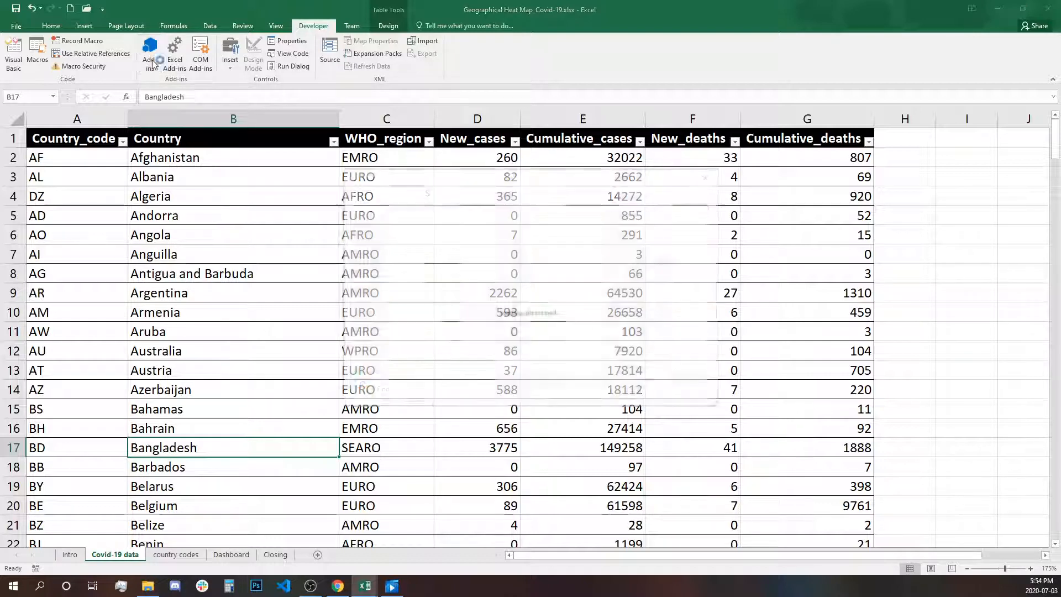
- Search the Office add-in store for 'map' add-ins
click(150, 53)
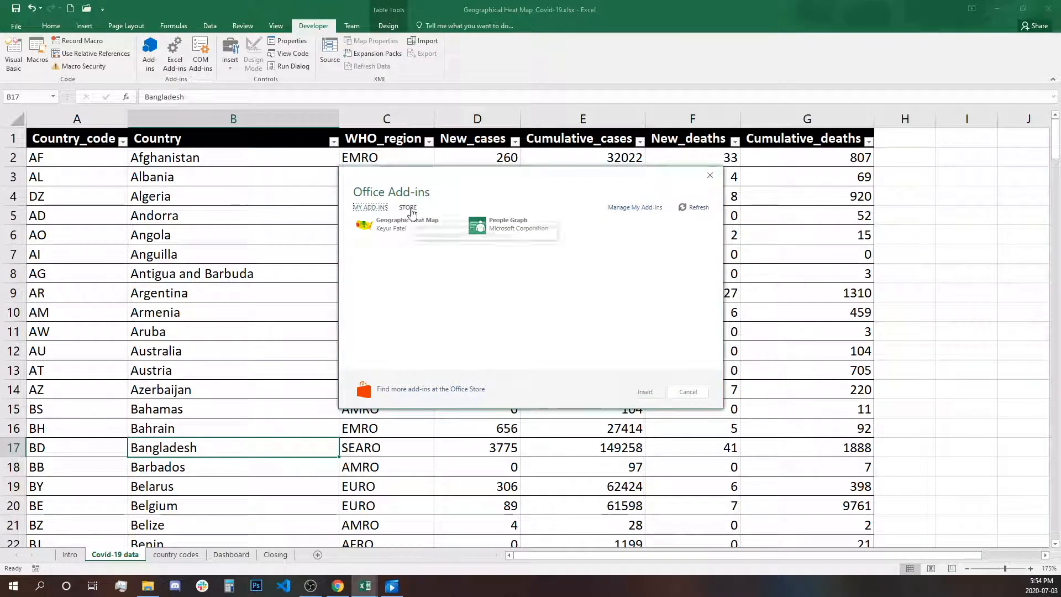
click(407, 207)
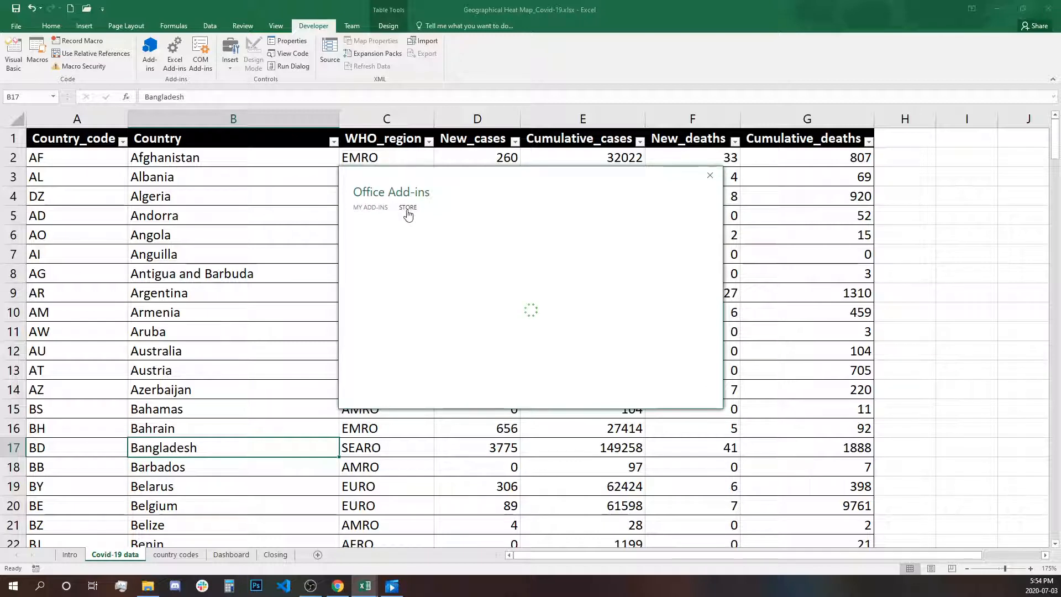
click(408, 207)
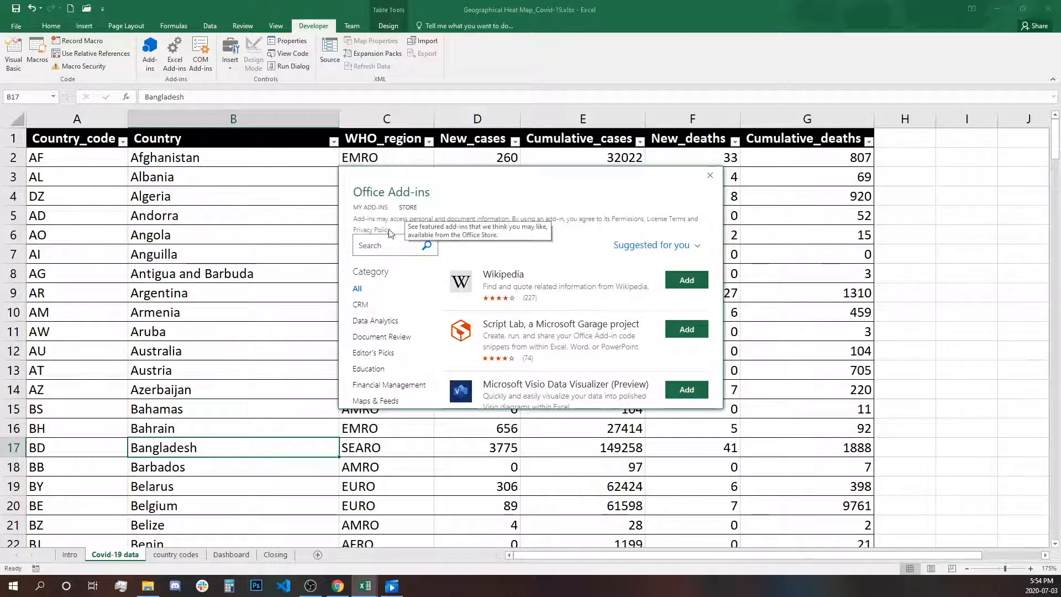
text(map)
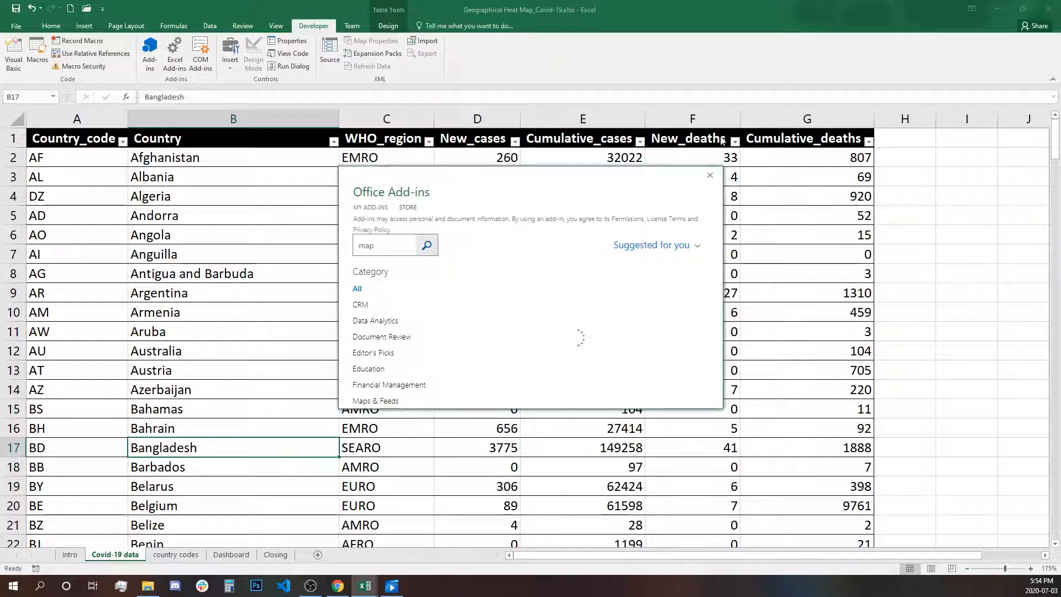
click(427, 244)
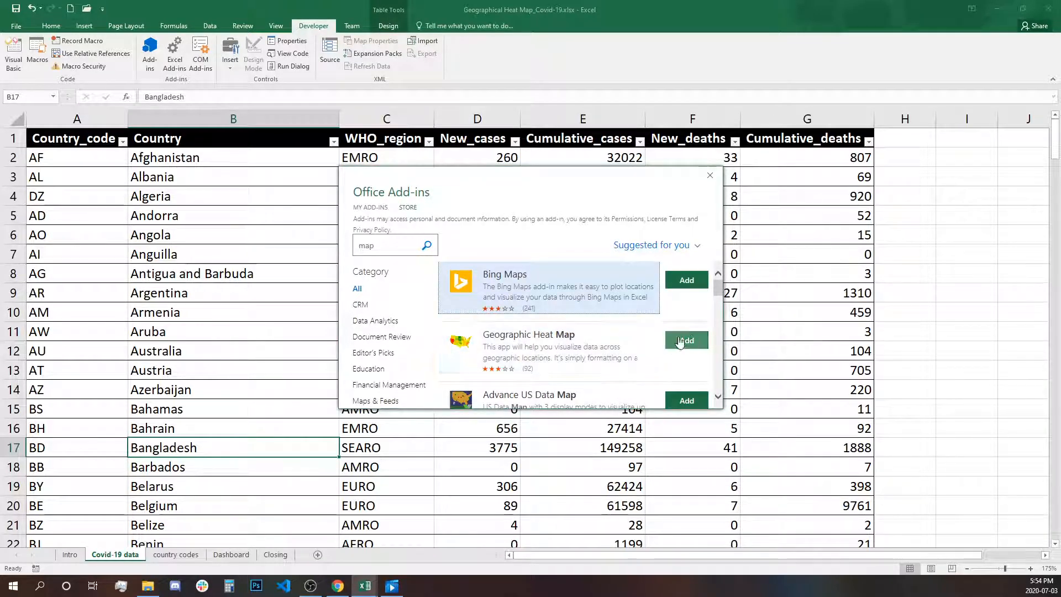
- Add the Geographic Heat Map add-in and accept its license terms
click(686, 339)
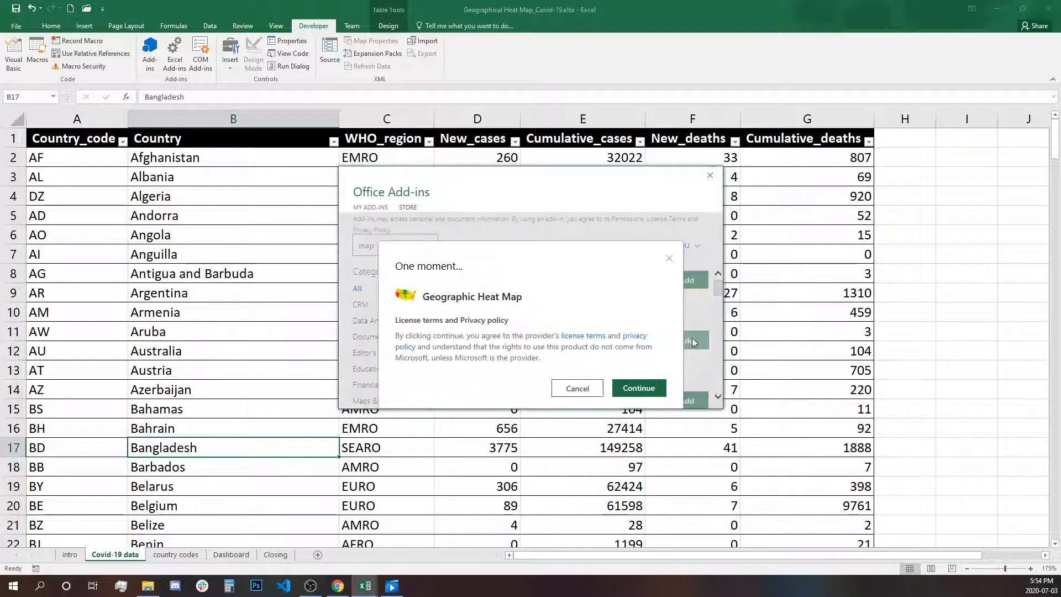
mouse_move(463, 339)
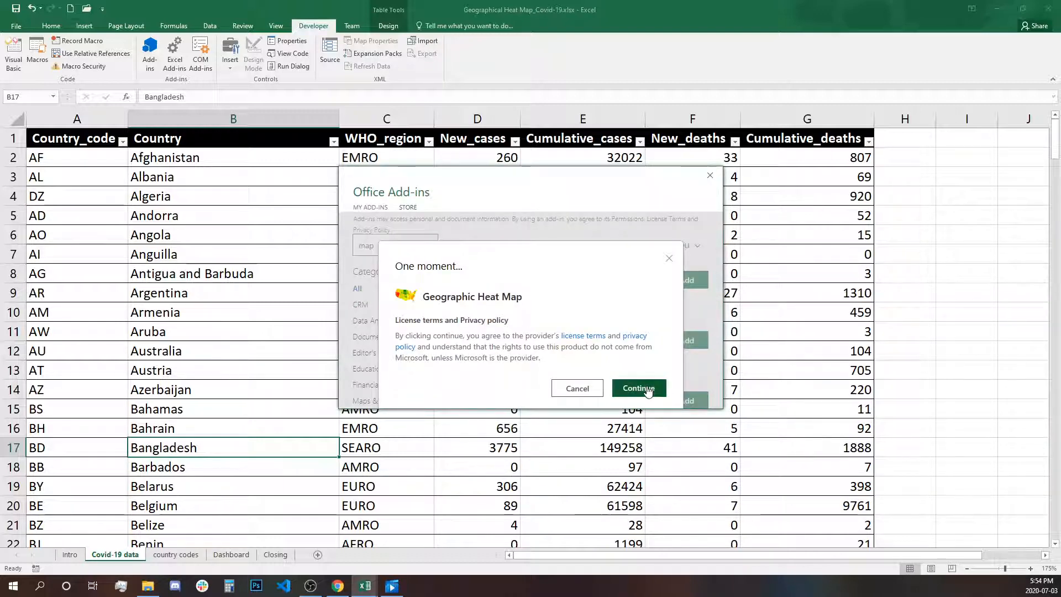
click(638, 388)
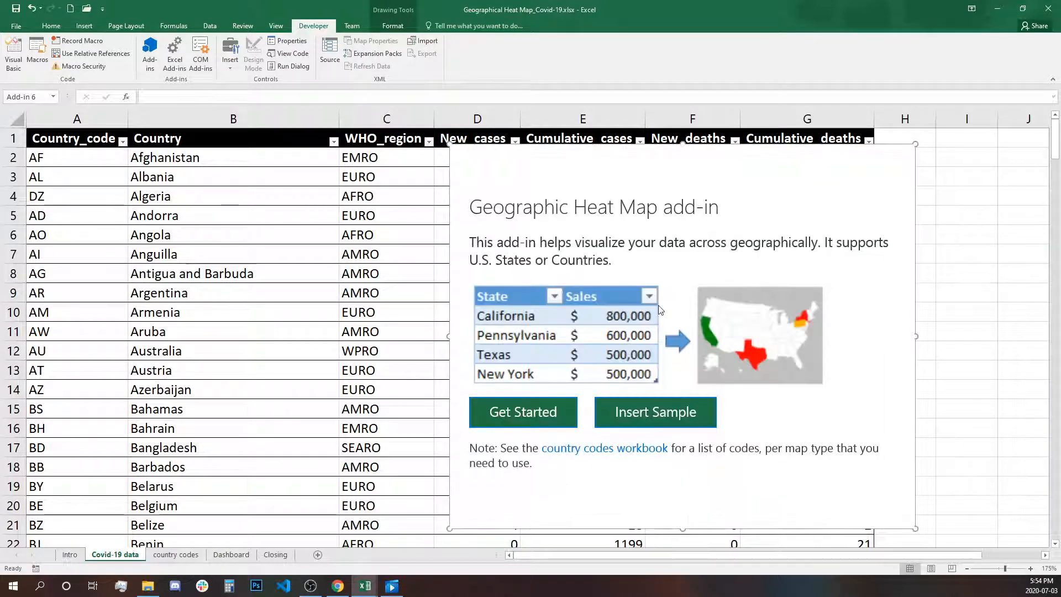
mouse_move(553, 489)
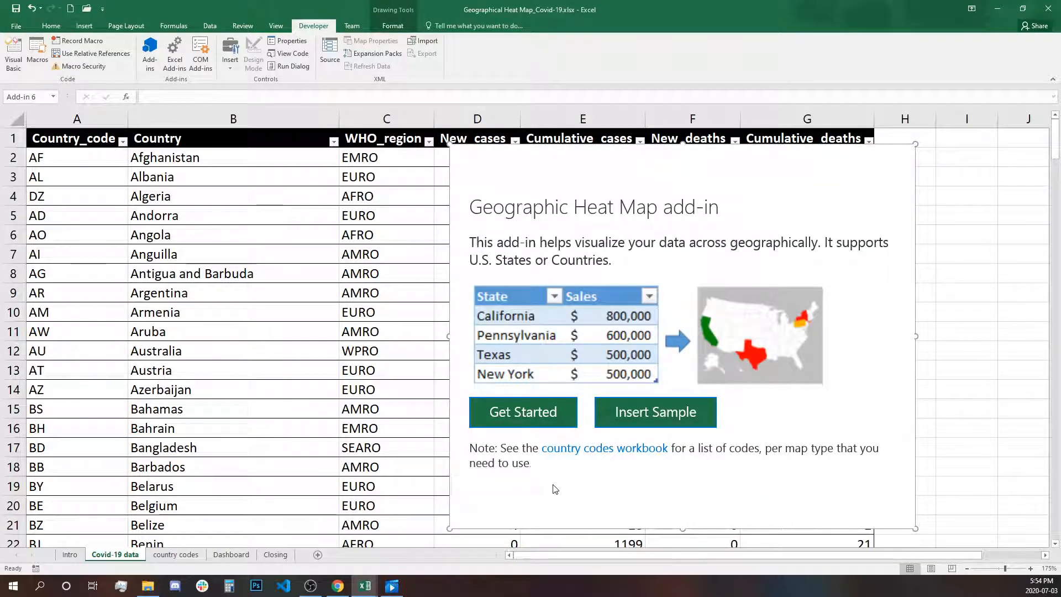
mouse_move(634, 450)
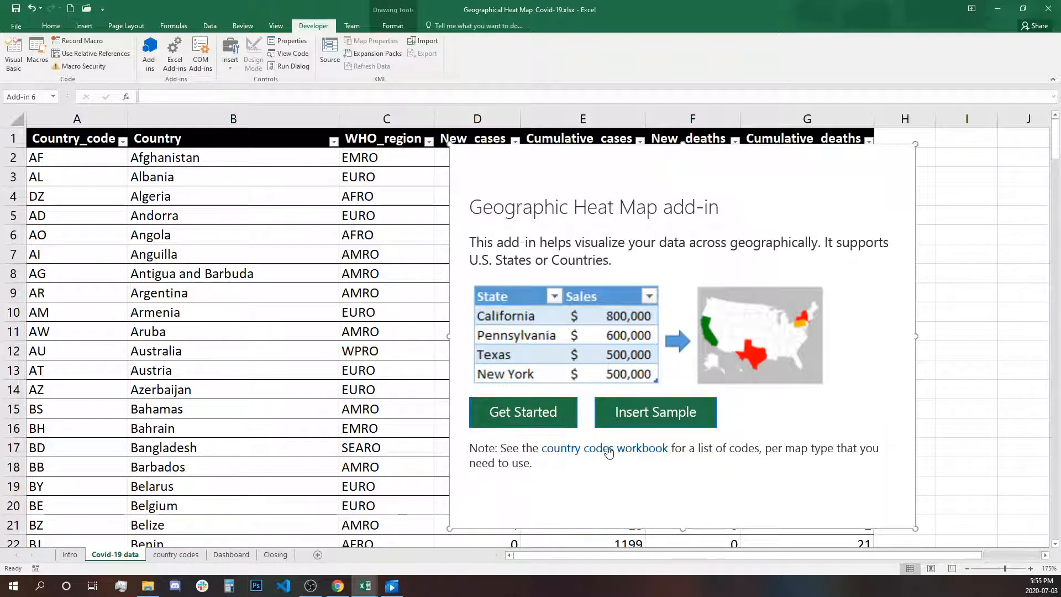
mouse_move(611, 177)
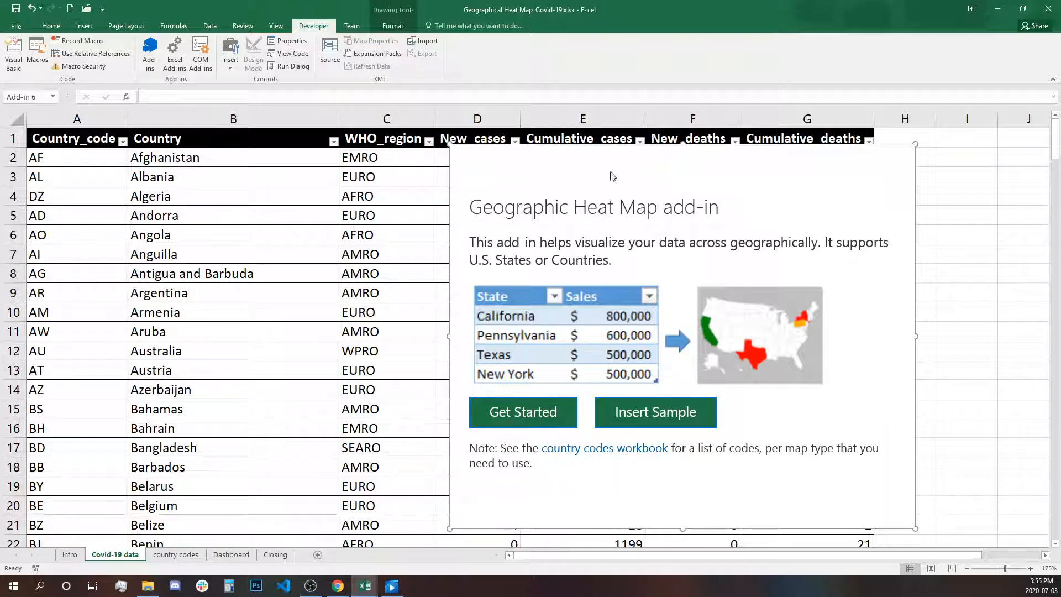
mouse_move(603, 147)
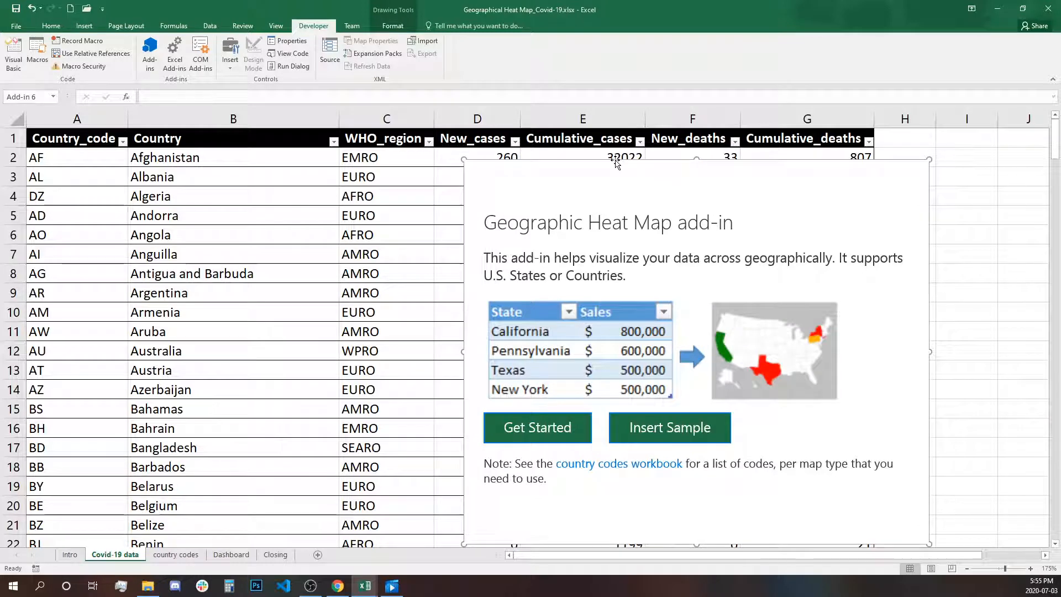
mouse_move(643, 329)
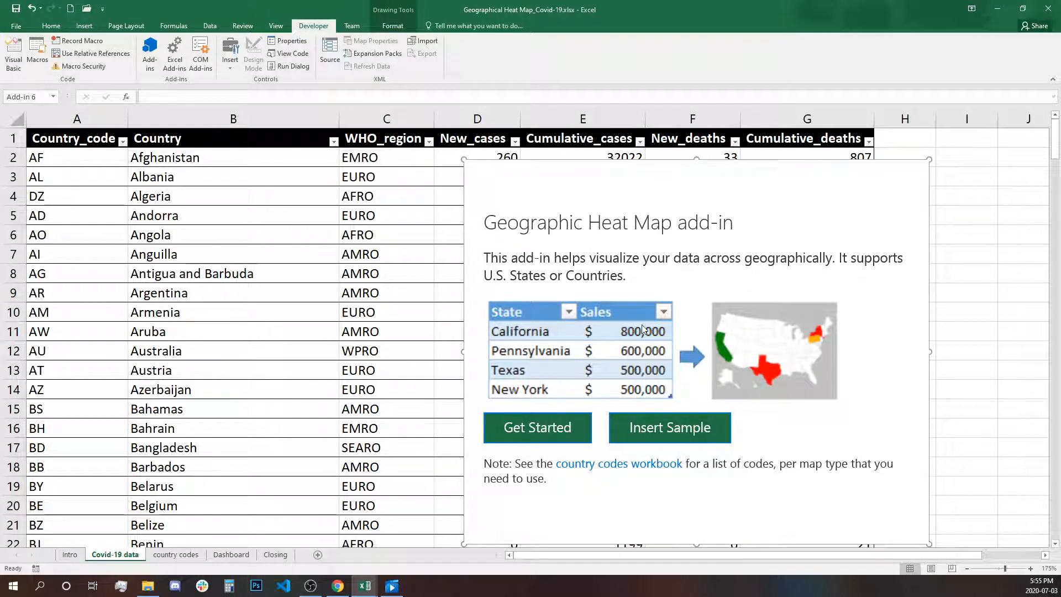
- Start the heat map setup and switch the map type from USA to World
click(537, 426)
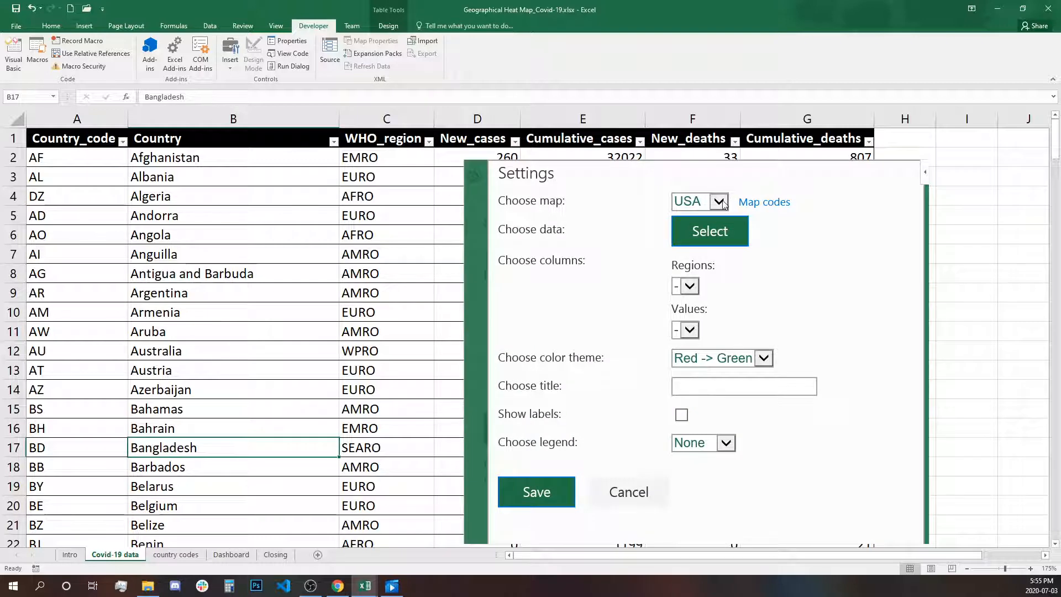
click(718, 201)
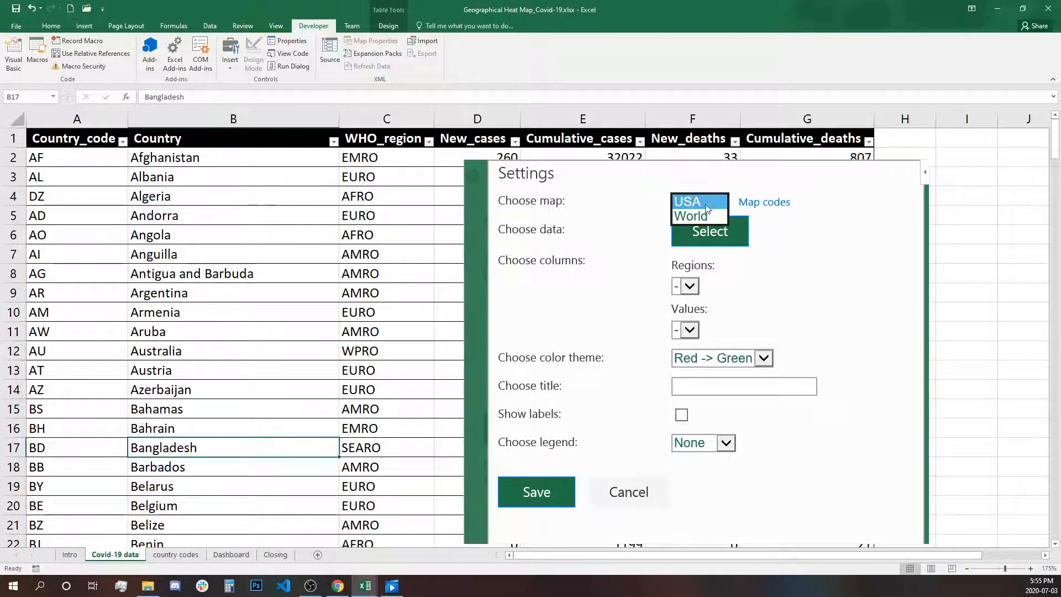
click(688, 216)
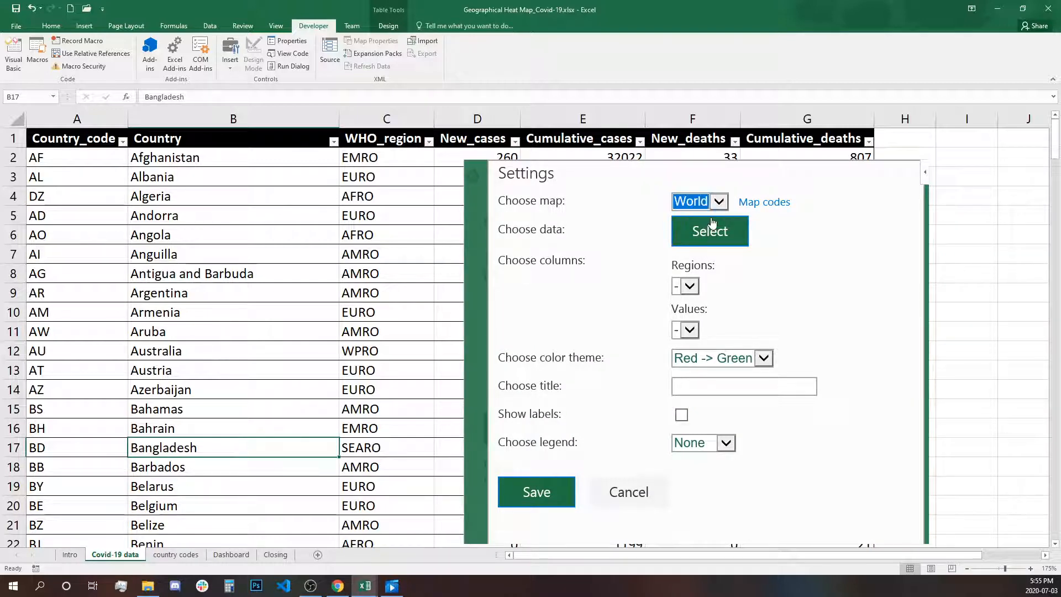
mouse_move(698, 201)
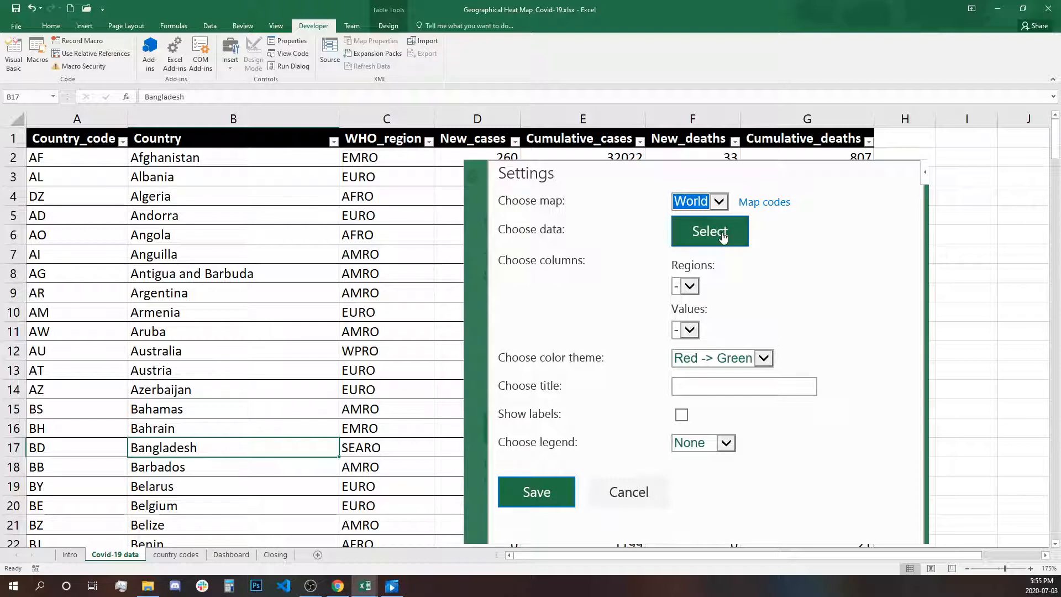
- Select the whole table (Table4[#All]) as the heat map data range
click(710, 231)
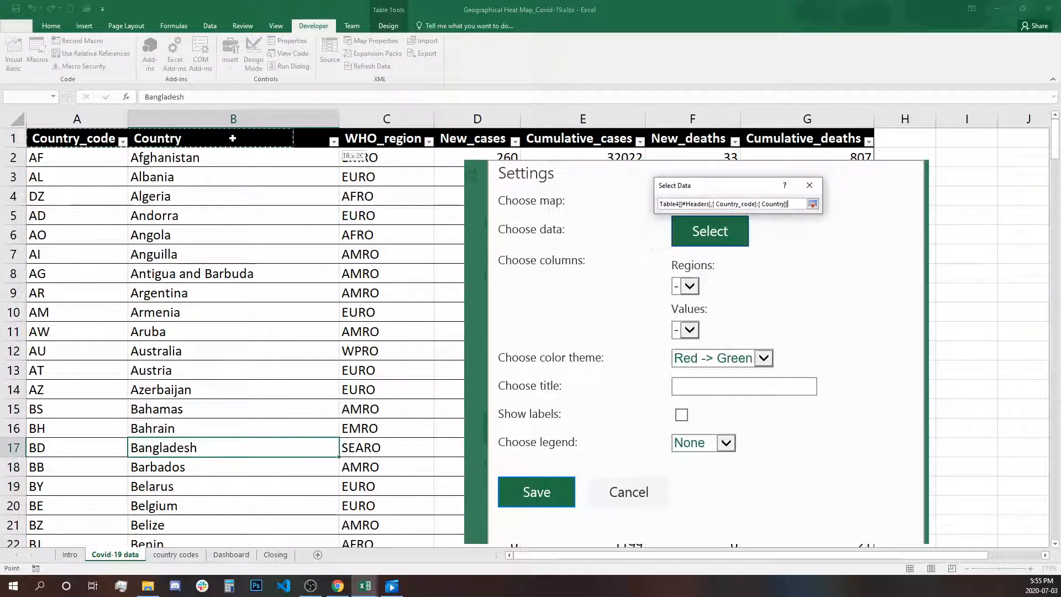
click(813, 204)
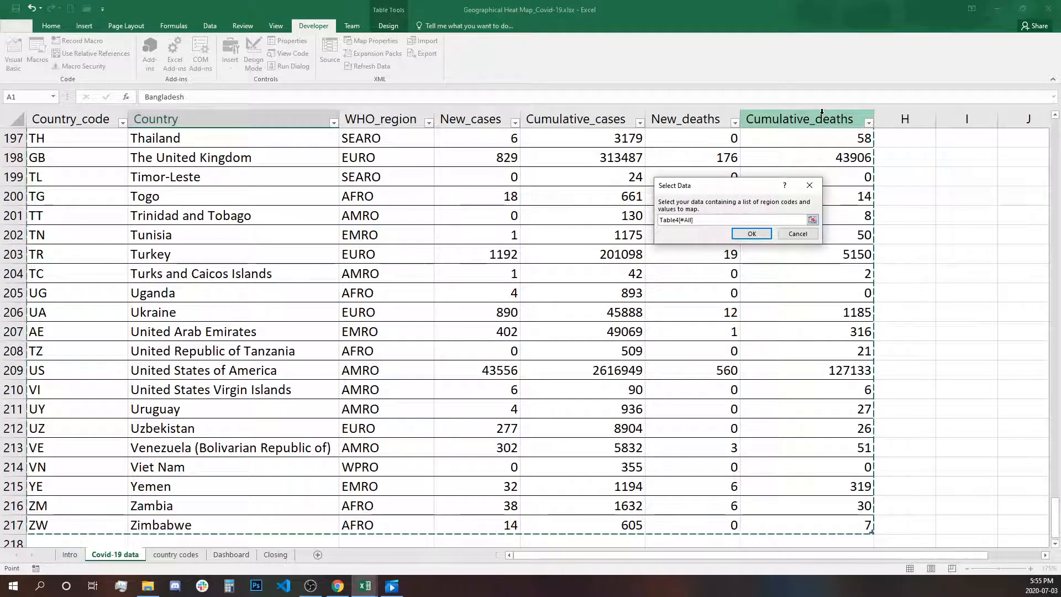
click(751, 233)
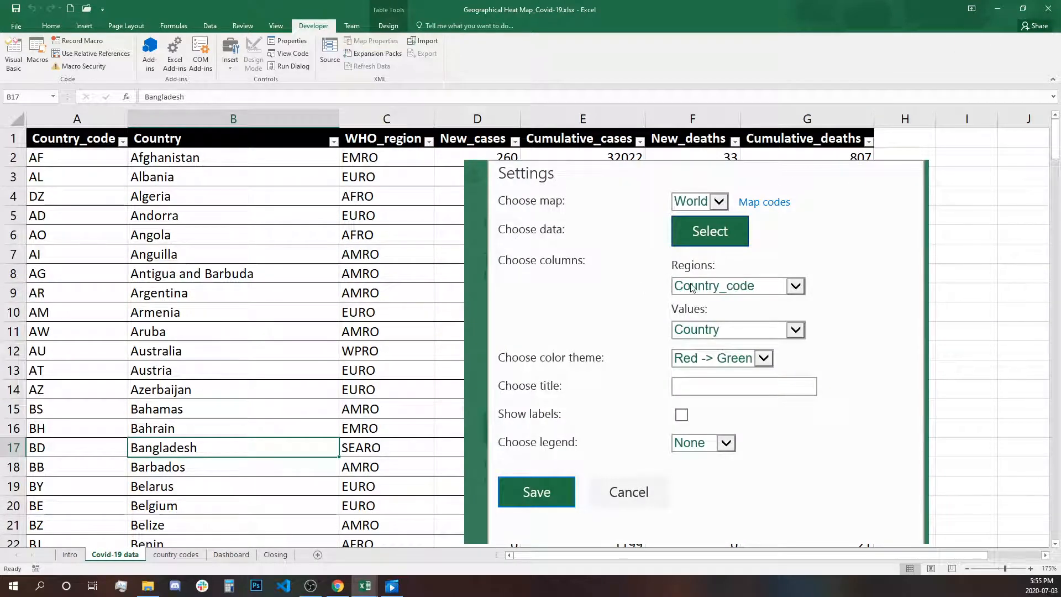
- Keep Country_code as regions and set New_cases as the values column
click(796, 286)
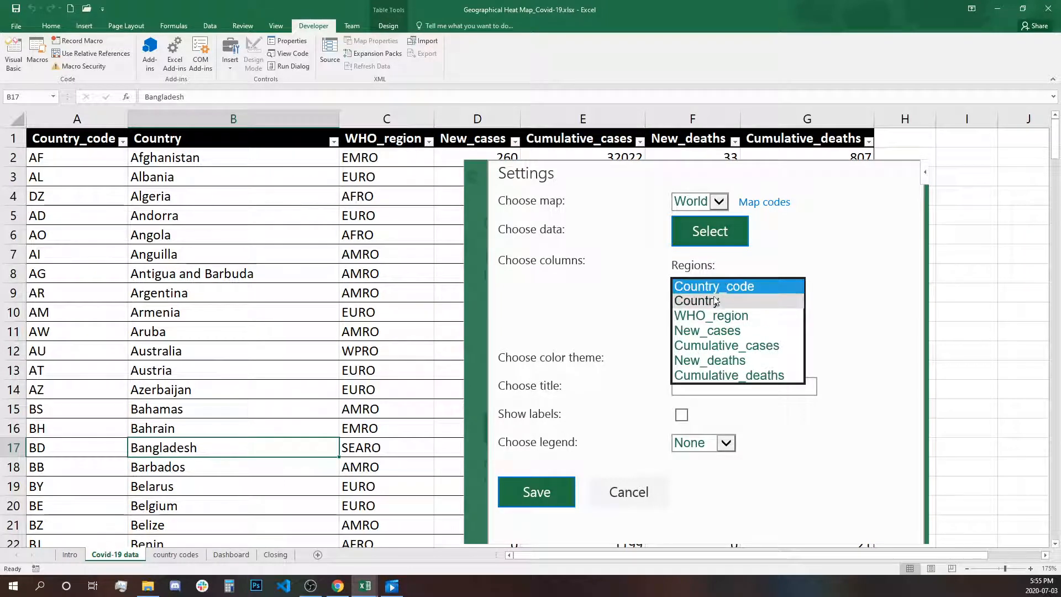
click(714, 285)
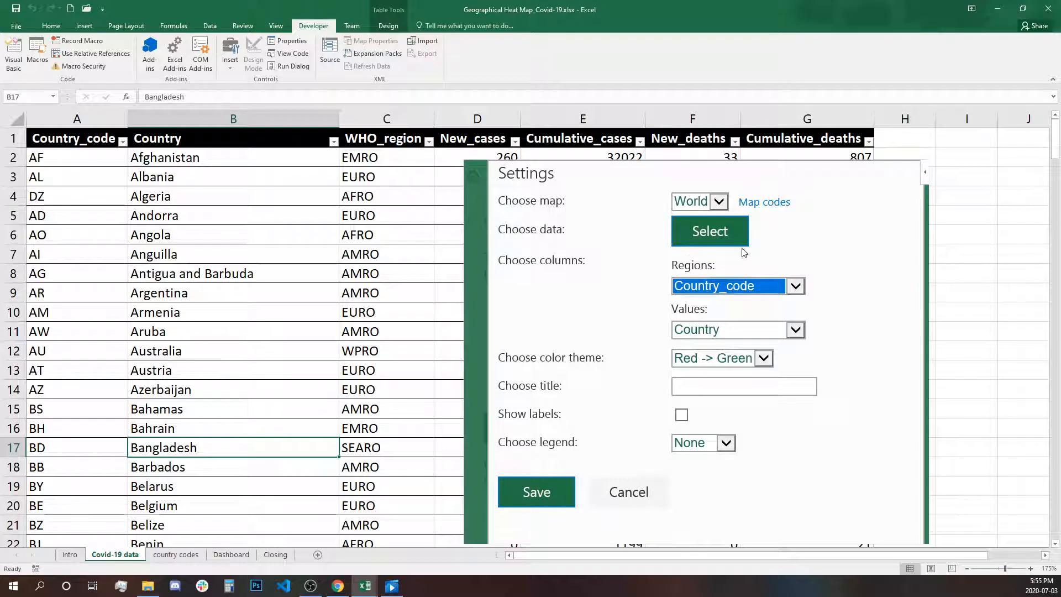
mouse_move(767, 301)
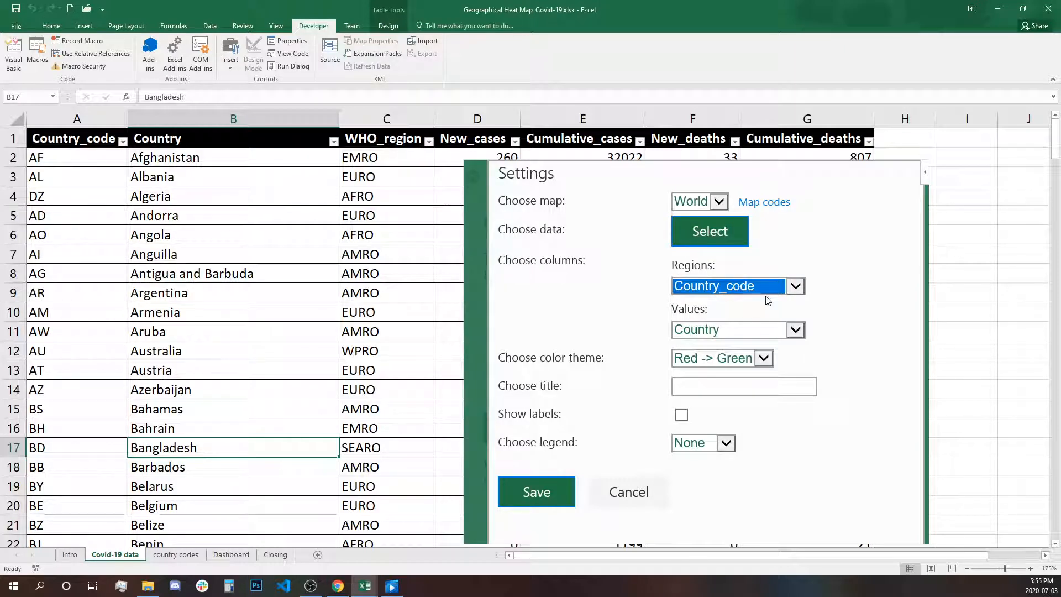
mouse_move(820, 326)
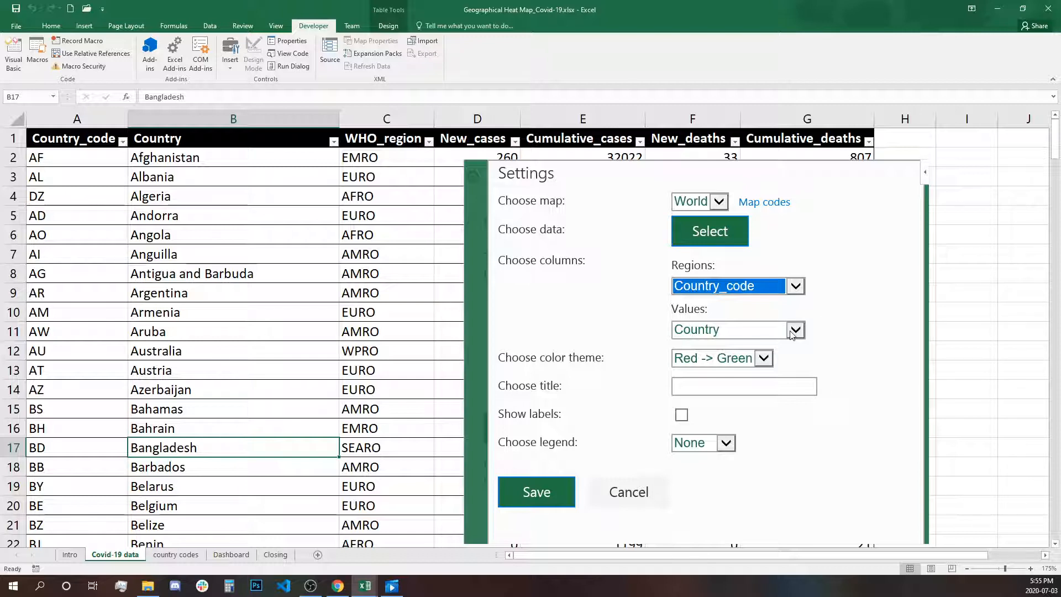
mouse_move(796, 337)
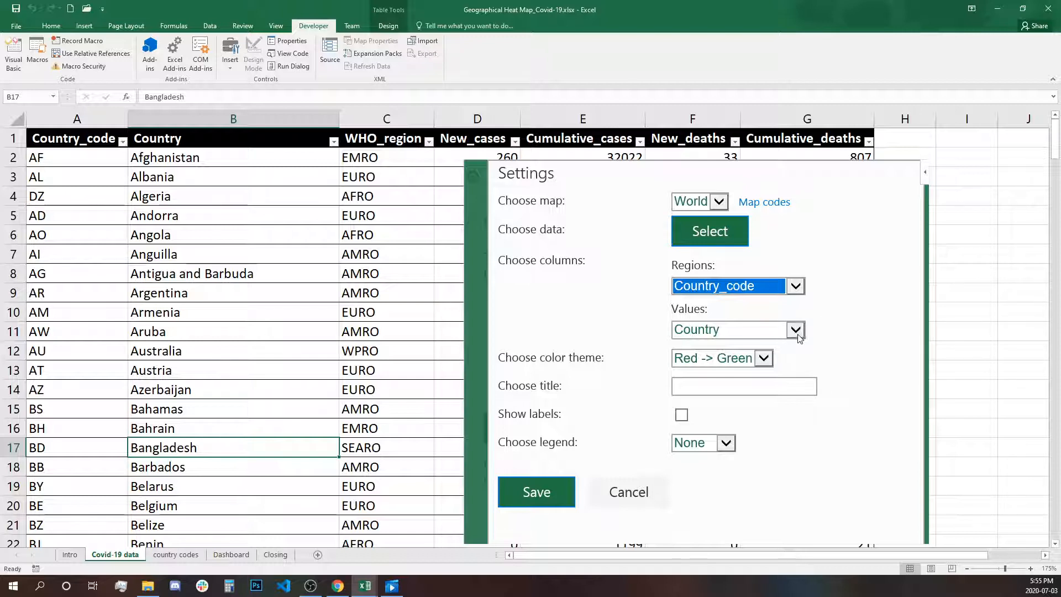
mouse_move(793, 336)
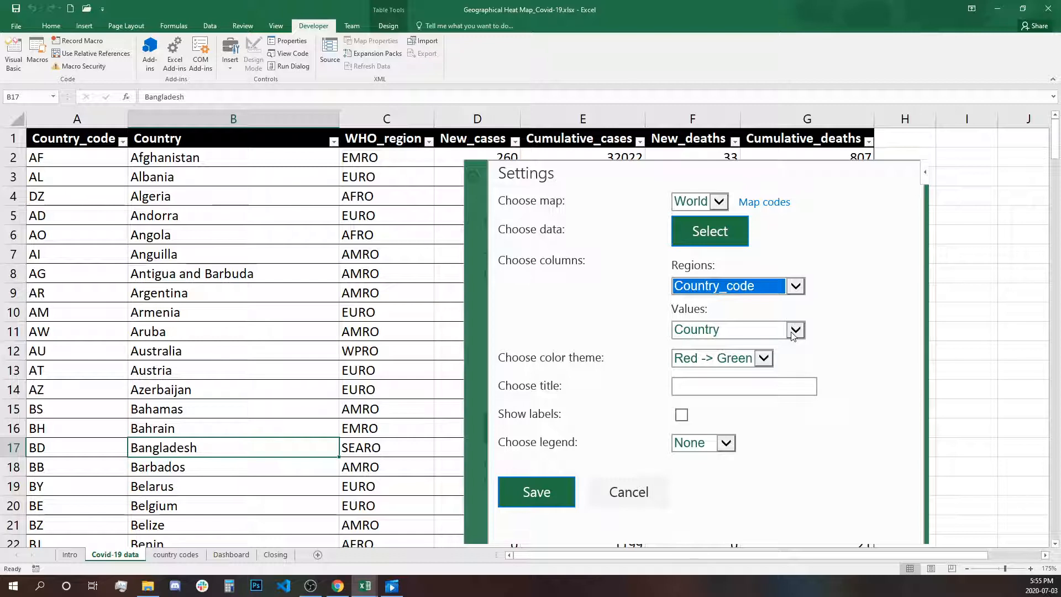
click(796, 330)
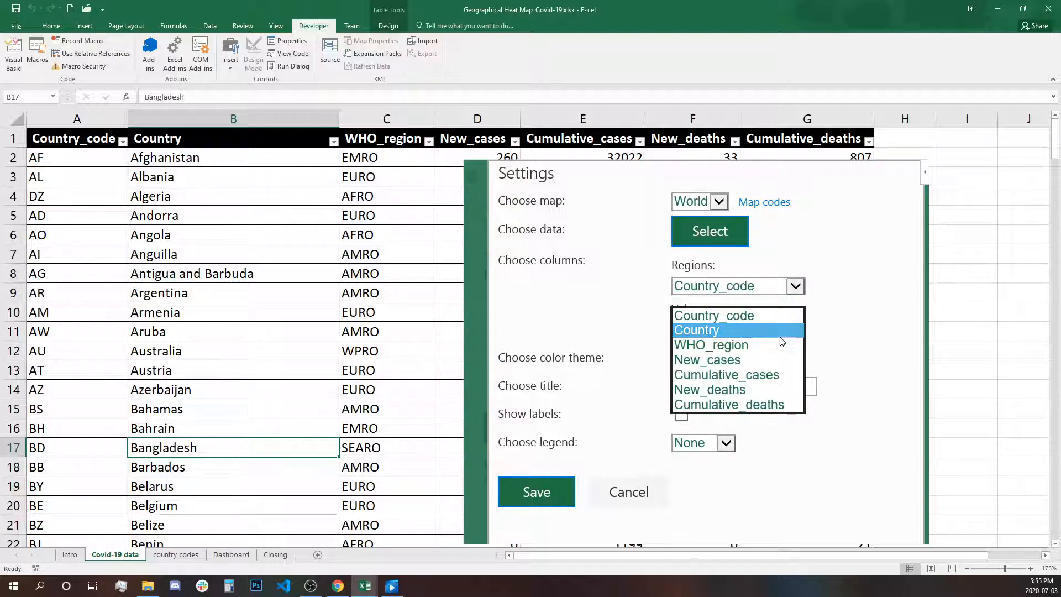
mouse_move(706, 359)
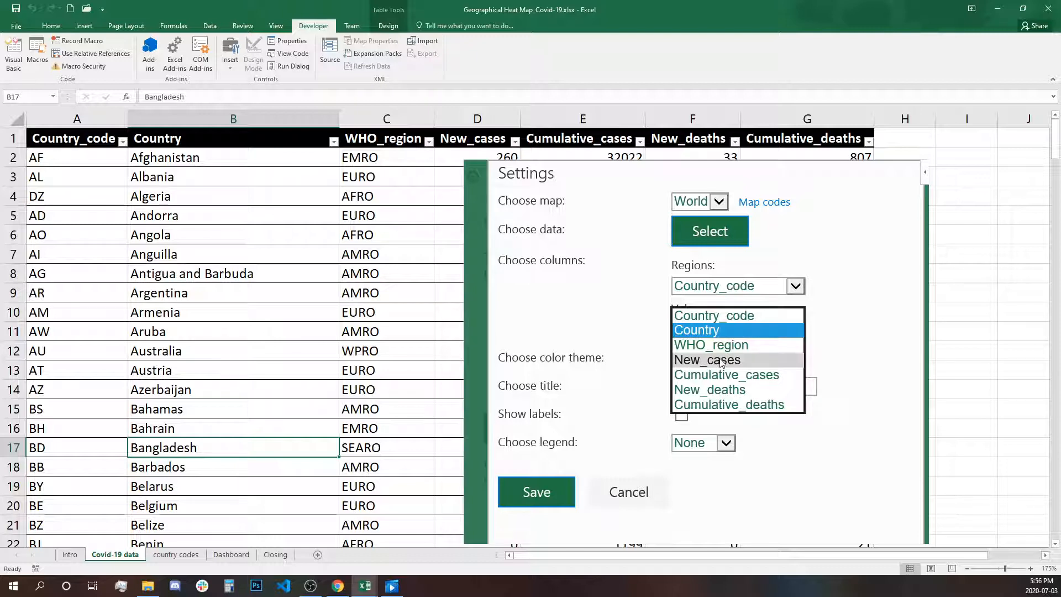
click(706, 359)
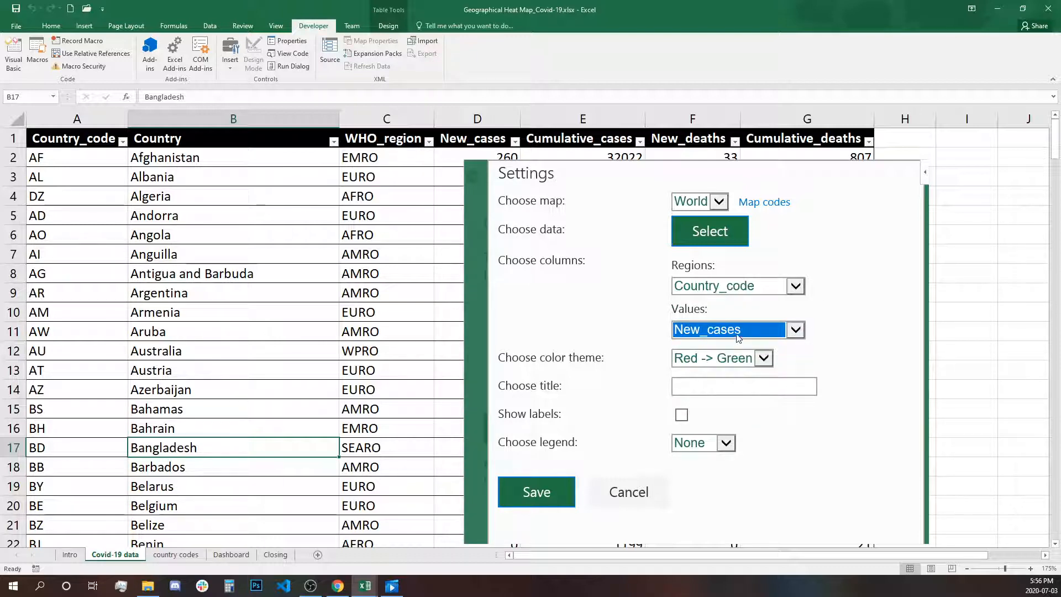
mouse_move(778, 347)
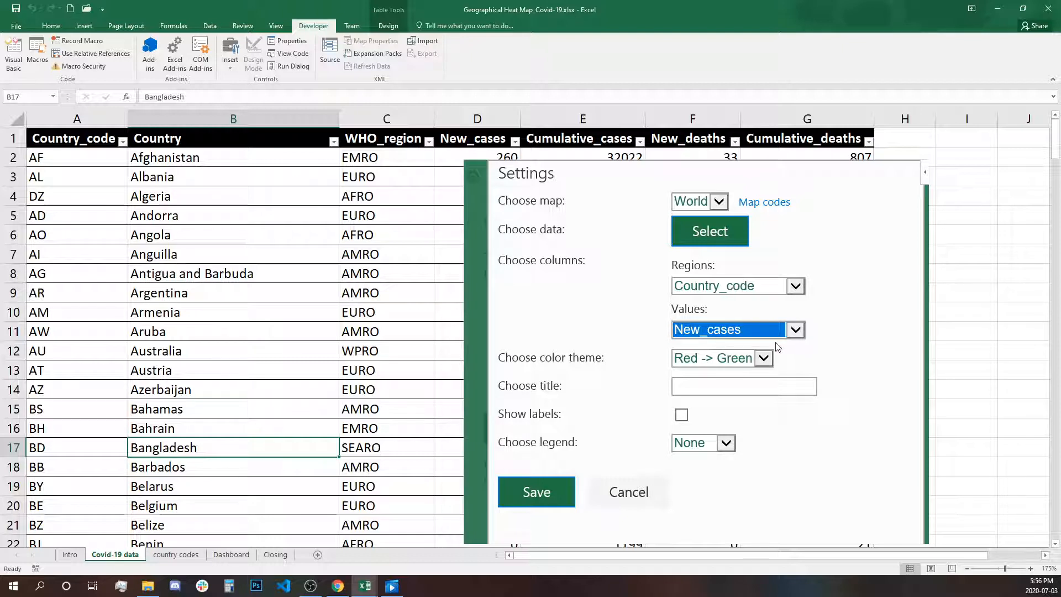
mouse_move(724, 366)
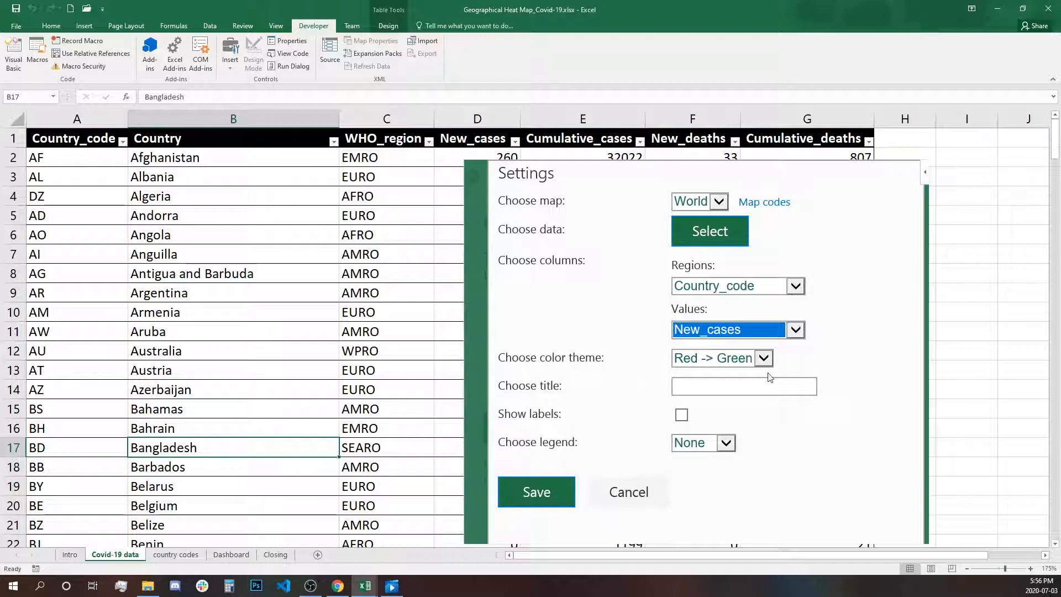
- Switch to a custom colour theme with a white map background
click(764, 357)
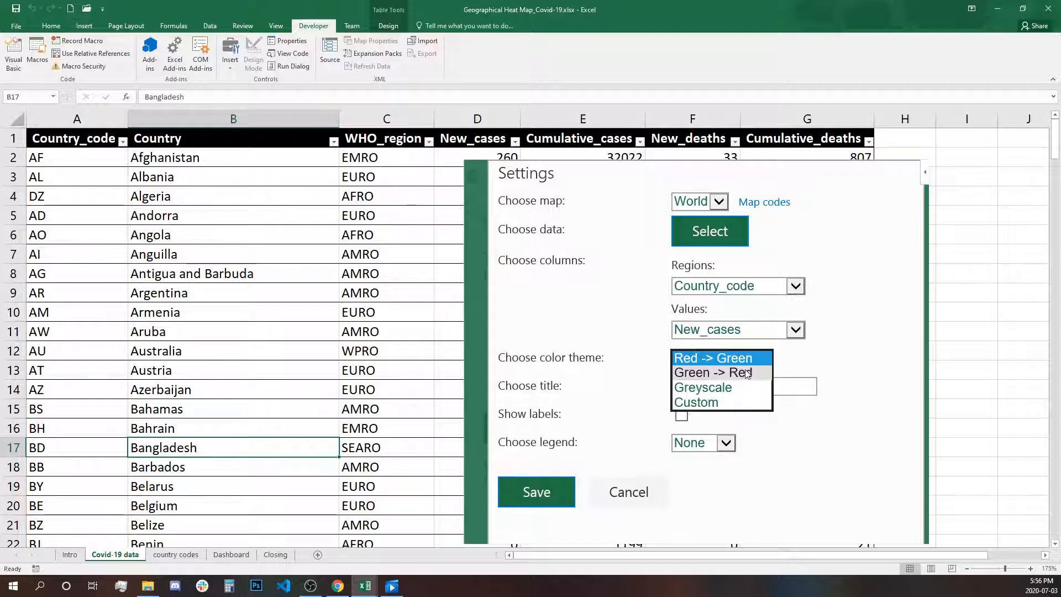
mouse_move(695, 402)
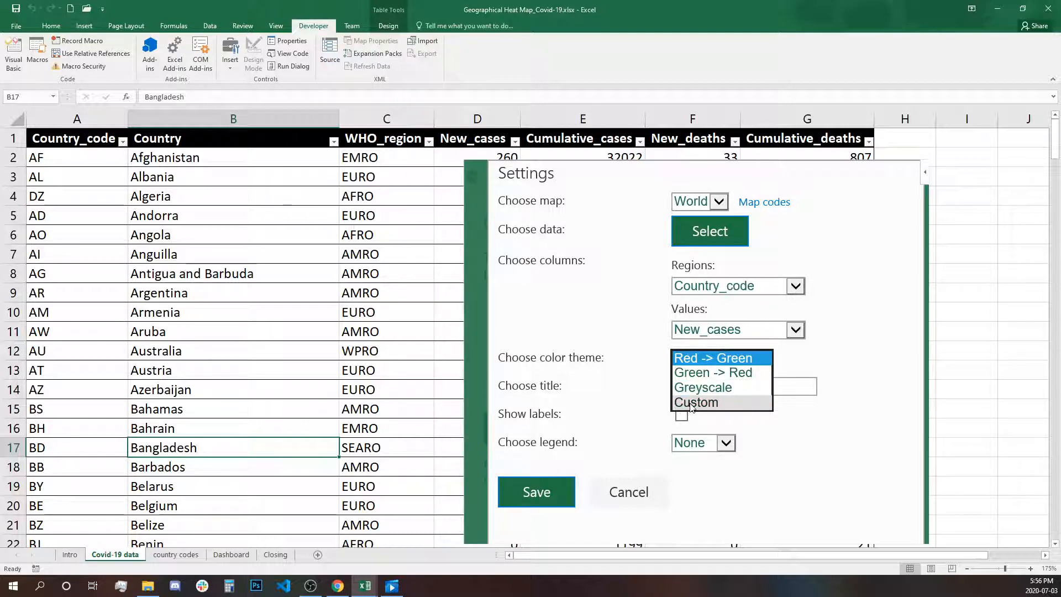
click(695, 402)
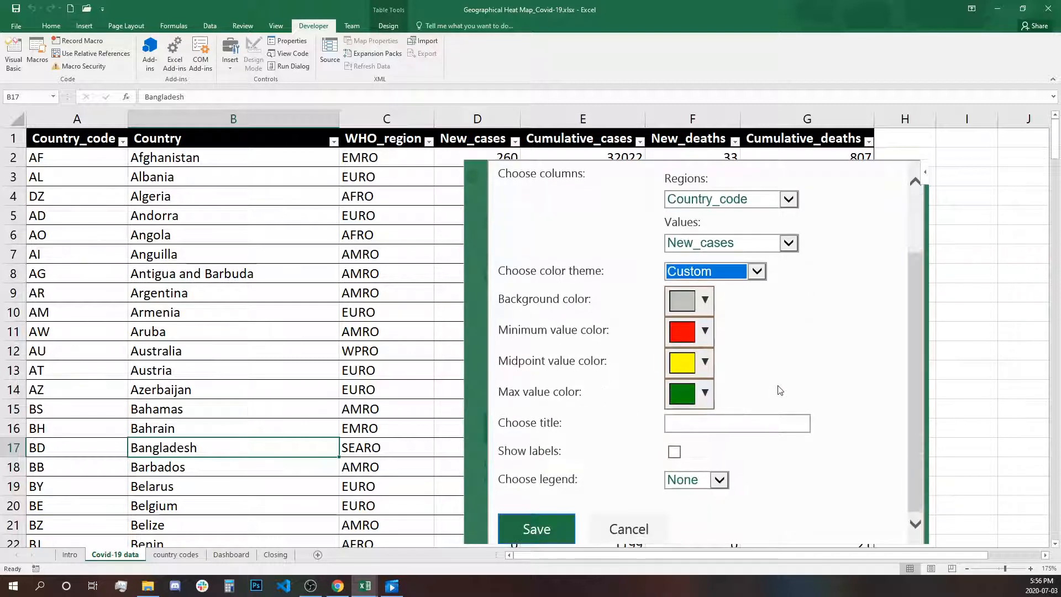
click(705, 300)
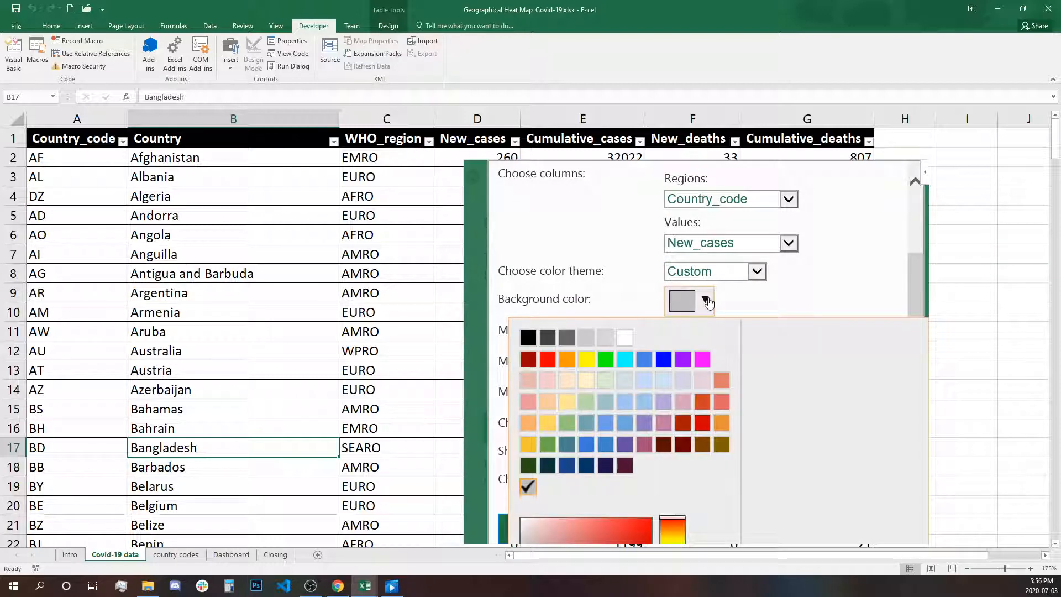
click(624, 337)
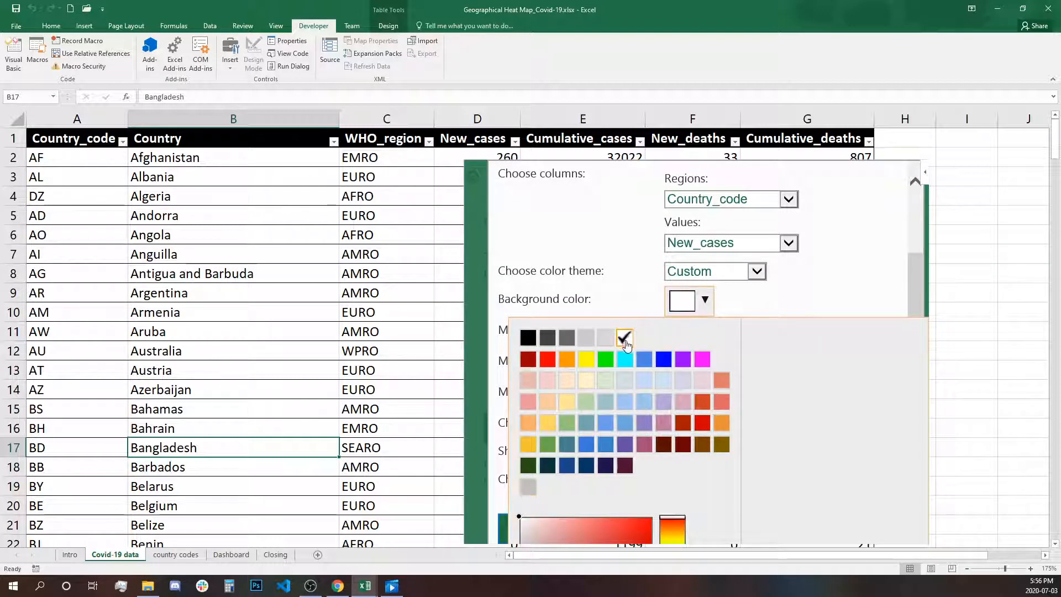
click(623, 338)
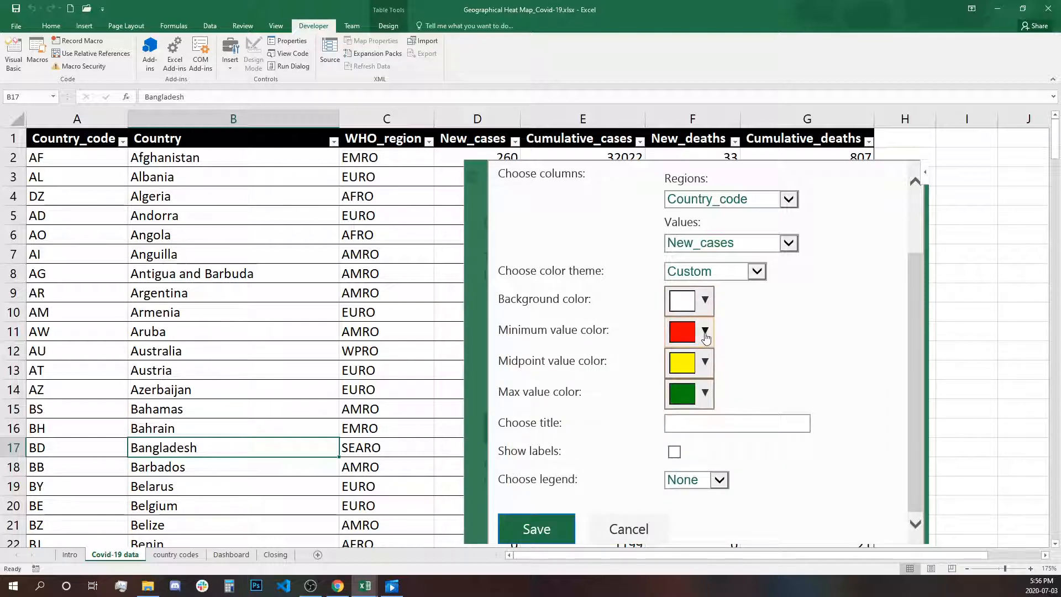
- Choose blue shades for the minimum and midpoint value colours
click(705, 331)
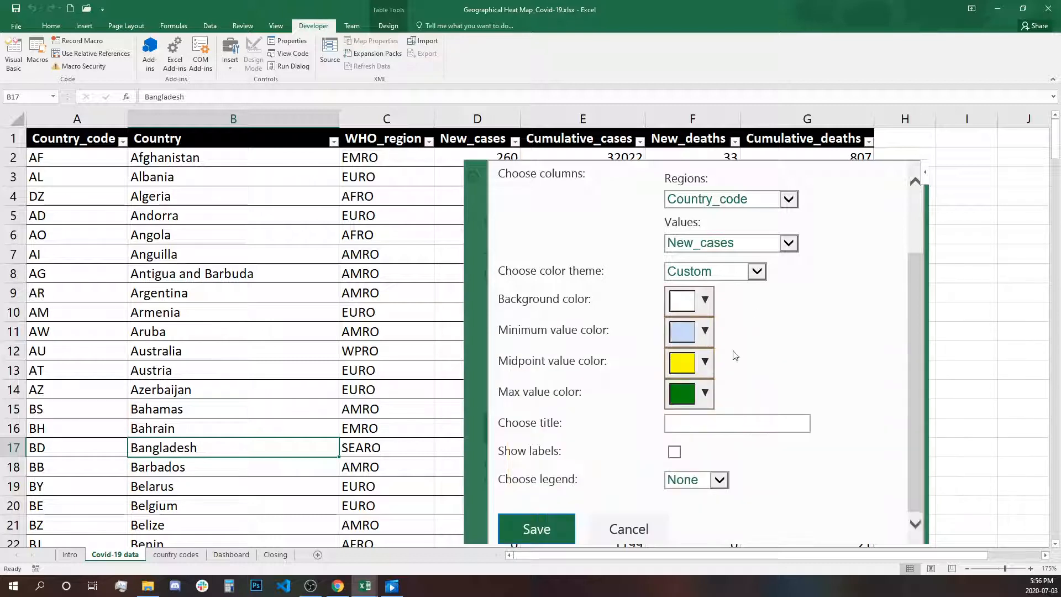
click(704, 364)
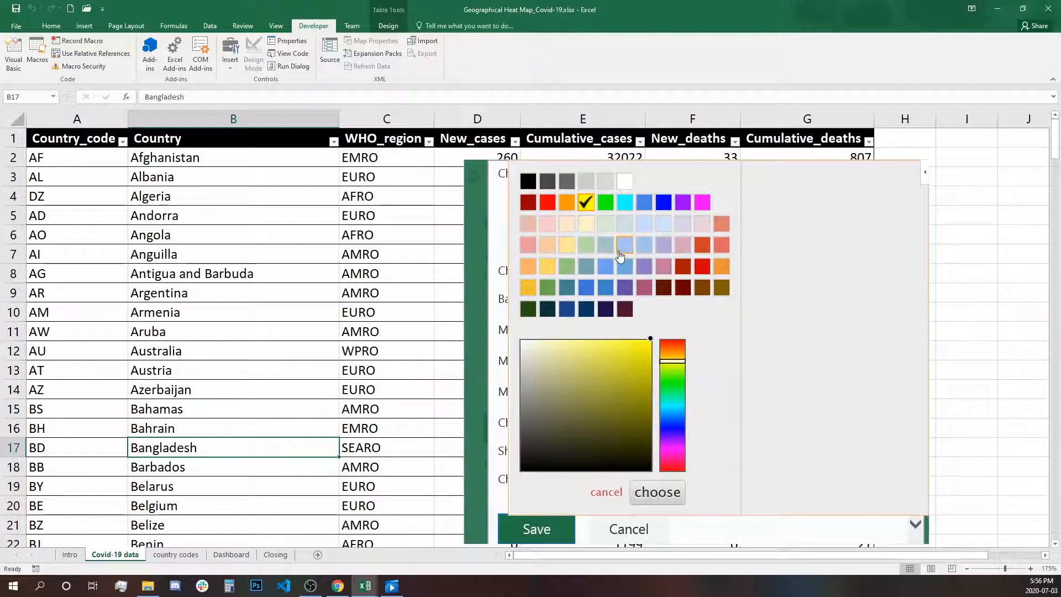
click(604, 266)
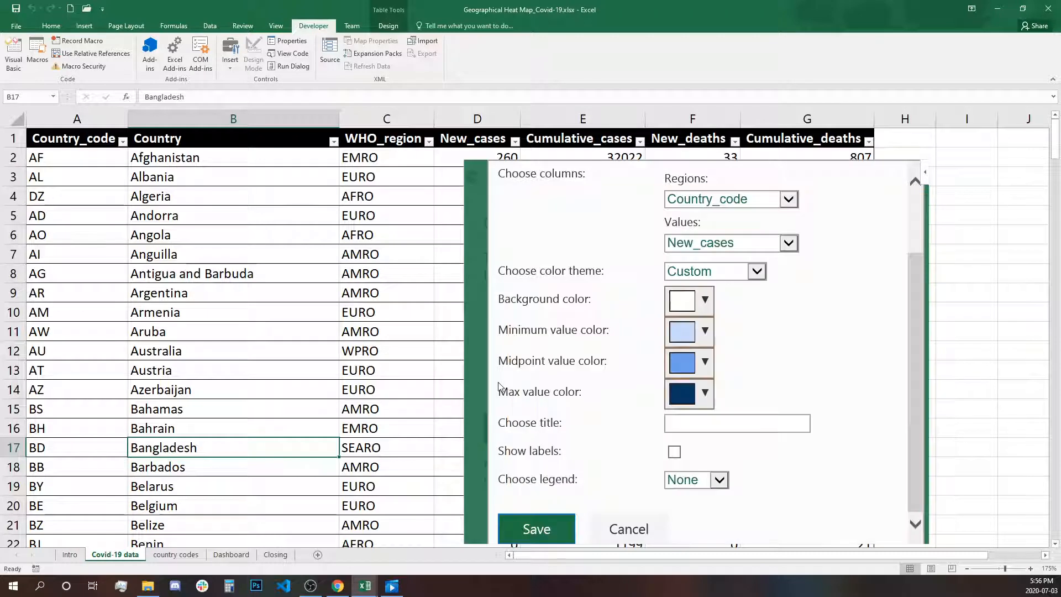
mouse_move(817, 346)
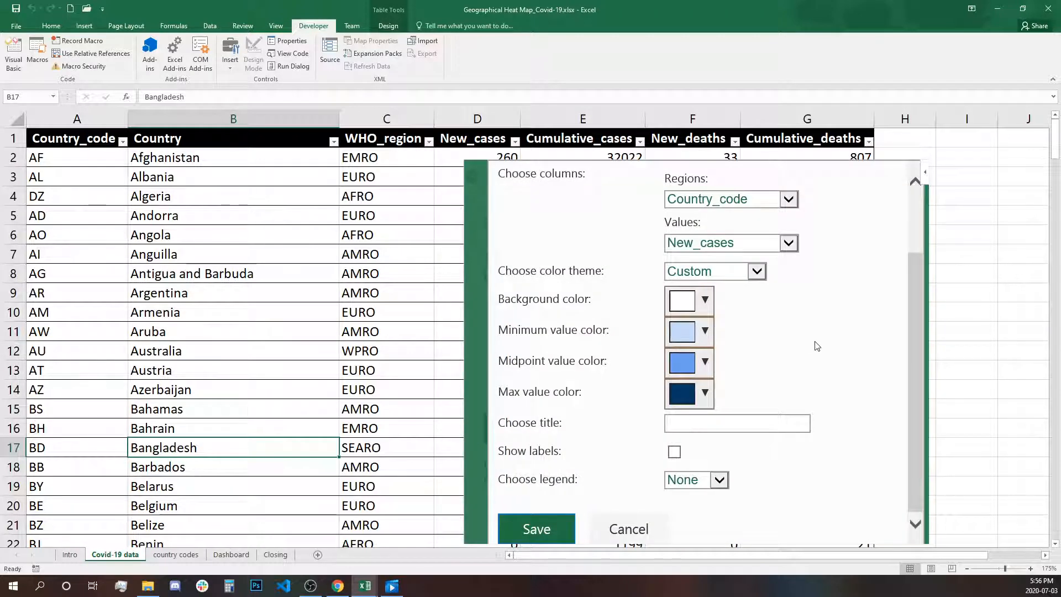
- Enter the map title 'New COVID-19 Cases - July 3rd, 2020'
click(737, 423)
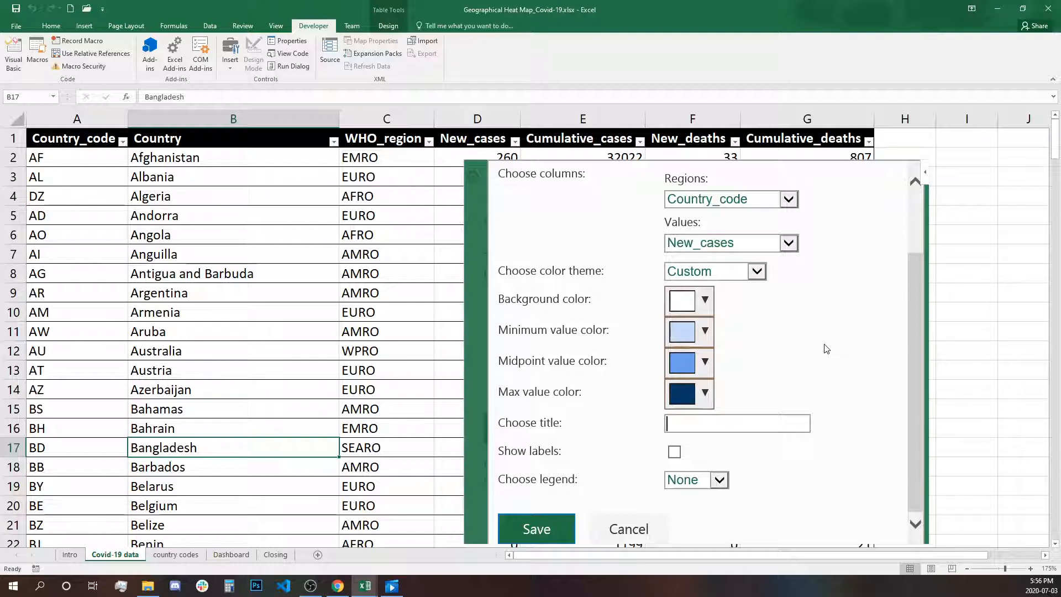
text(New CO)
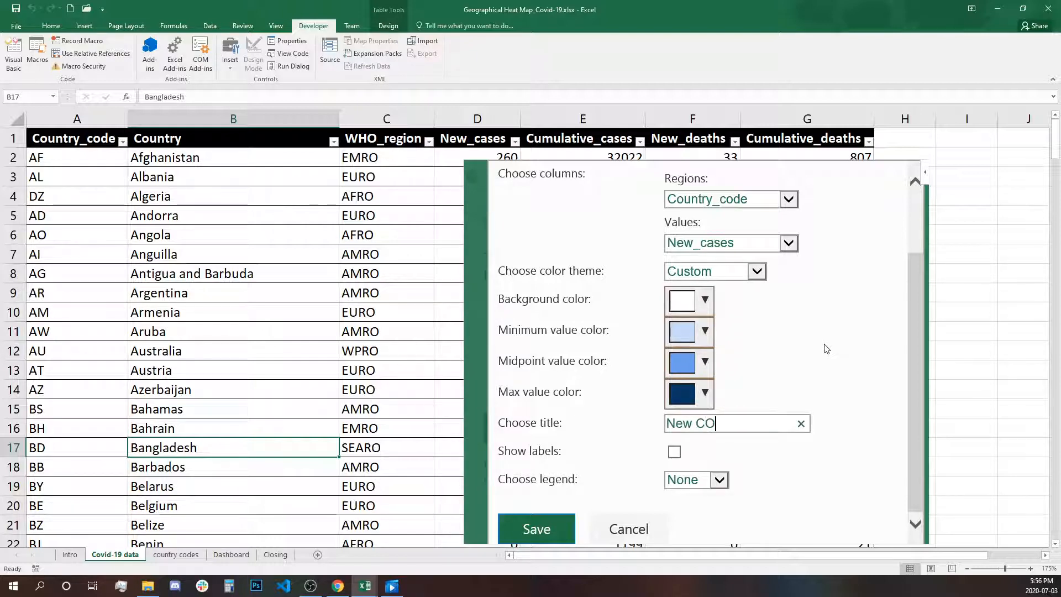
text(VID-)
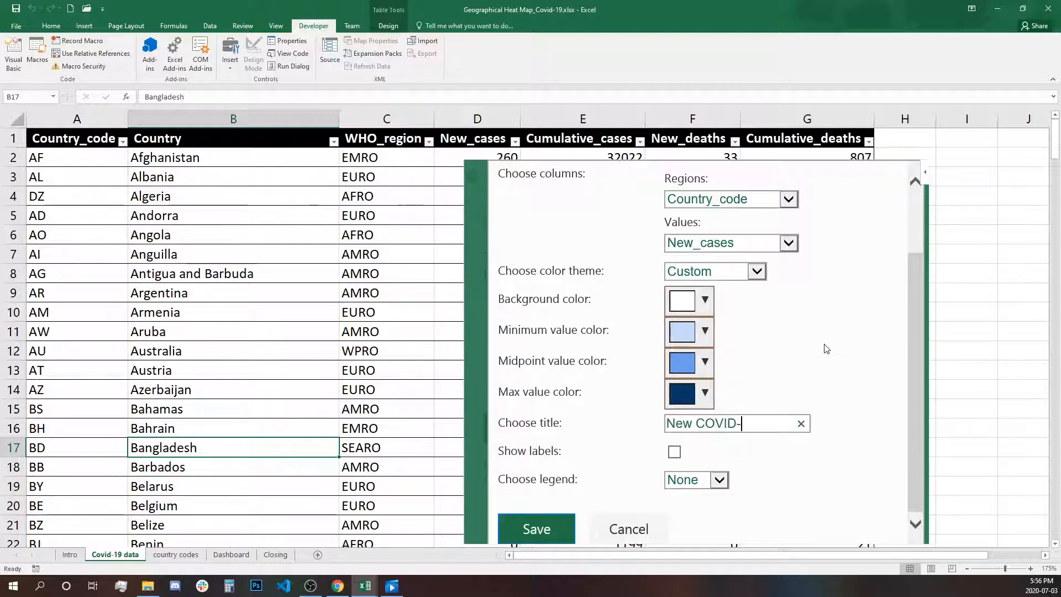
text(19 C)
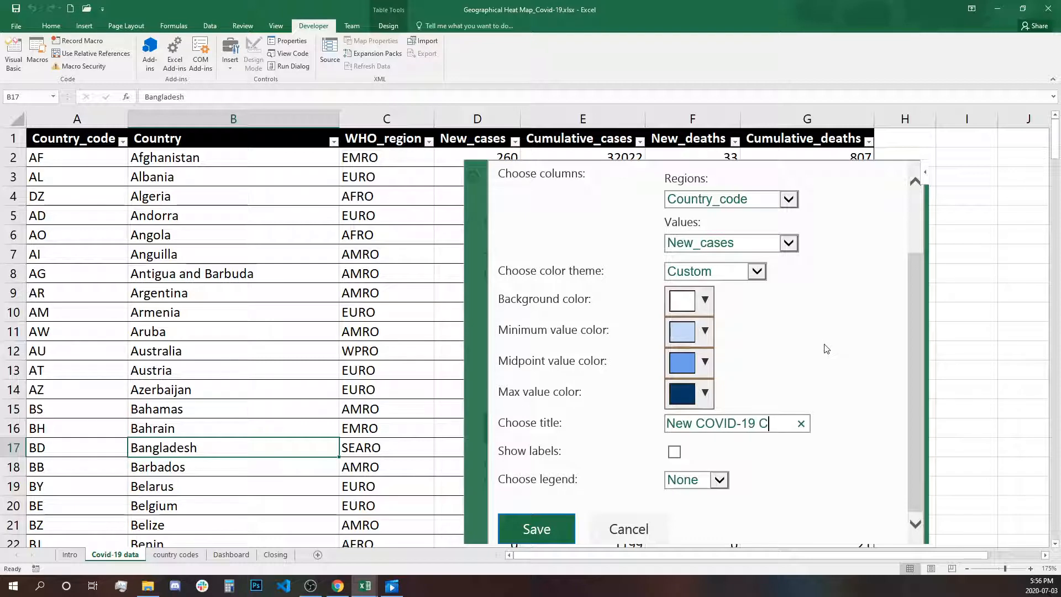
text(ases -)
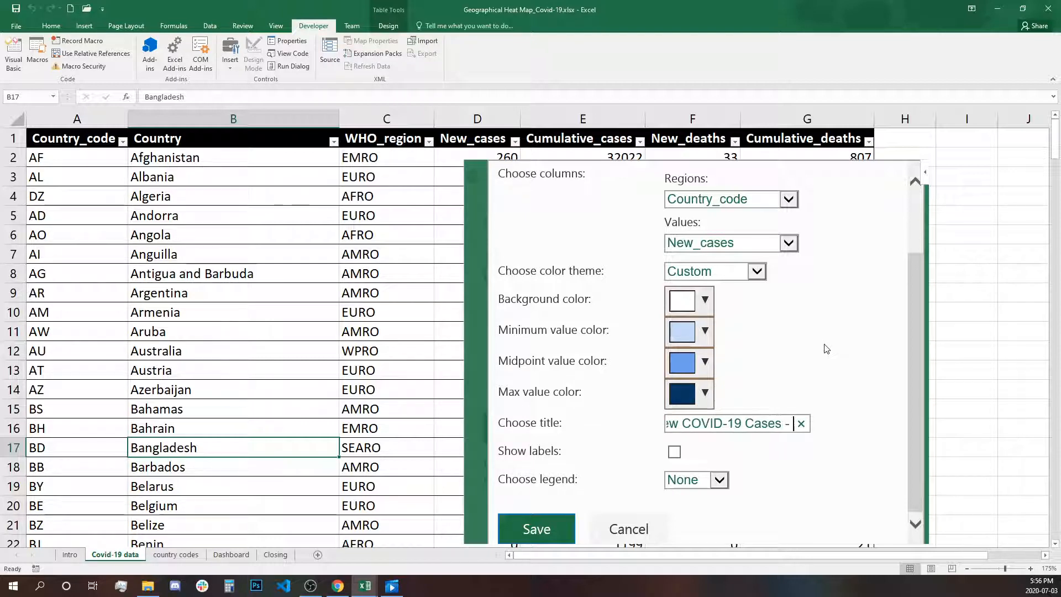
text(July)
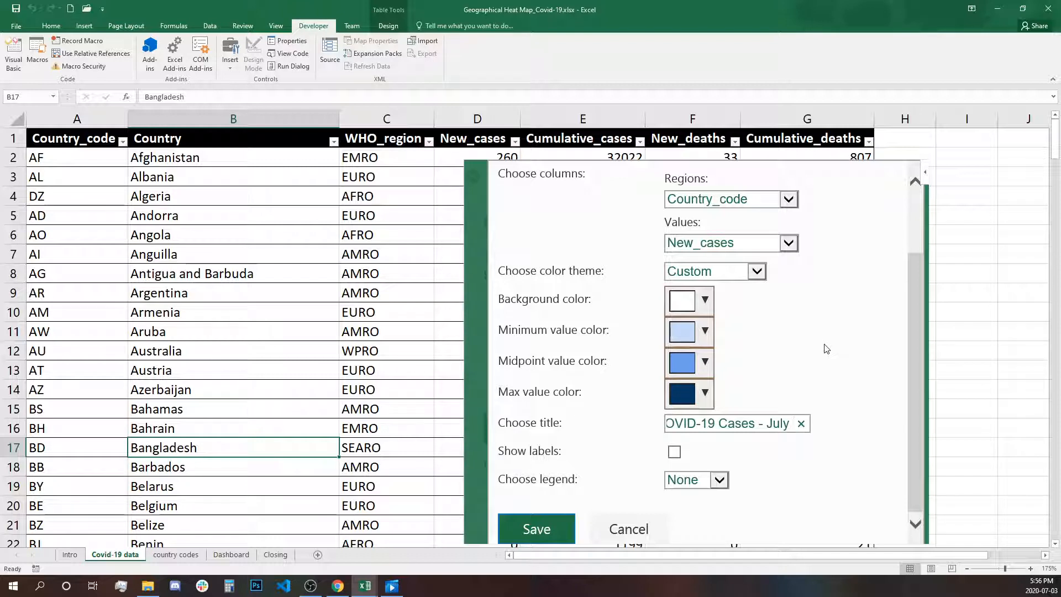
text(3rd, 2020)
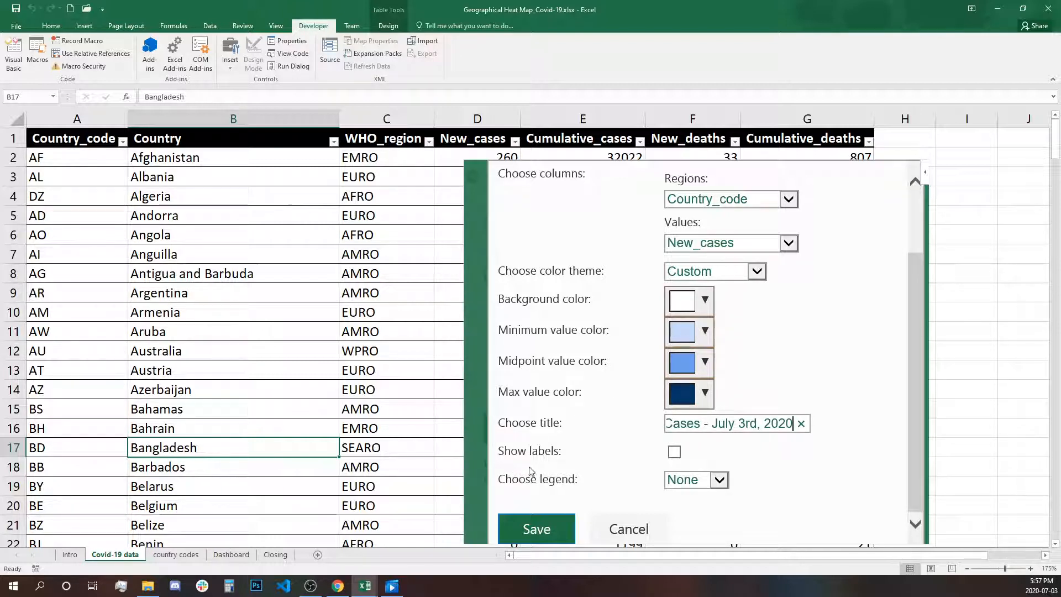
mouse_move(641, 457)
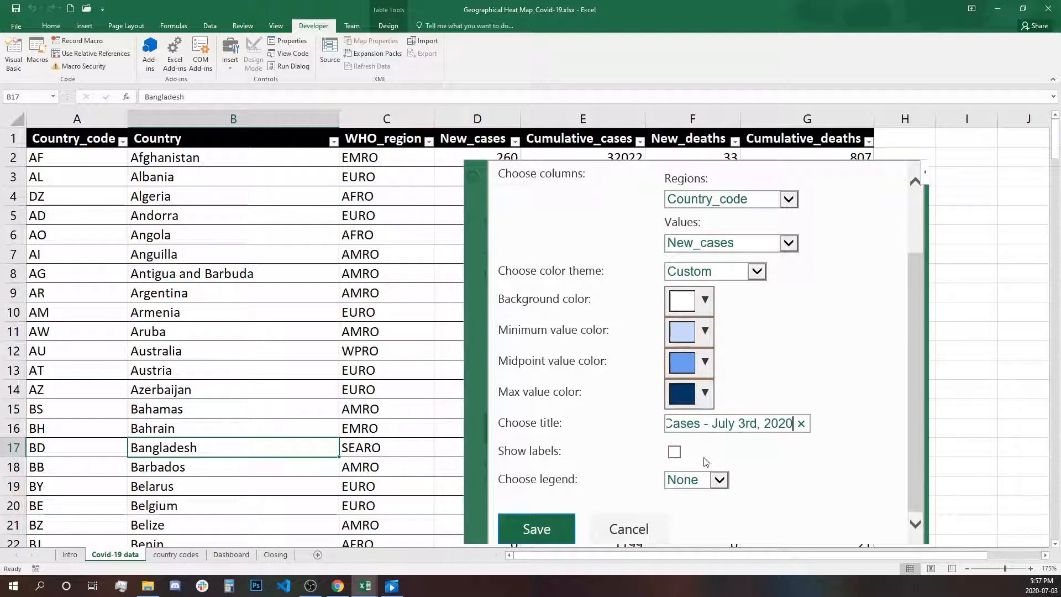
mouse_move(695, 485)
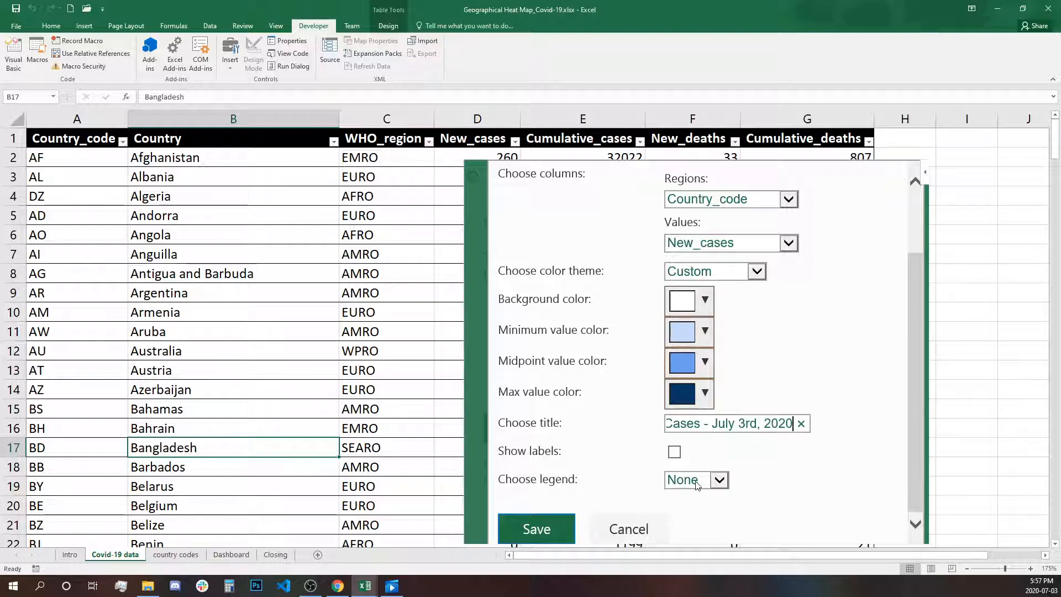
- Place the map legend at the bottom
click(719, 480)
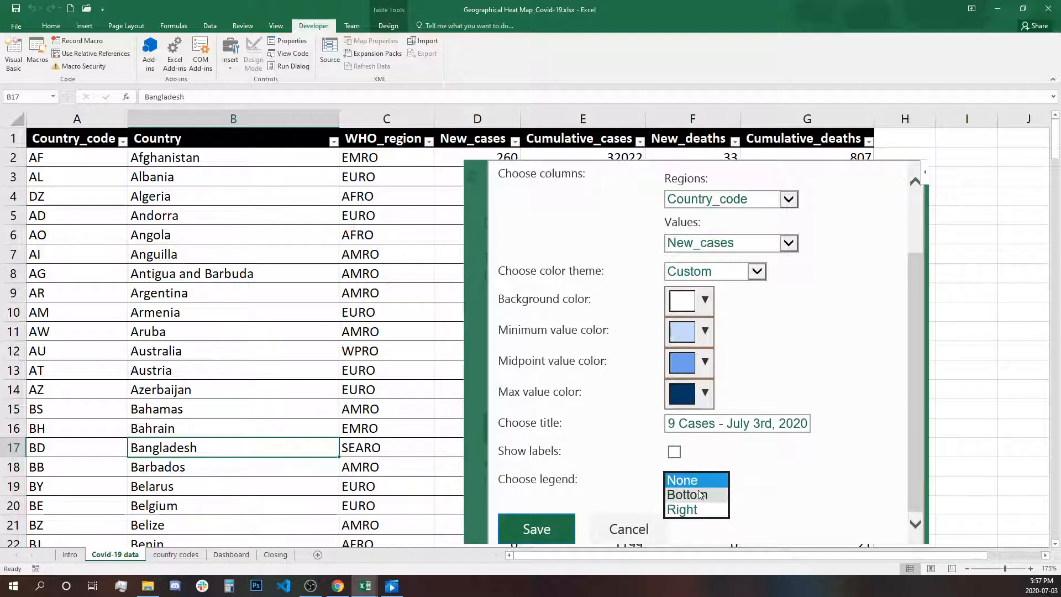
click(687, 494)
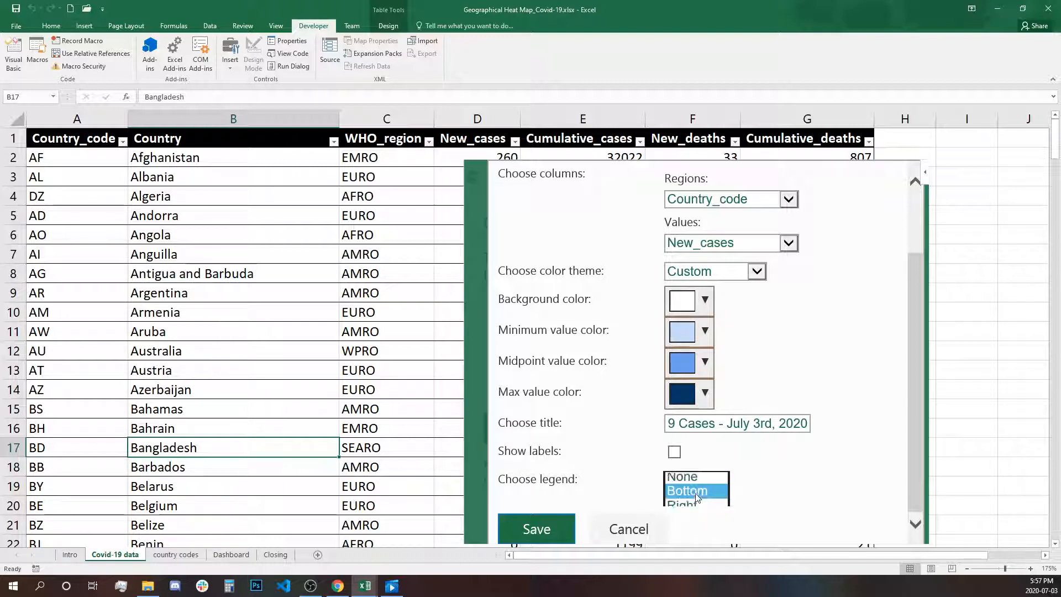
click(686, 491)
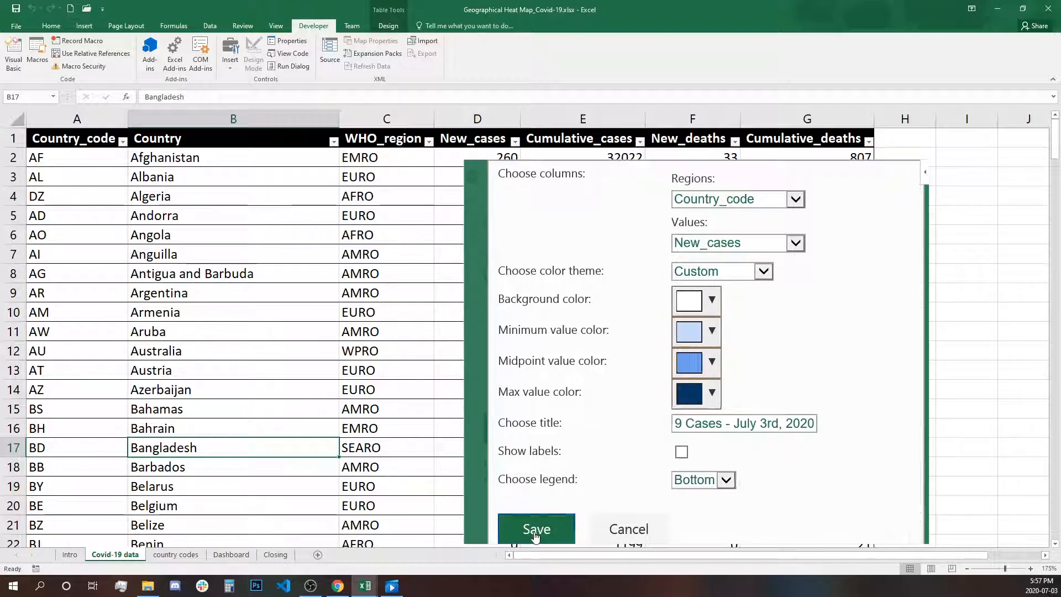
- Save the settings to draw the map, then cut it from the data sheet
click(535, 530)
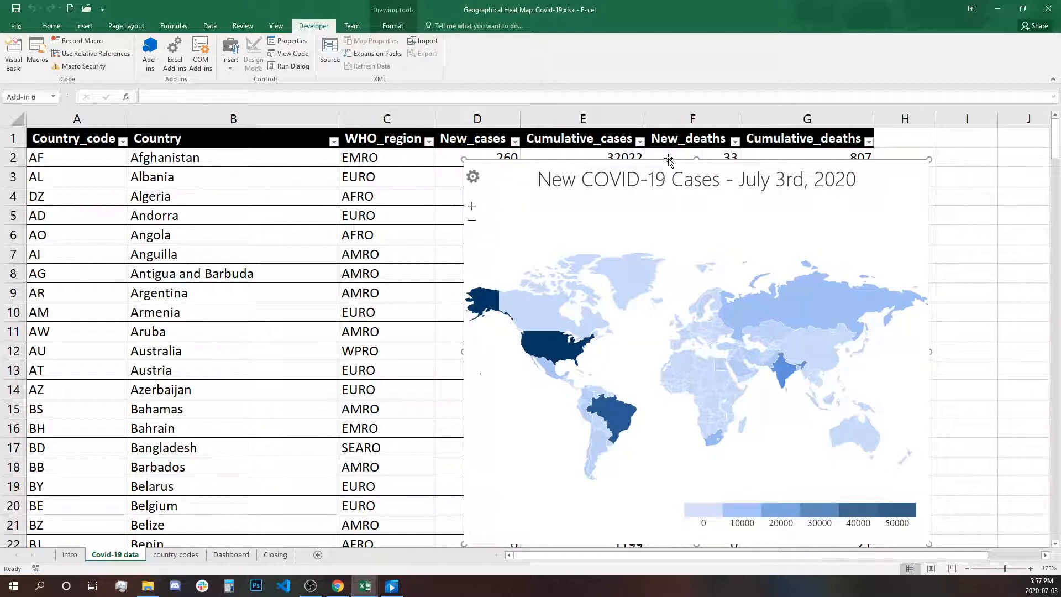
click(162, 447)
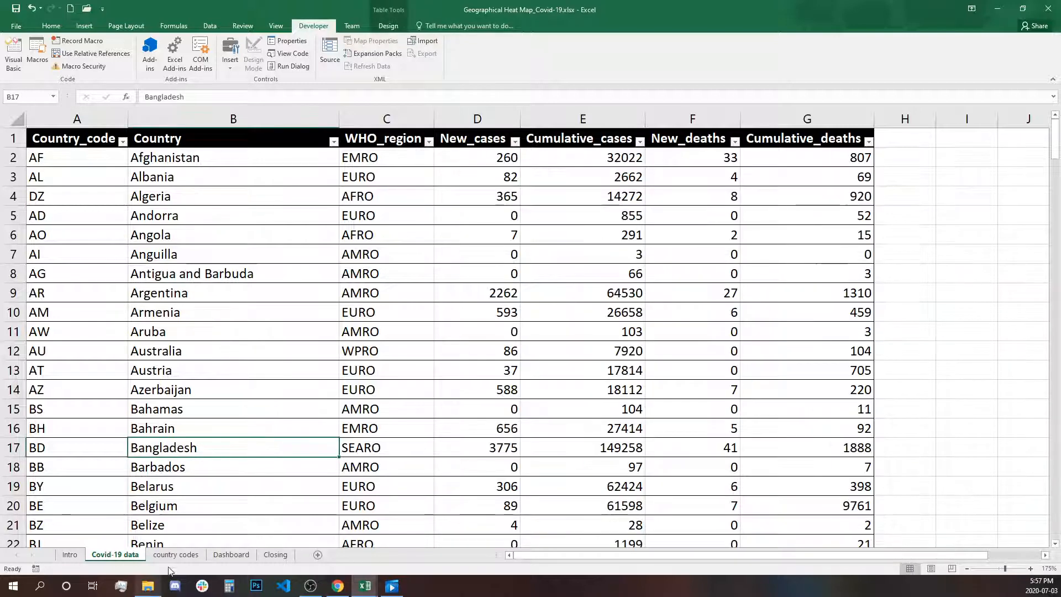
- Paste the map on the Dashboard sheet and zoom in and back out to check it
click(231, 553)
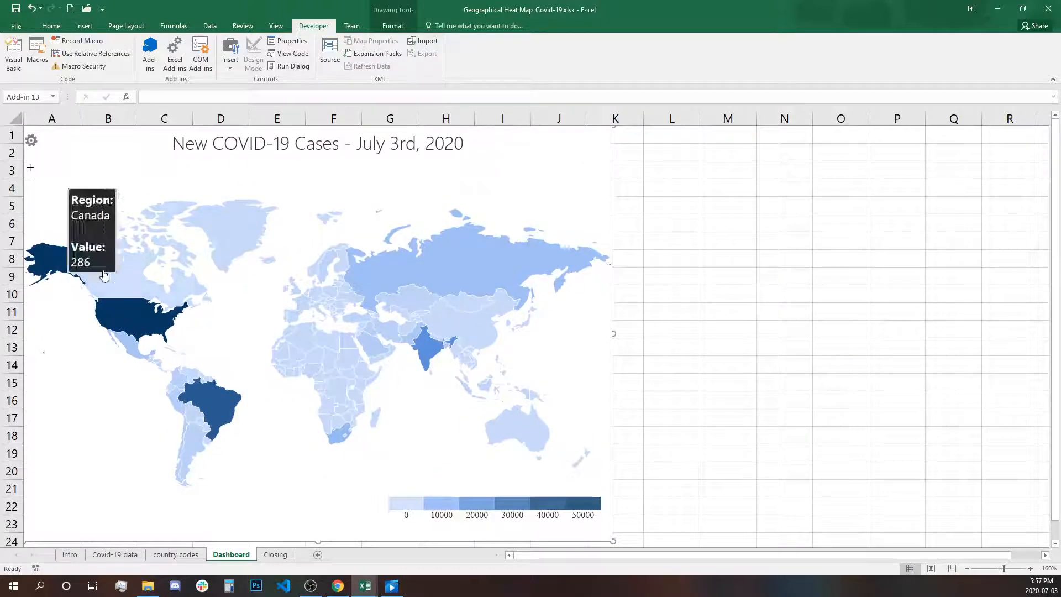
click(31, 170)
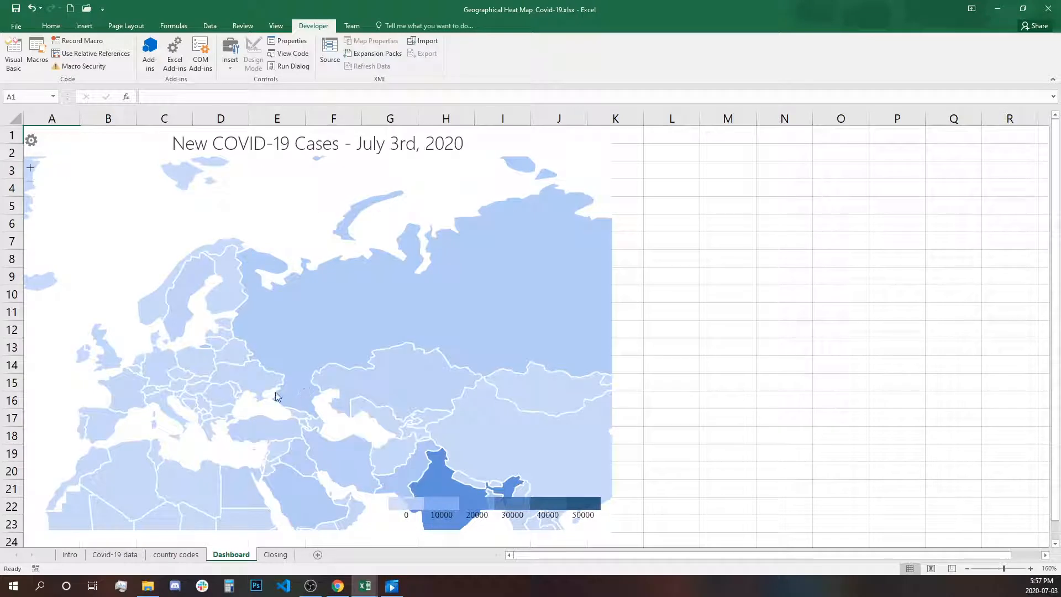
mouse_move(263, 389)
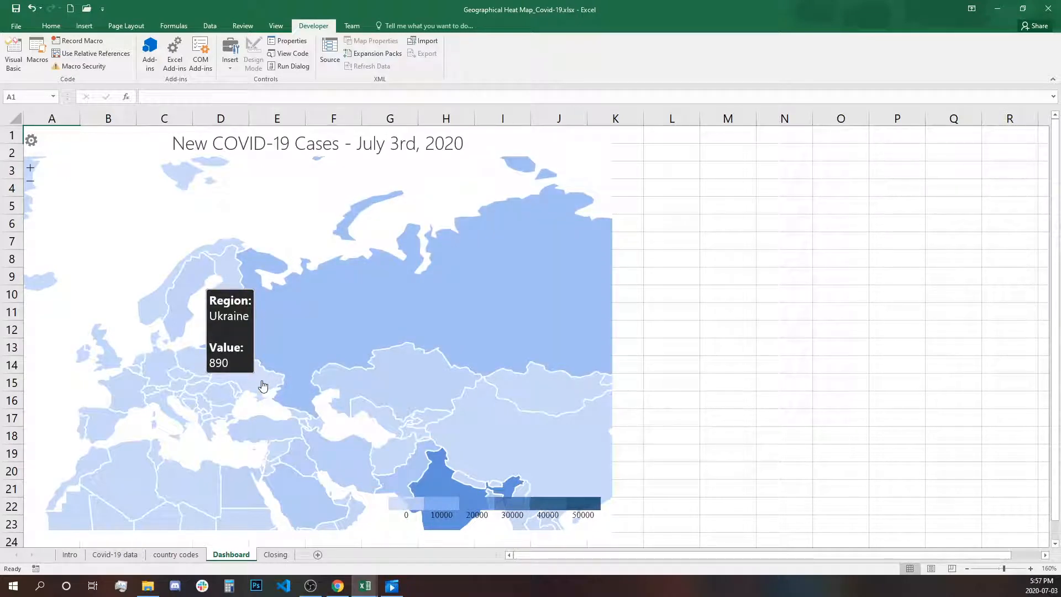
mouse_move(218, 405)
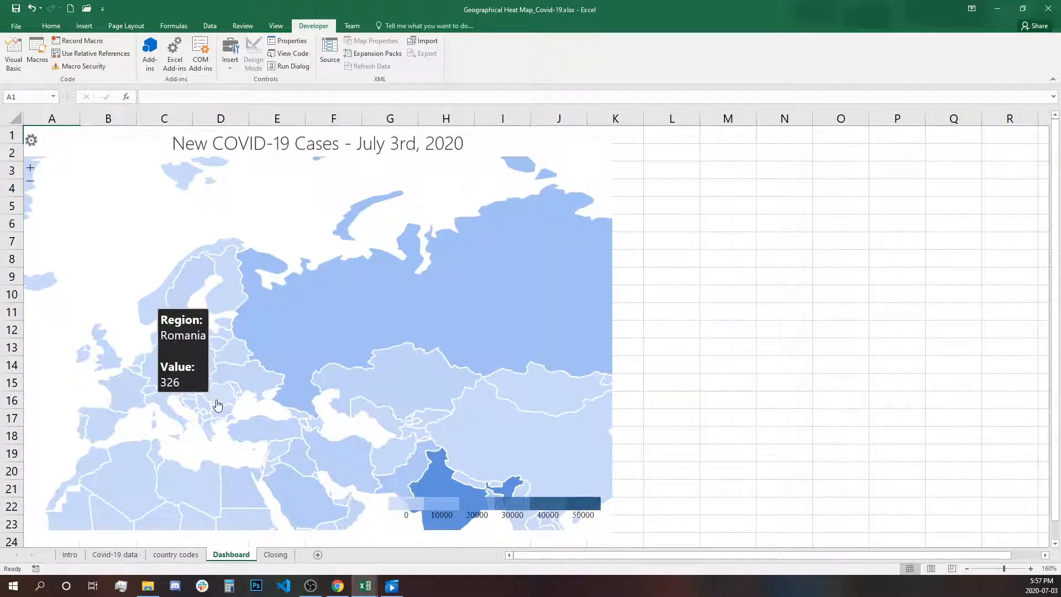
mouse_move(223, 420)
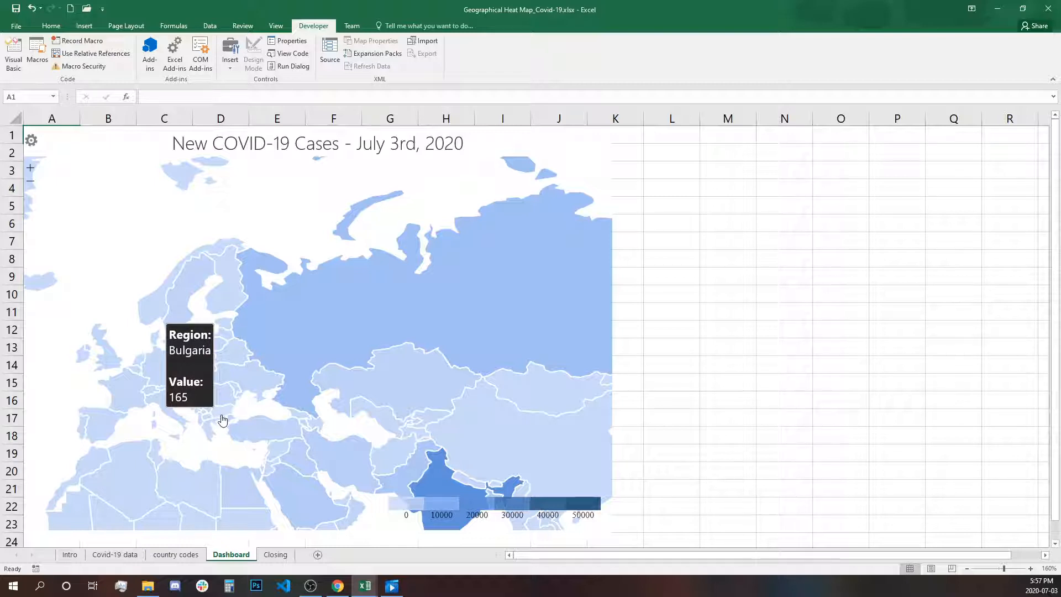
mouse_move(399, 379)
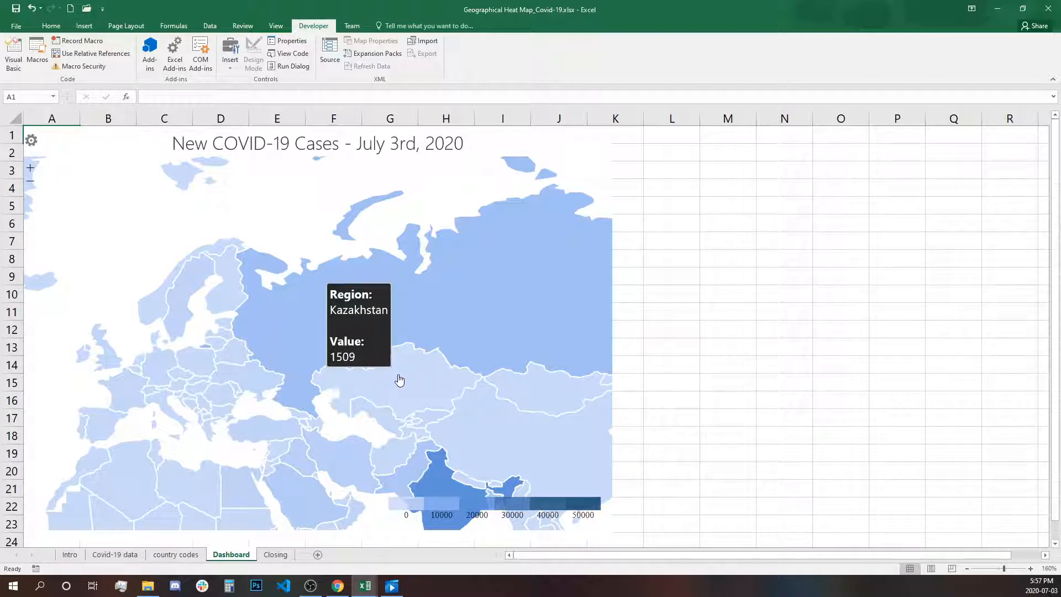
mouse_move(143, 263)
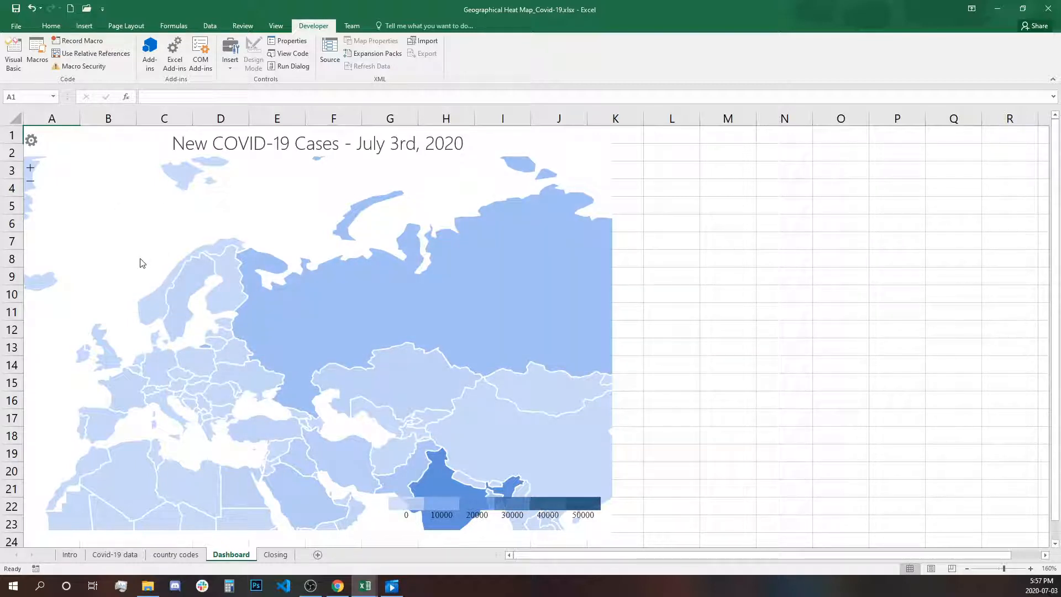
click(30, 182)
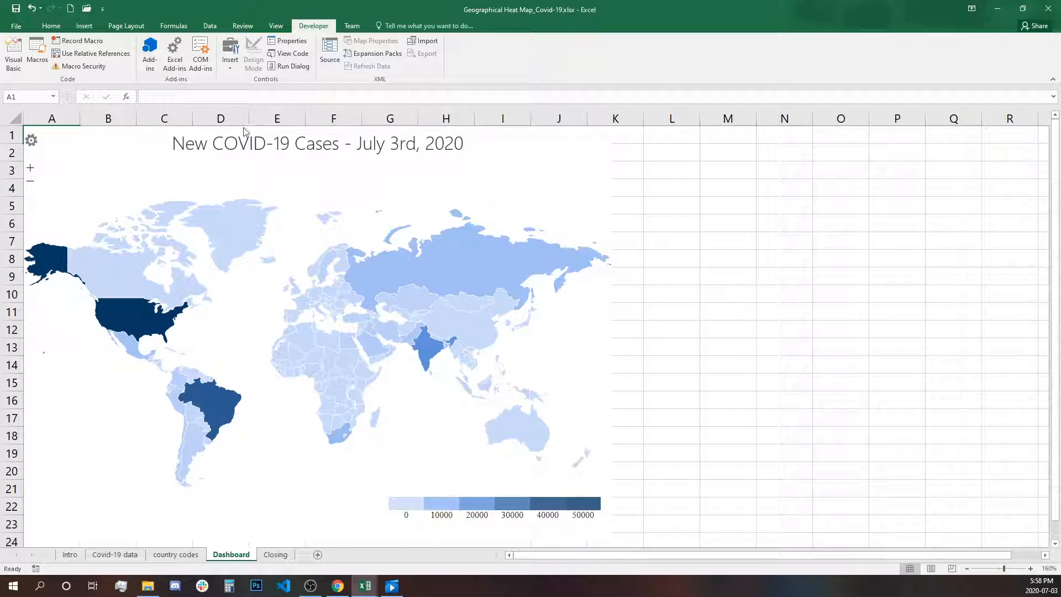
mouse_move(241, 128)
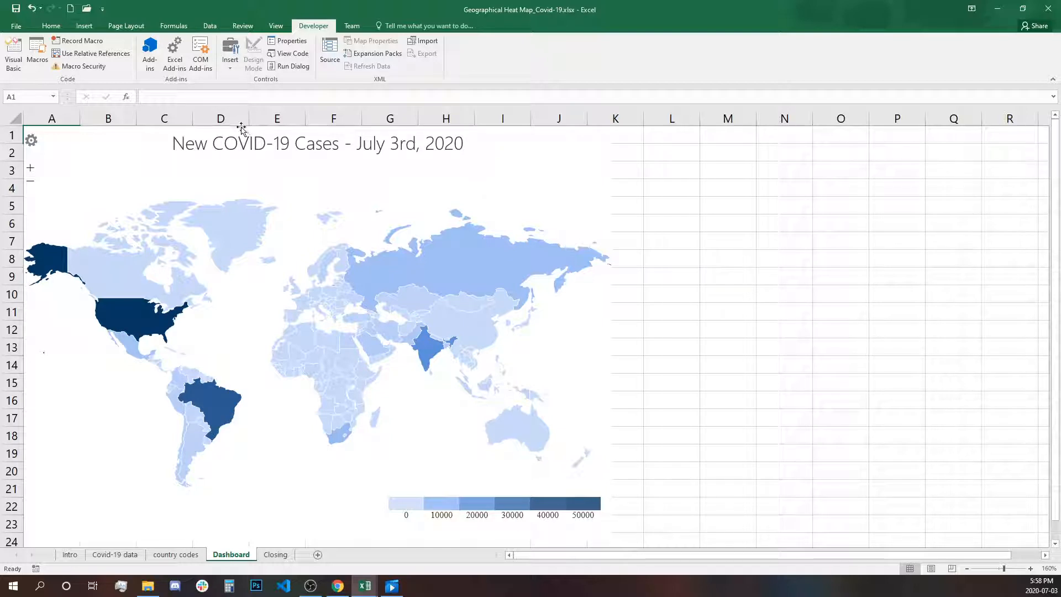
- Duplicate the New COVID-19 Cases world map and place the copy to the right at L1
click(305, 332)
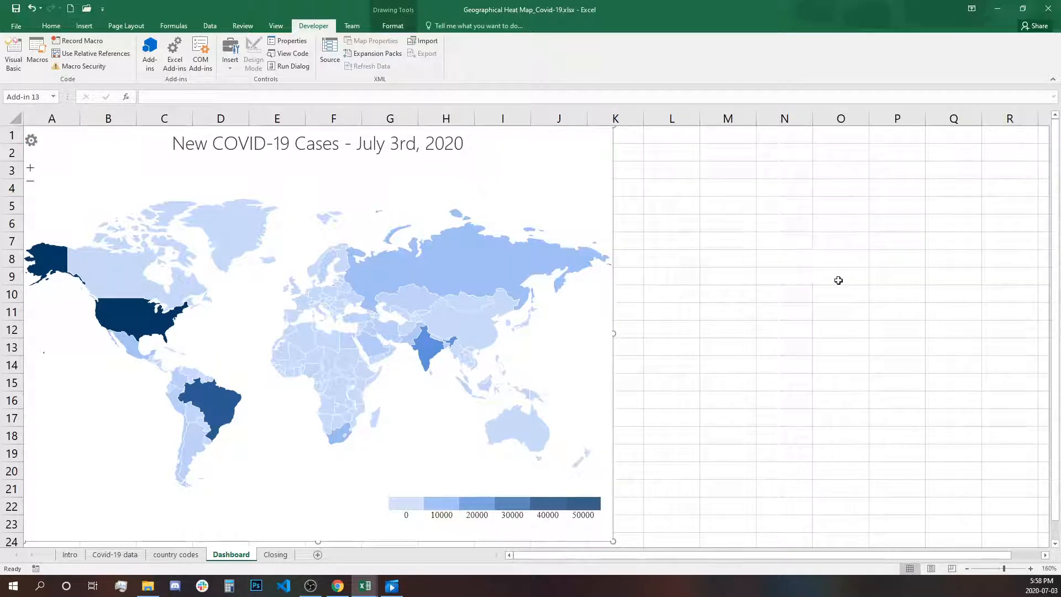
click(616, 134)
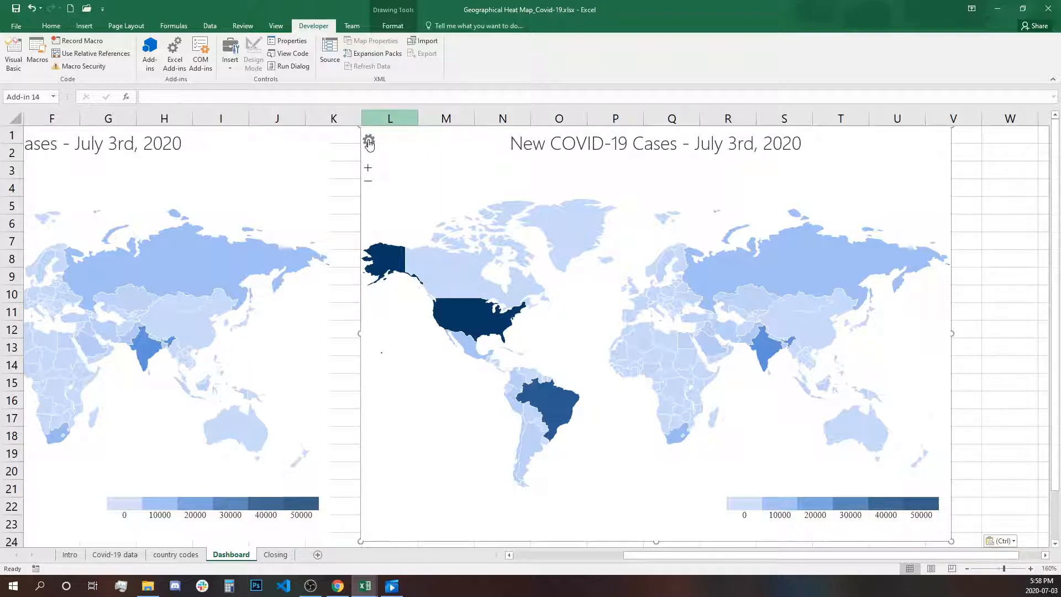
- In the copied map's settings, use the Cumulative_cases column as the mapped values
click(369, 142)
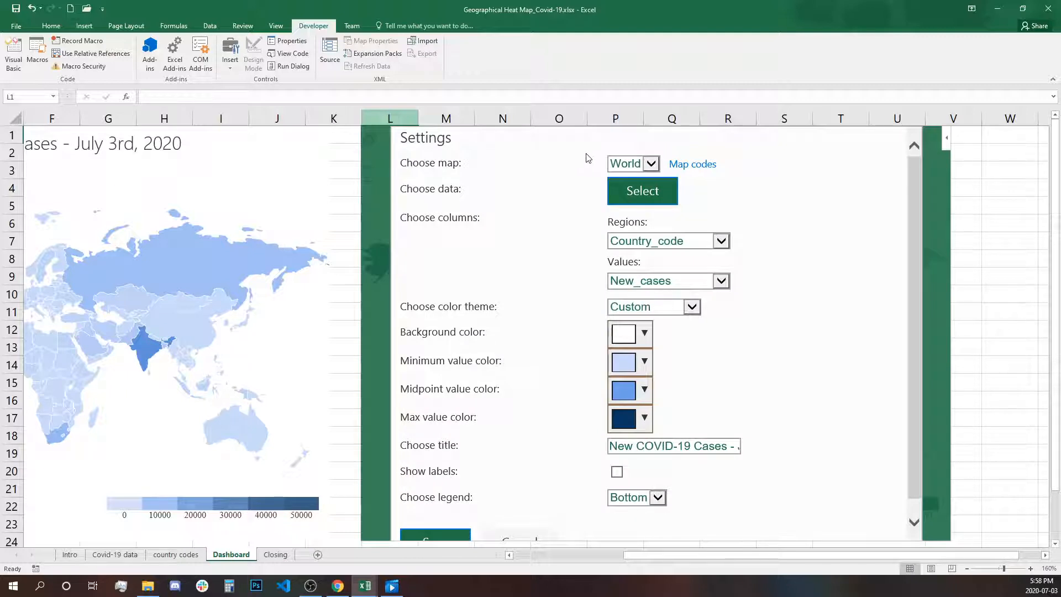
mouse_move(683, 284)
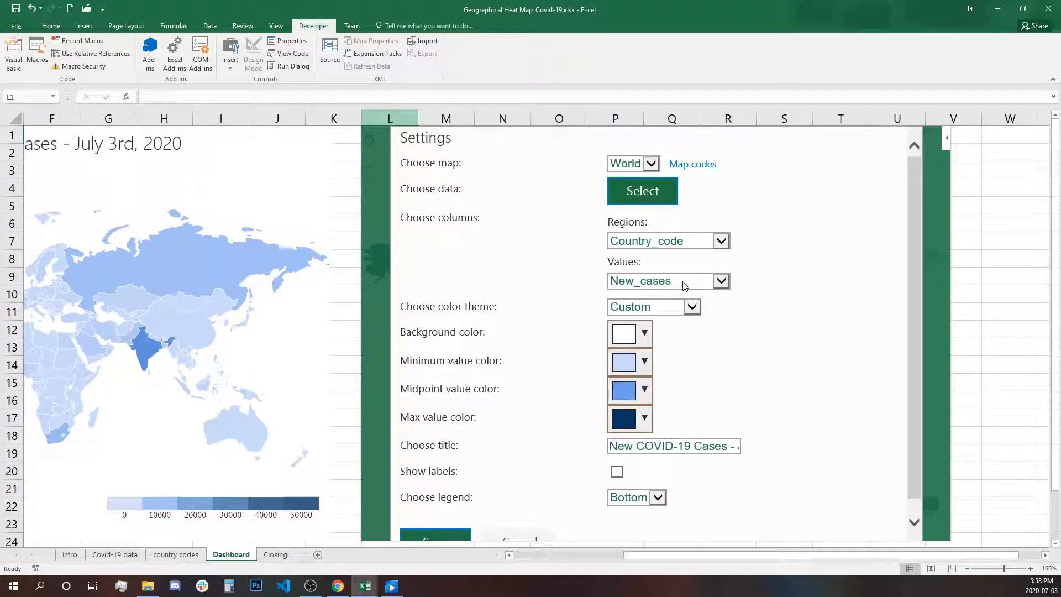
click(719, 281)
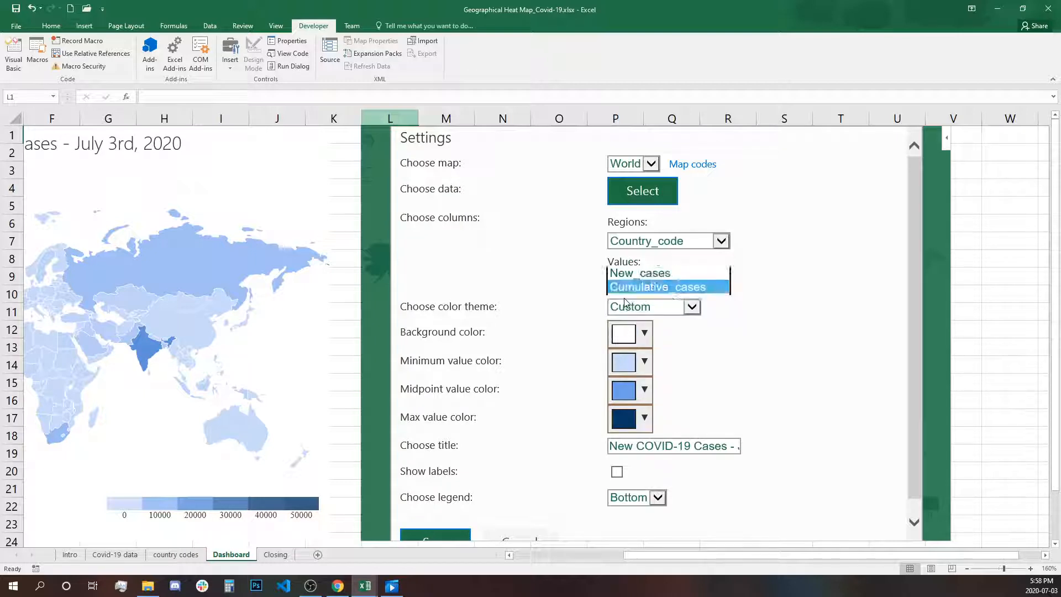
click(657, 286)
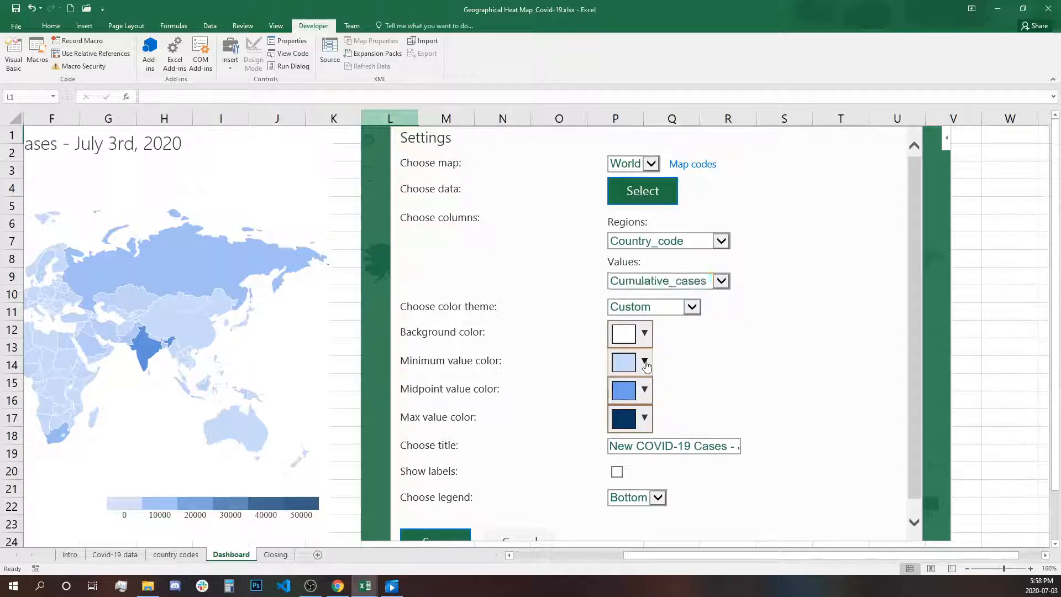
- Set a pale-to-dark green colour scale and retitle the map to start with Cumulative
click(644, 363)
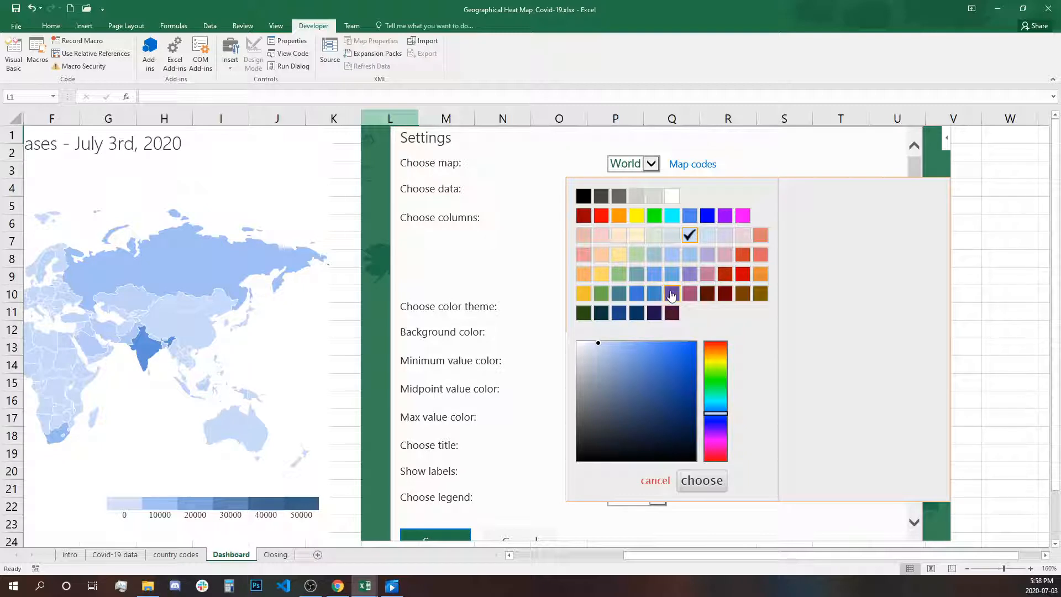
click(702, 481)
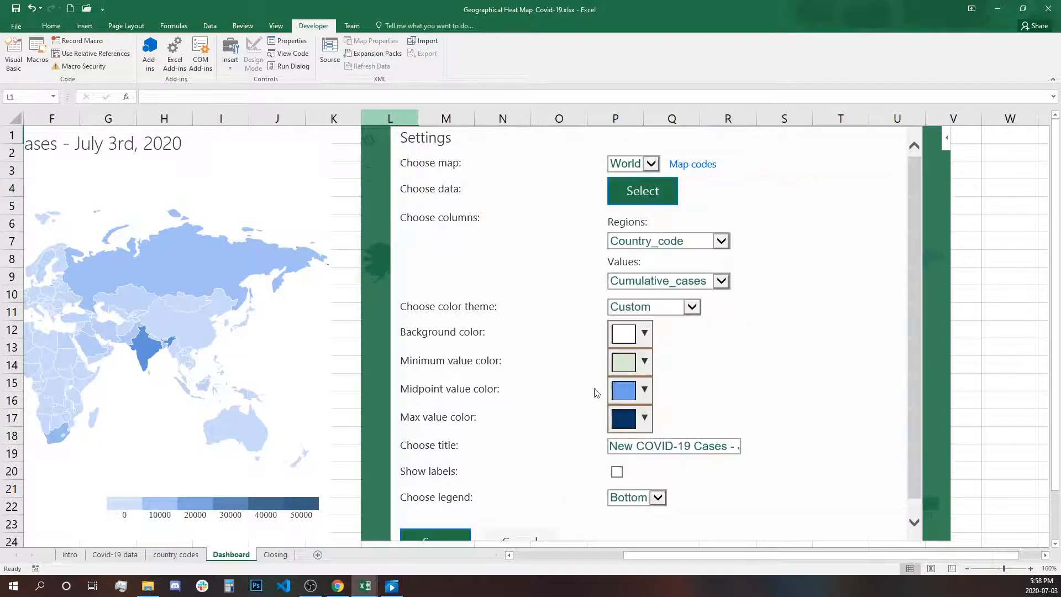
click(624, 391)
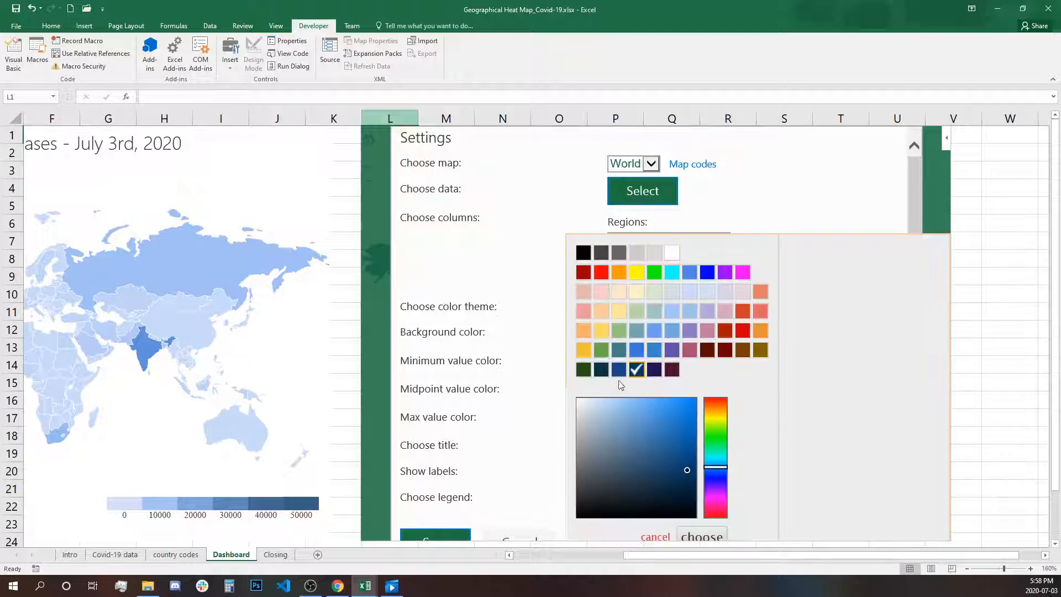
click(702, 537)
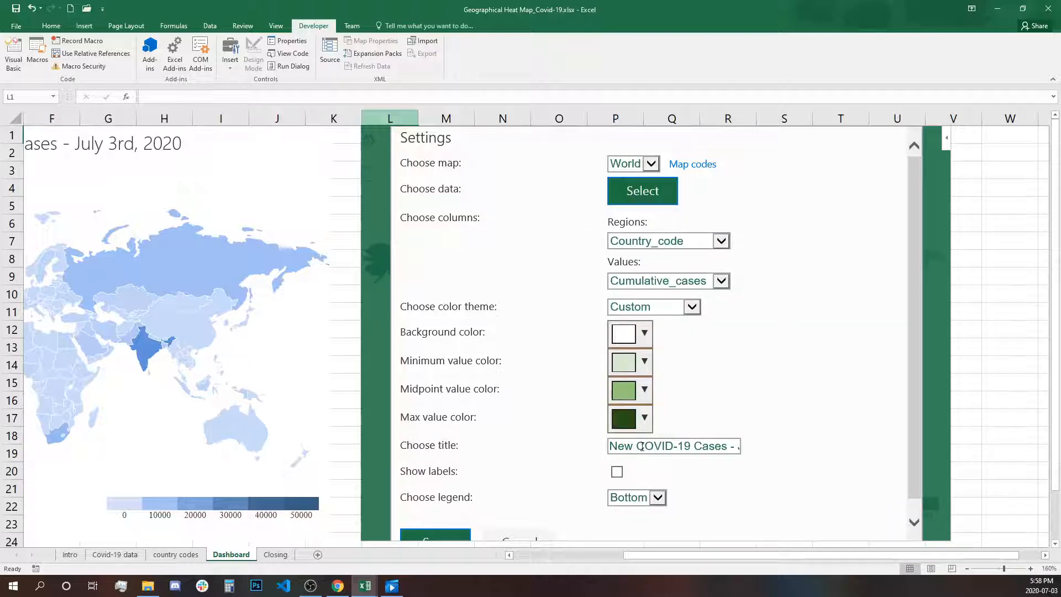
click(673, 445)
text(Cumulativ)
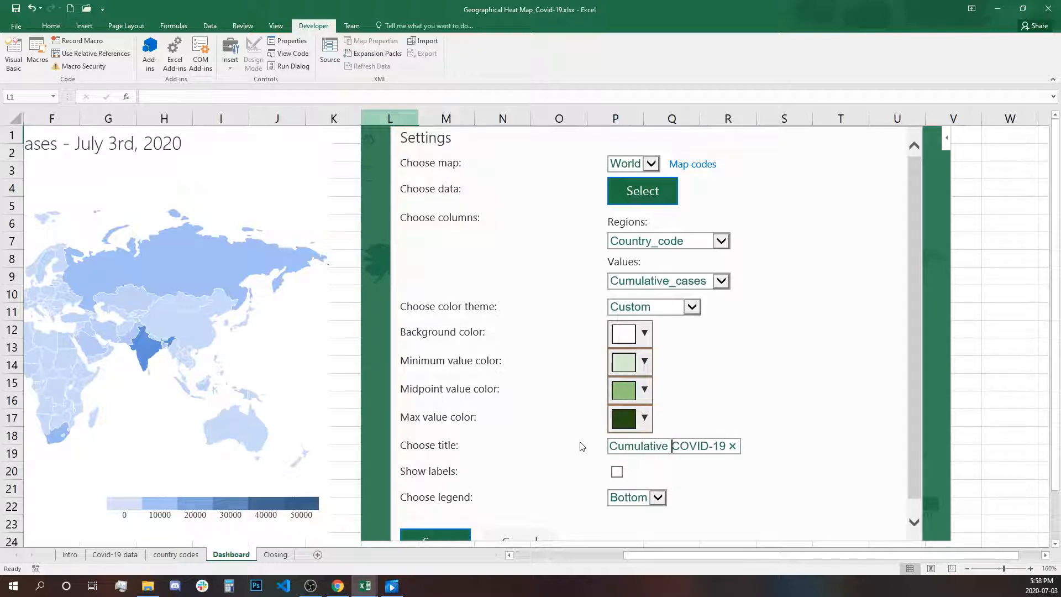
scroll(down, 3)
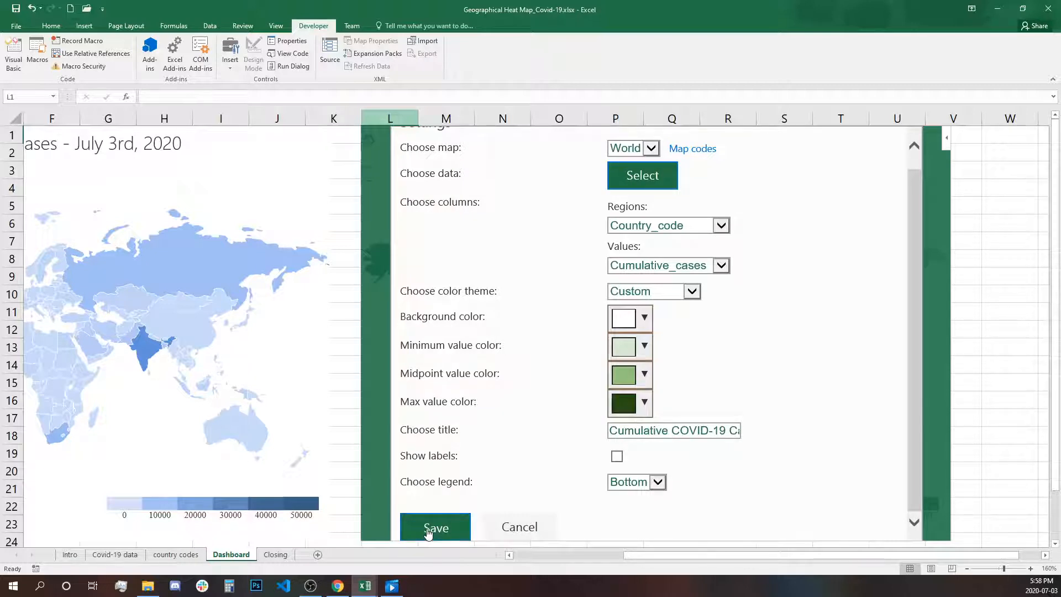
- Save the settings so the green Cumulative COVID-19 Cases map renders, then move right to the next map
click(436, 528)
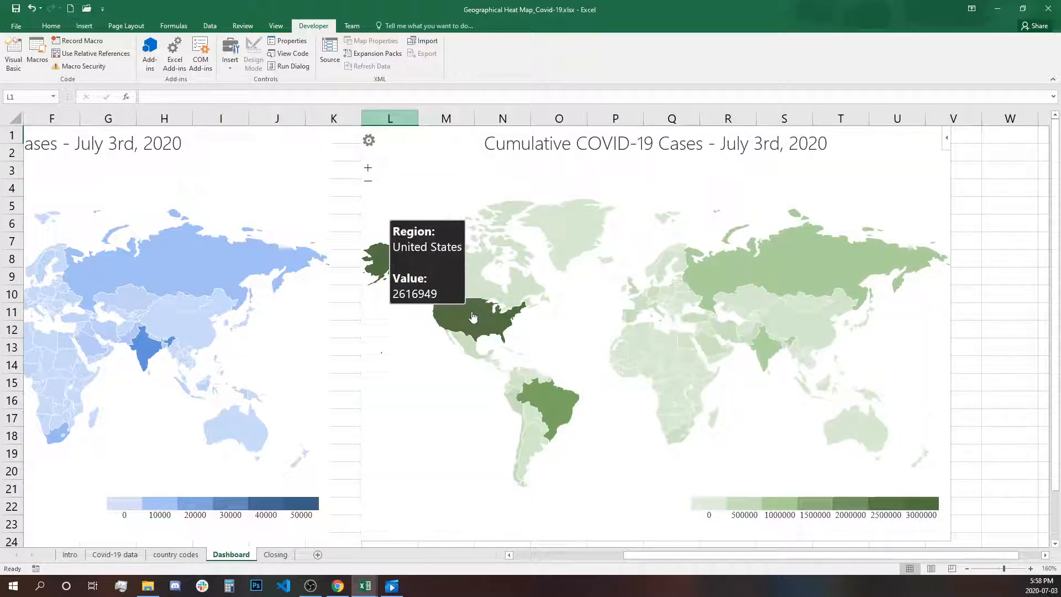
mouse_move(656, 305)
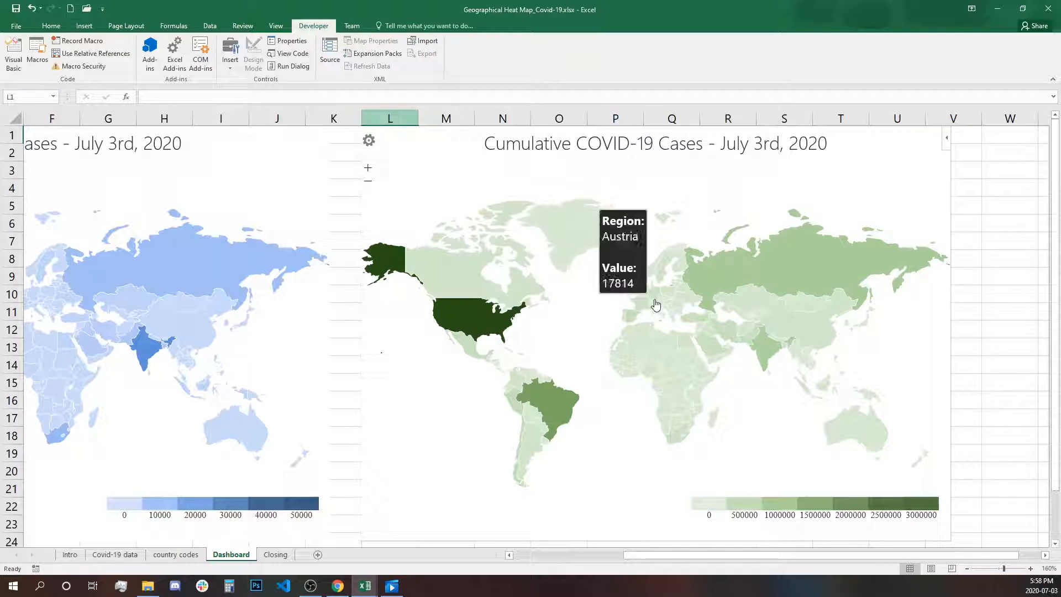
mouse_move(628, 347)
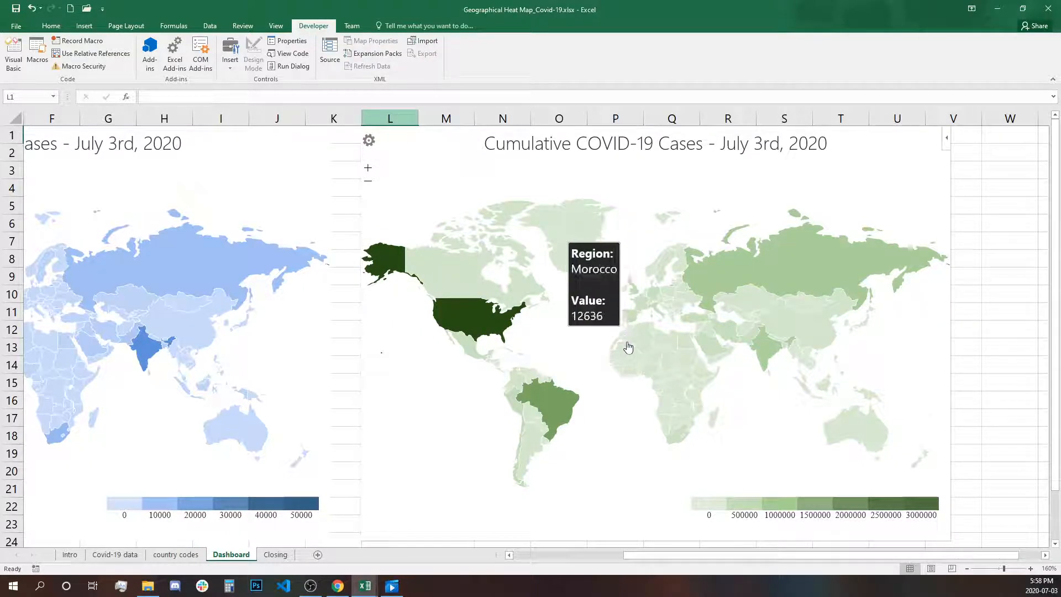
mouse_move(683, 364)
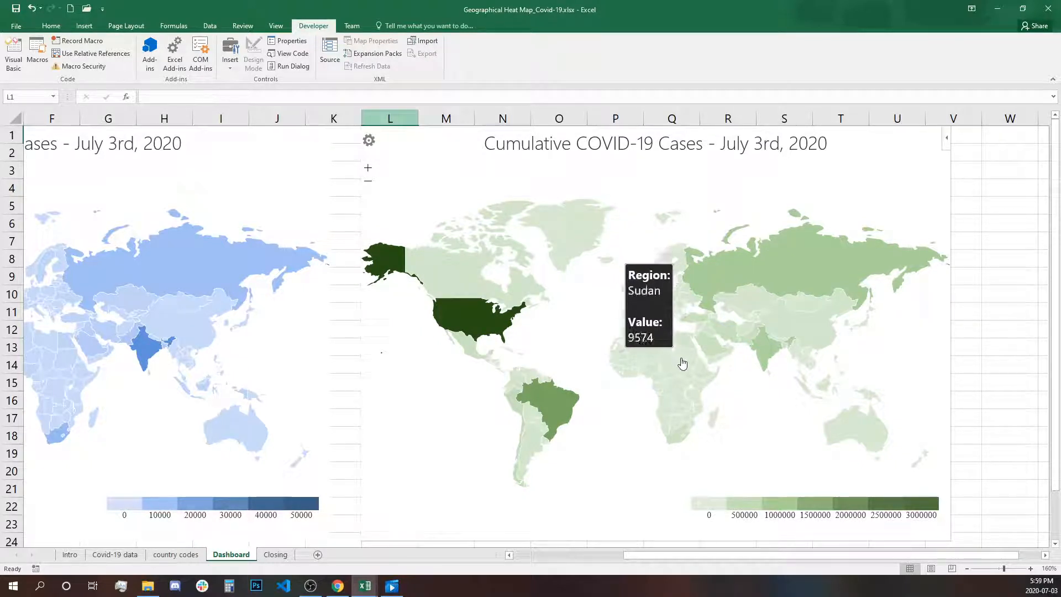
mouse_move(1005, 151)
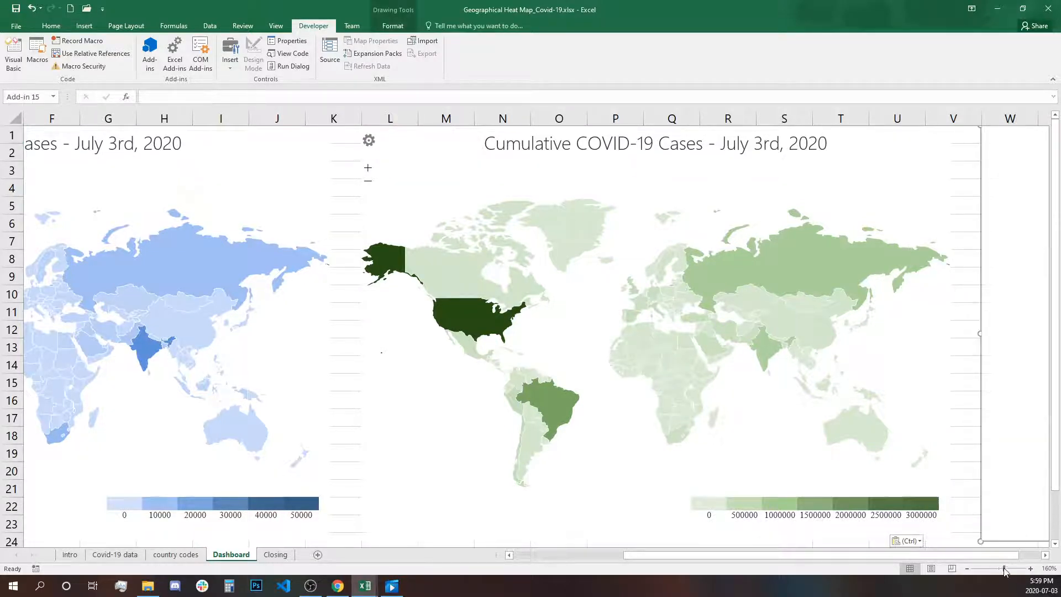
scroll(right, 3)
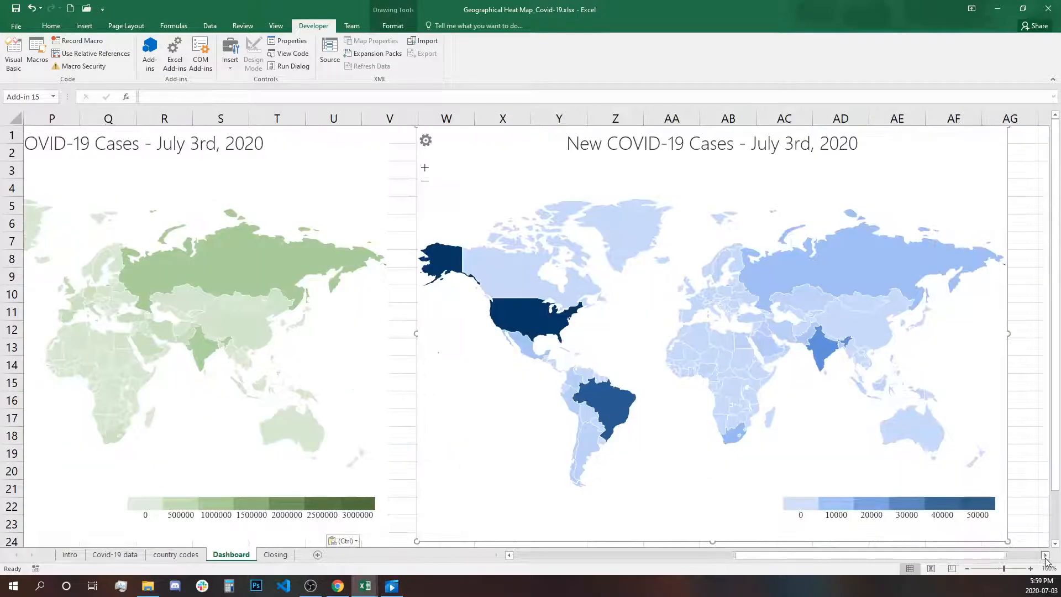
scroll(right, 3)
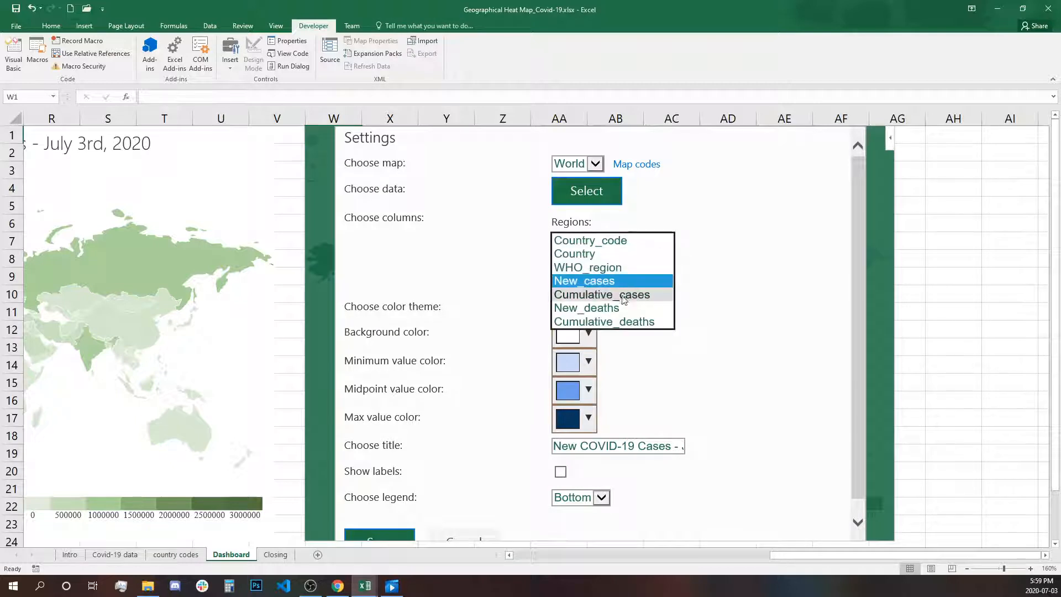
- Map the New_deaths column on a light-to-dark grey colour scale
click(586, 307)
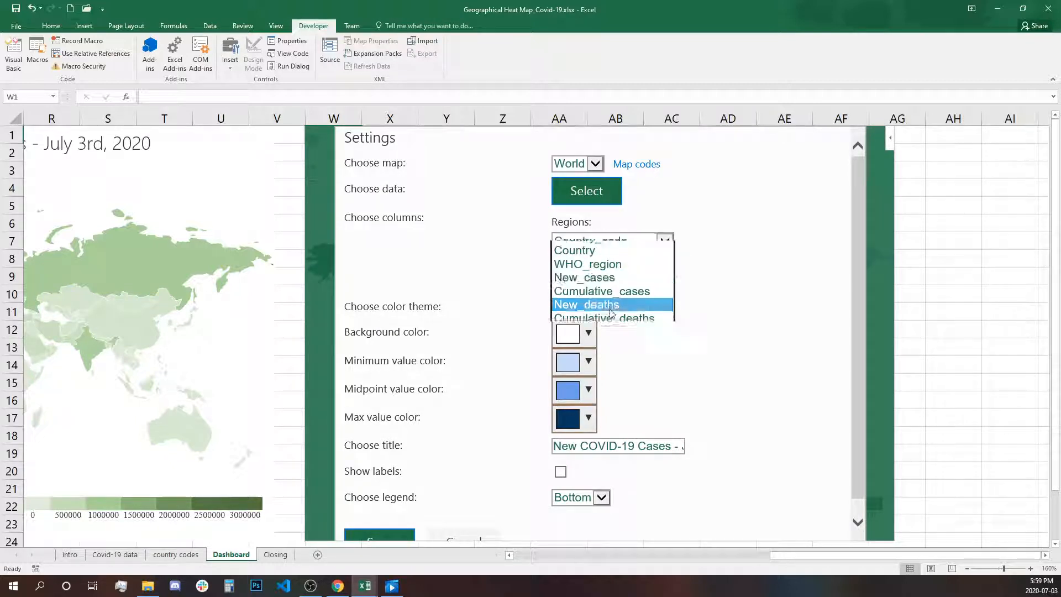
click(586, 304)
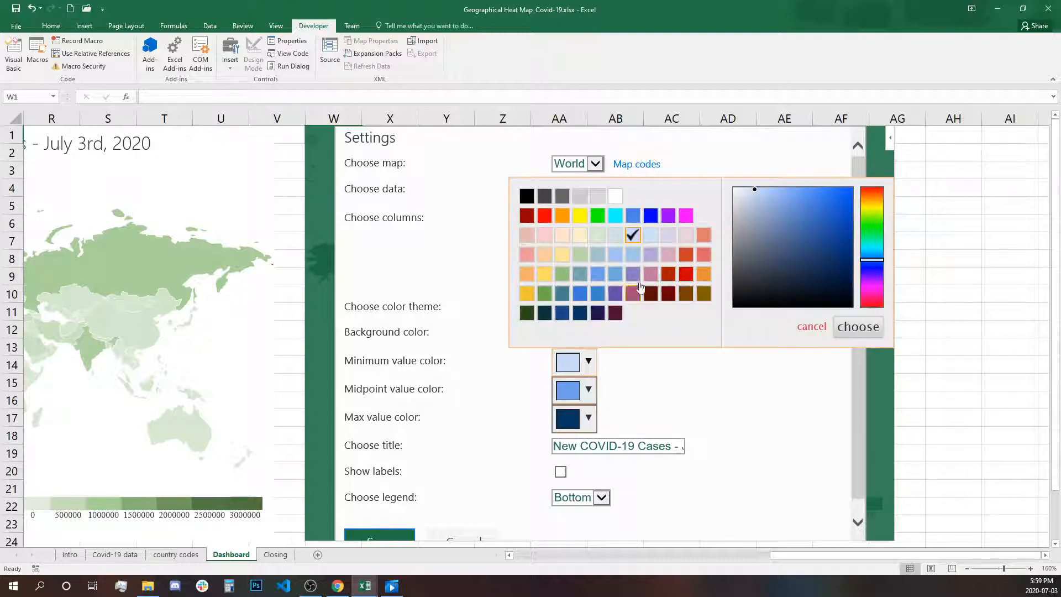
click(597, 197)
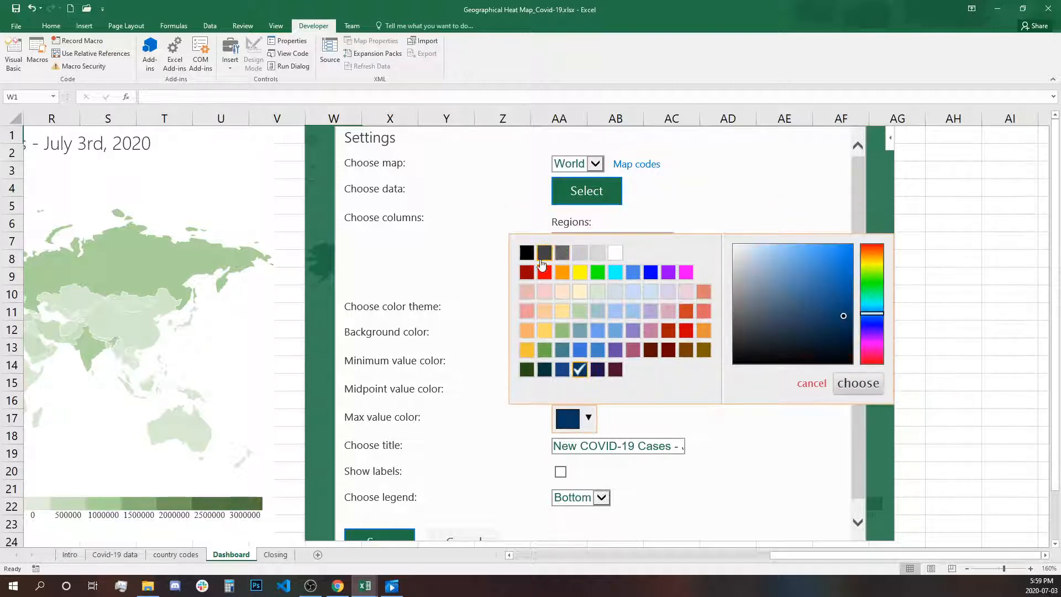
click(857, 384)
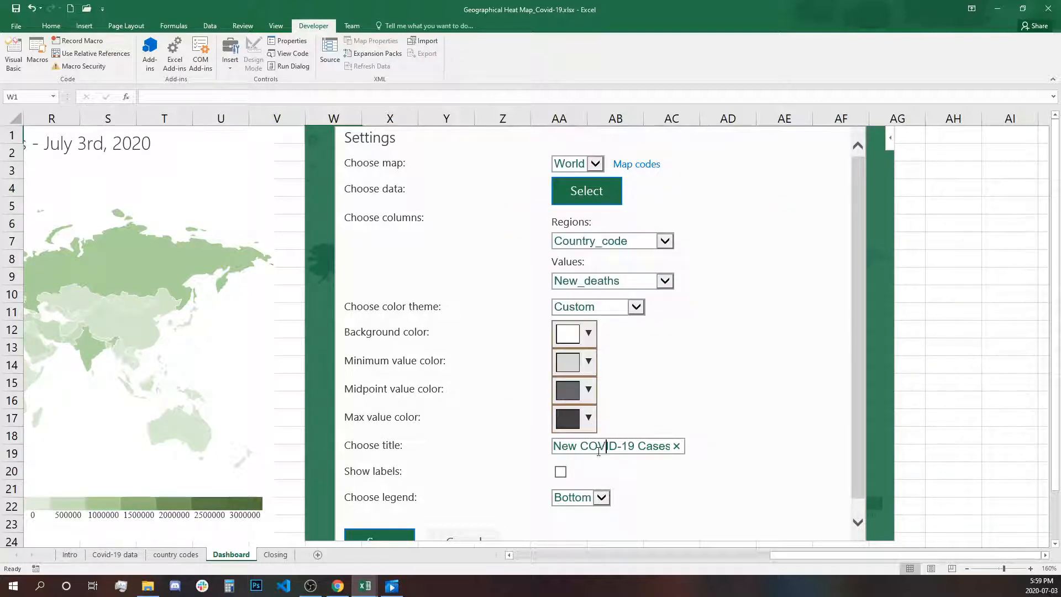
- Replace Cases with Deaths in the title and reach the legend position choices
double_click(651, 446)
text(Deaths - July 3rd,)
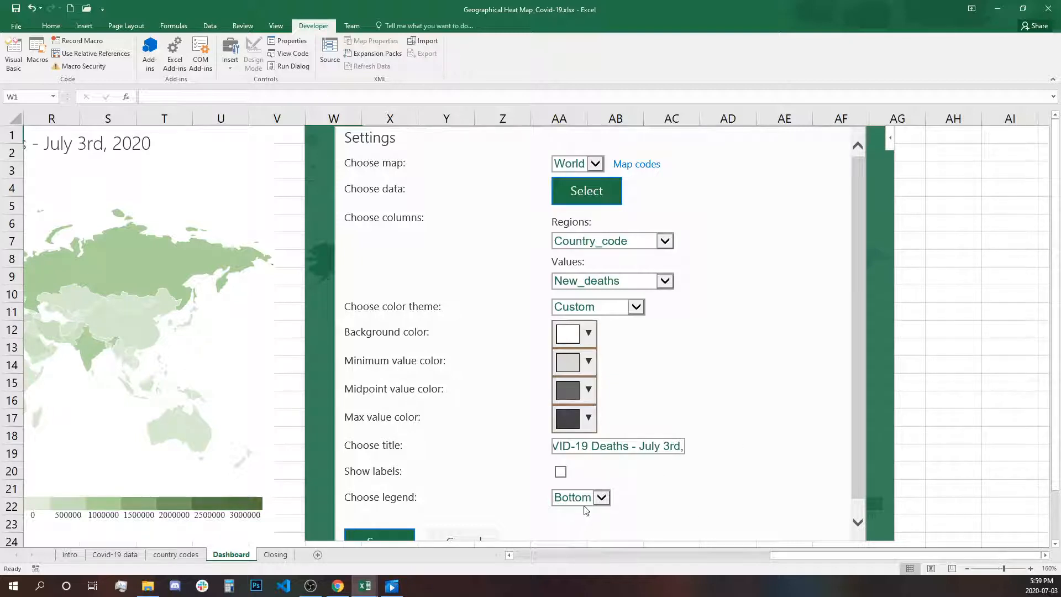
click(602, 497)
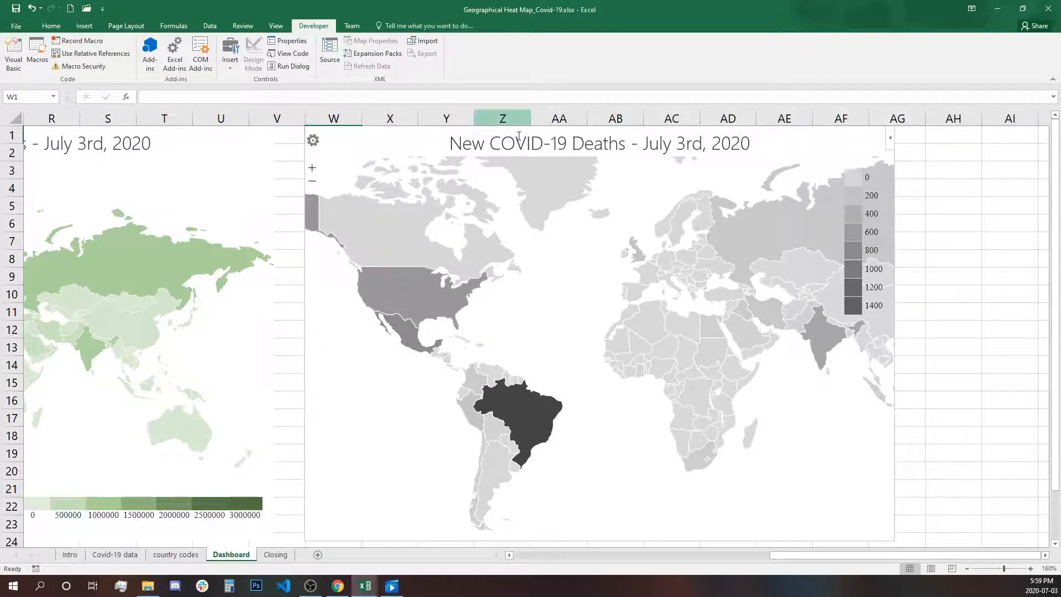
mouse_move(586, 167)
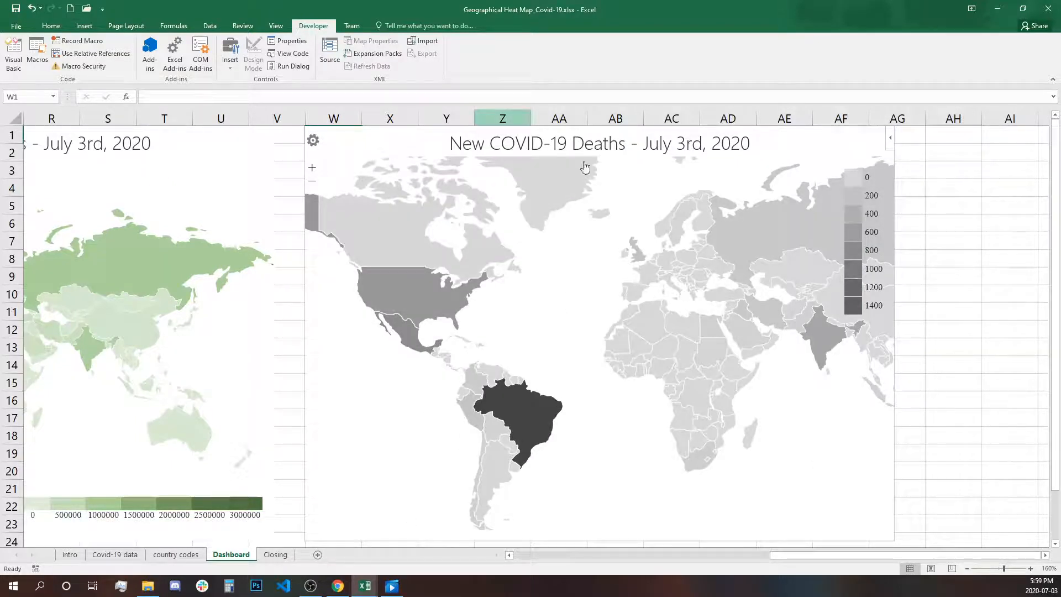
mouse_move(403, 335)
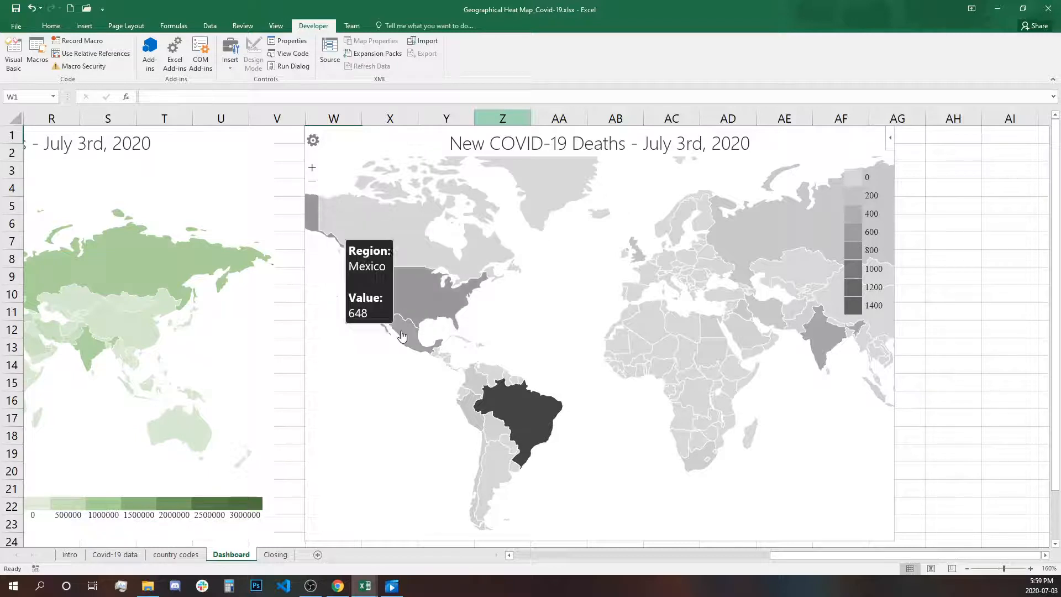
mouse_move(650, 318)
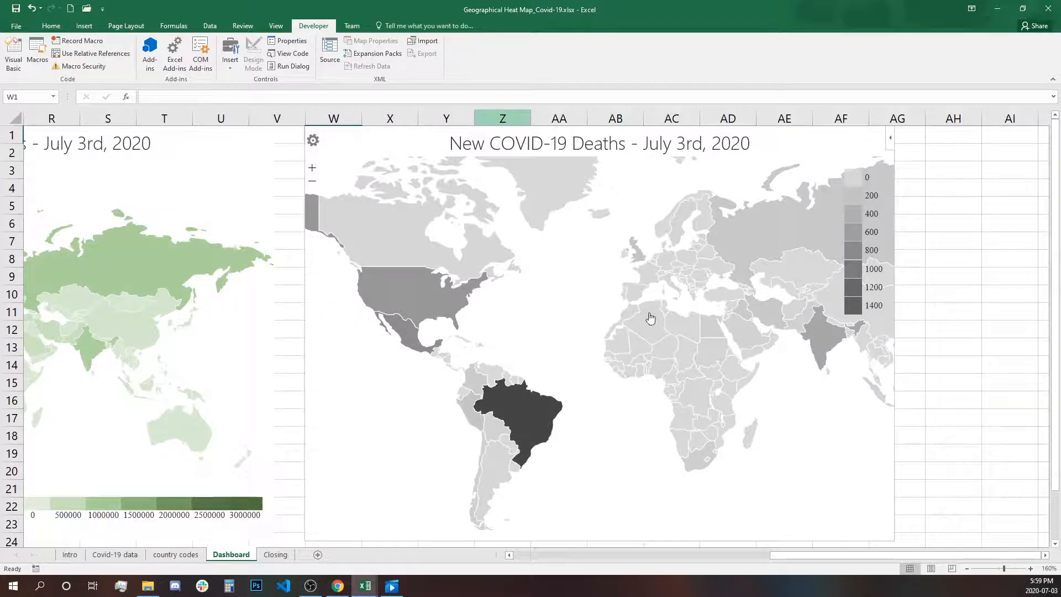
- Select the grey New COVID-19 Deaths map and move right to the fourth map
click(953, 135)
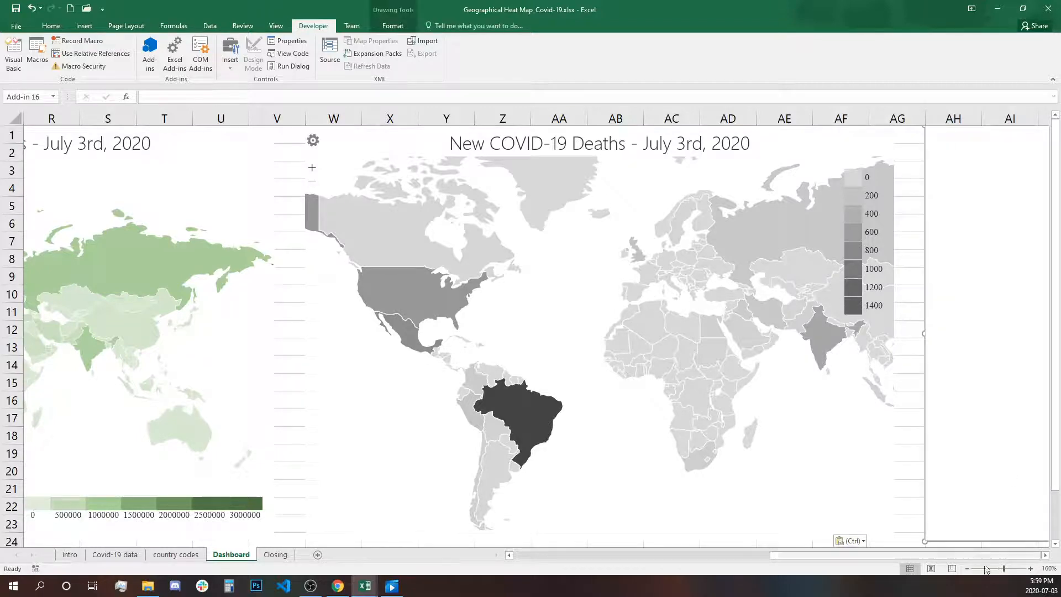
scroll(right, 3)
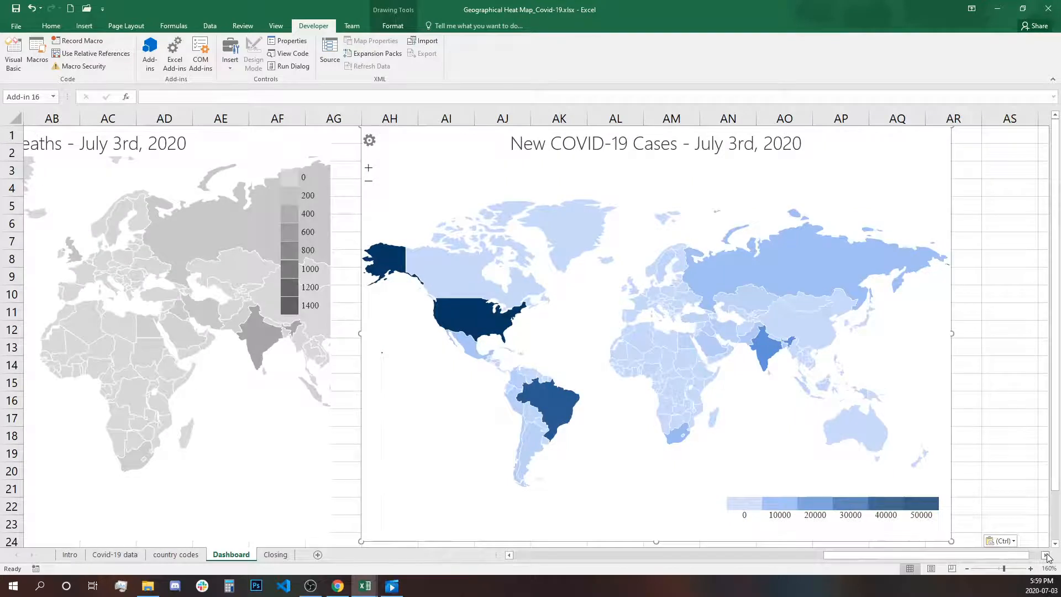
- In the fourth map's settings, plot Cumulative_deaths on a pink-to-dark-red colour scale
click(369, 140)
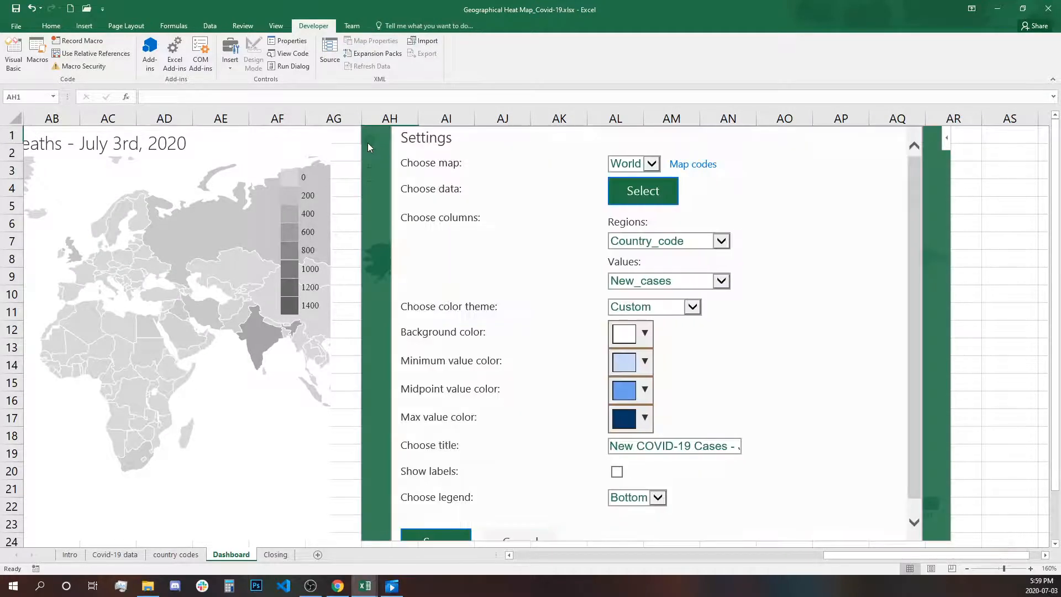
mouse_move(680, 284)
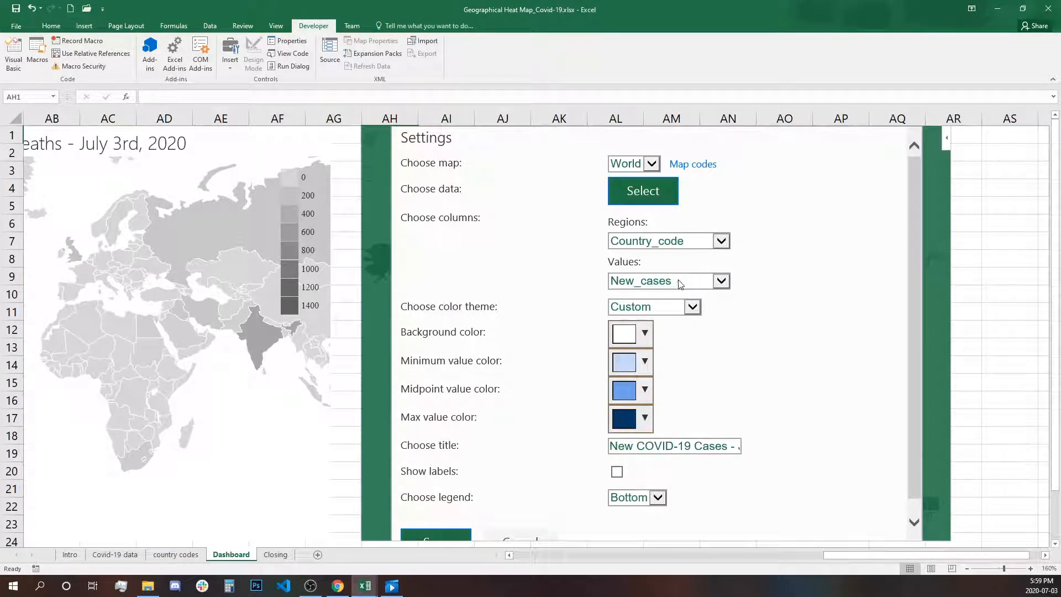
click(719, 281)
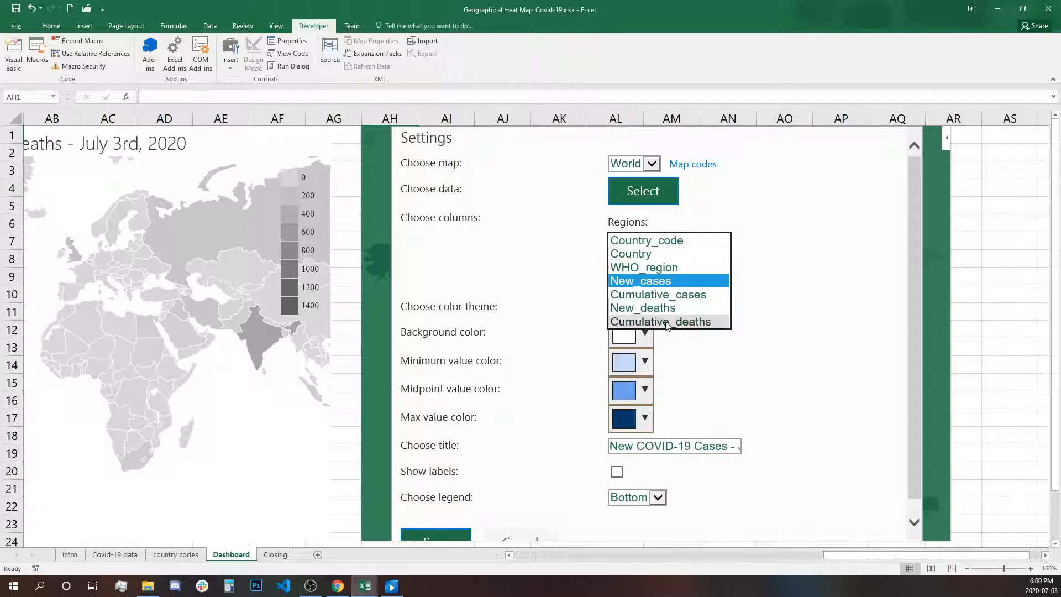
click(660, 321)
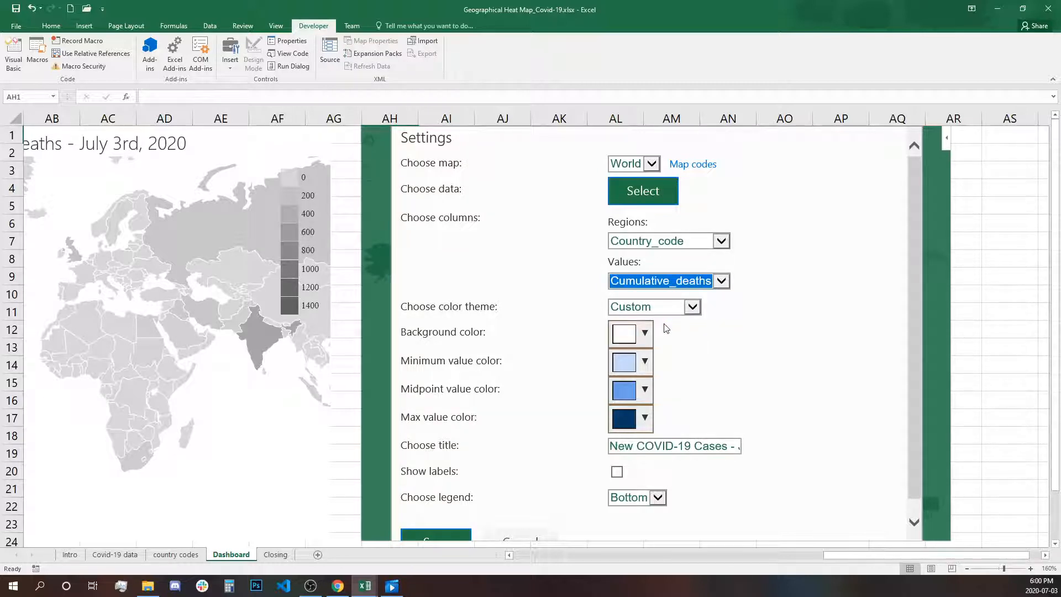
mouse_move(629, 361)
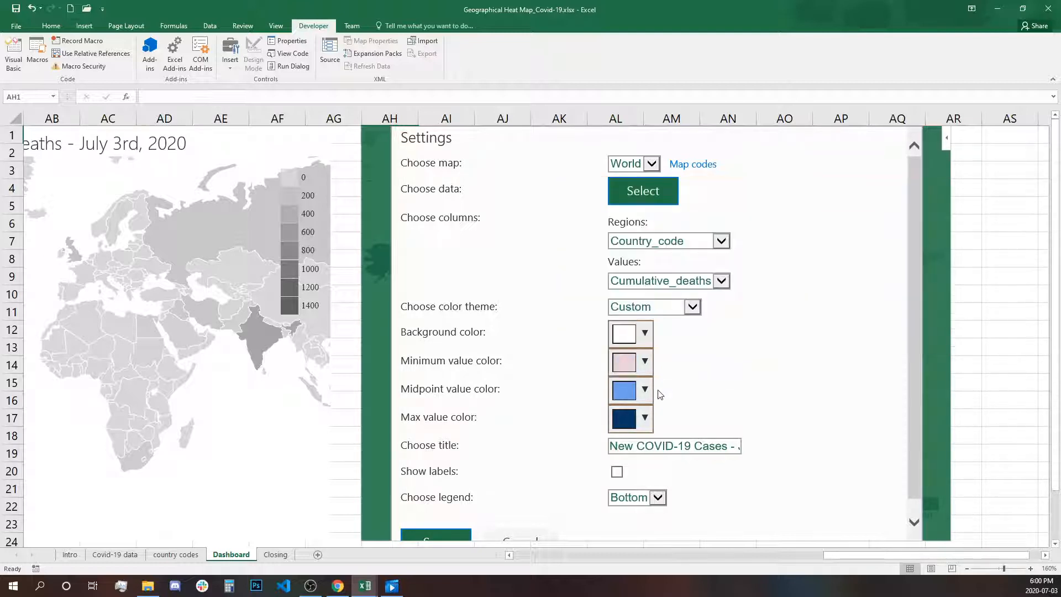
click(644, 388)
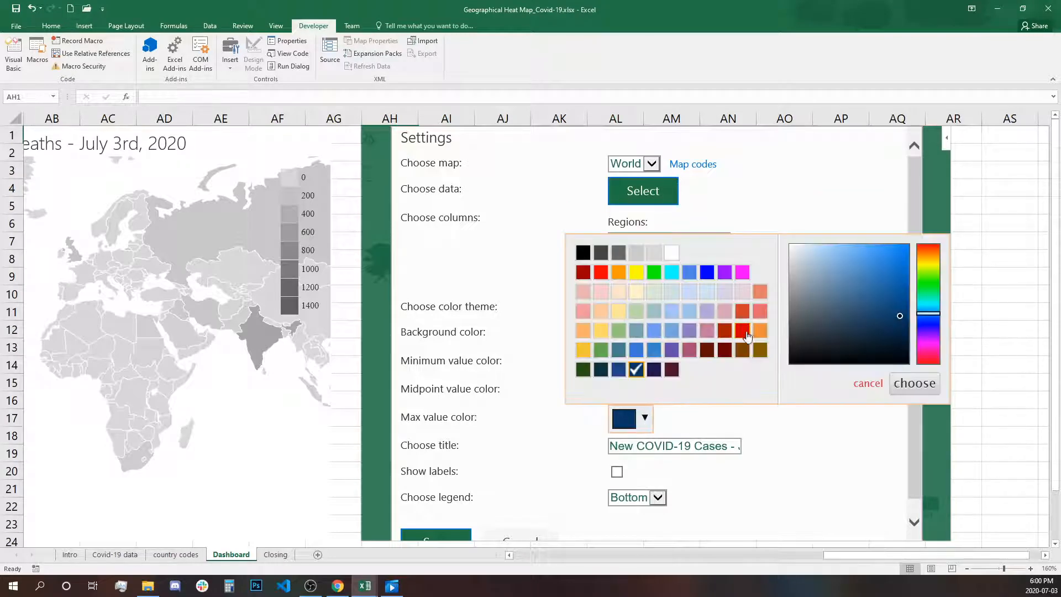
click(915, 383)
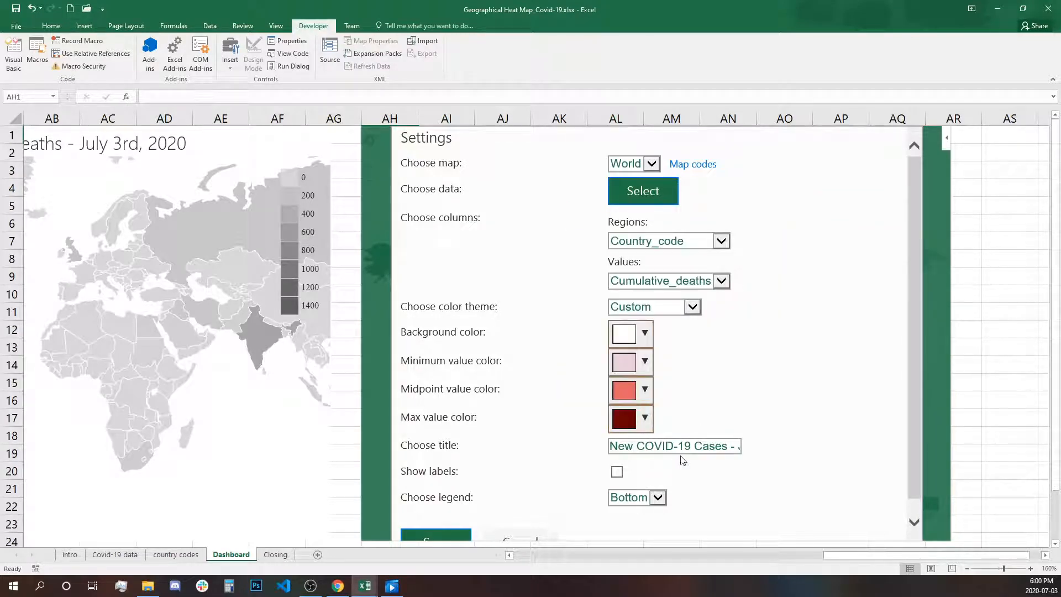
- Replace New with Cumulative in the title and place the legend on the right
double_click(621, 446)
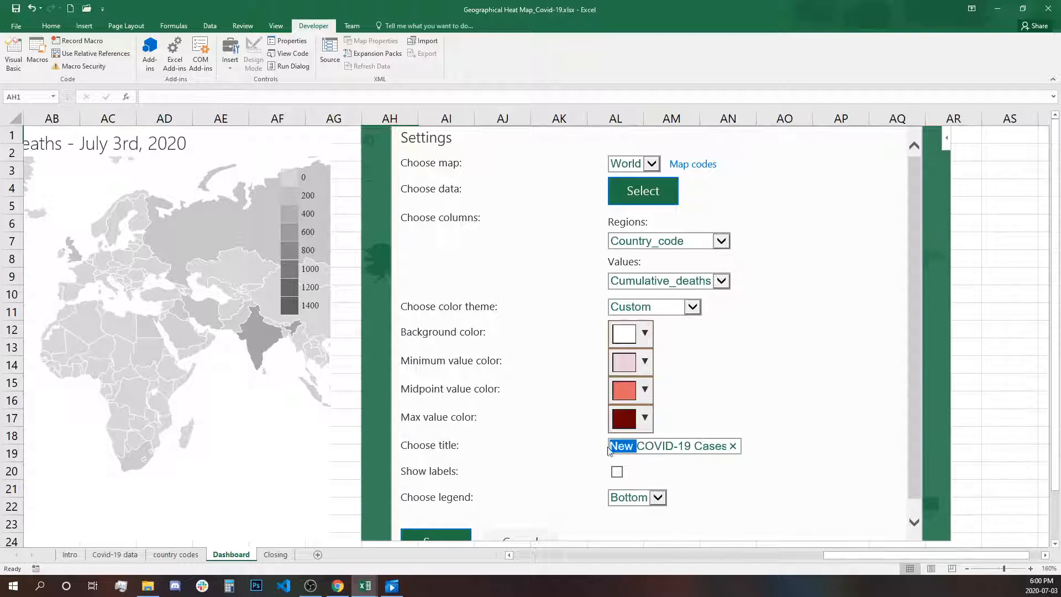
text(Cumulativ)
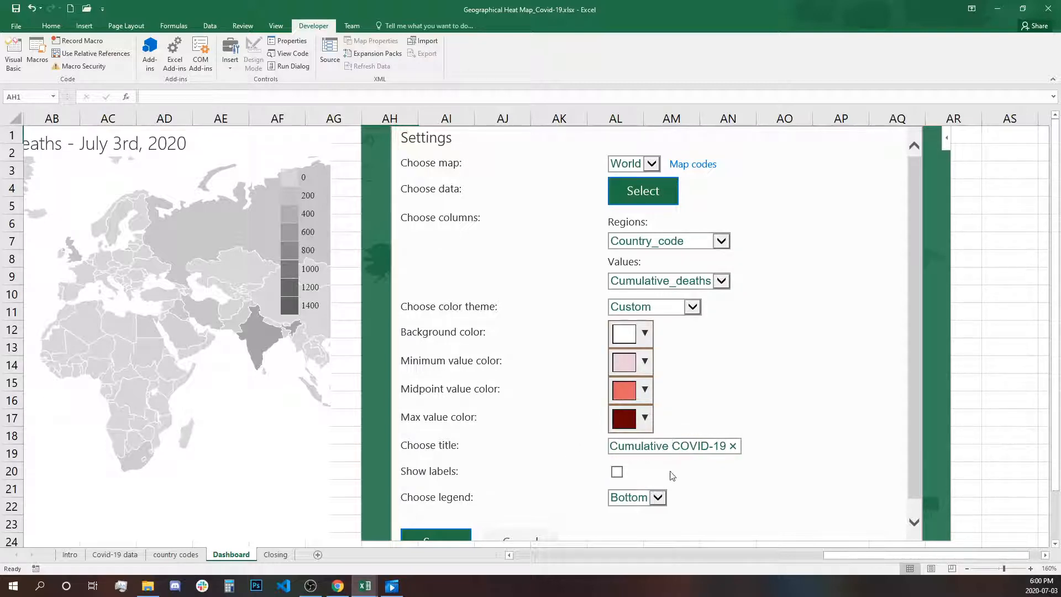
click(657, 498)
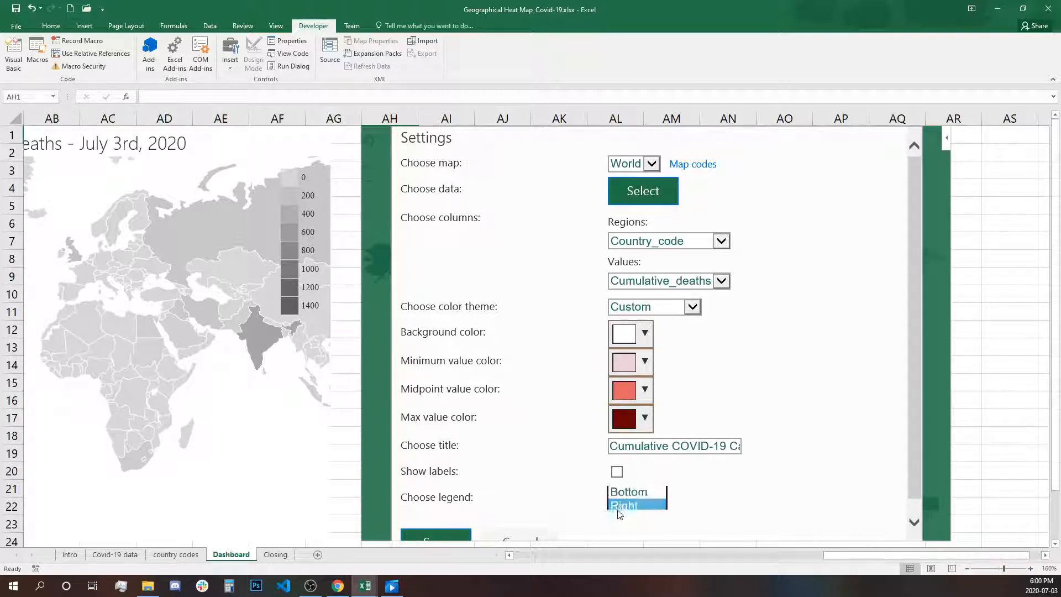
click(624, 506)
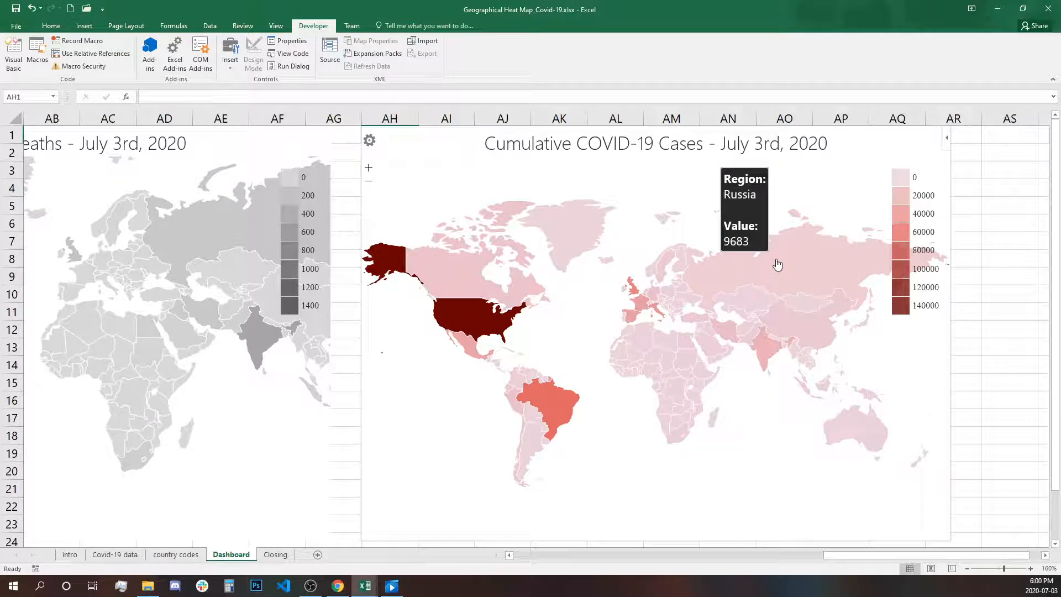
mouse_move(658, 314)
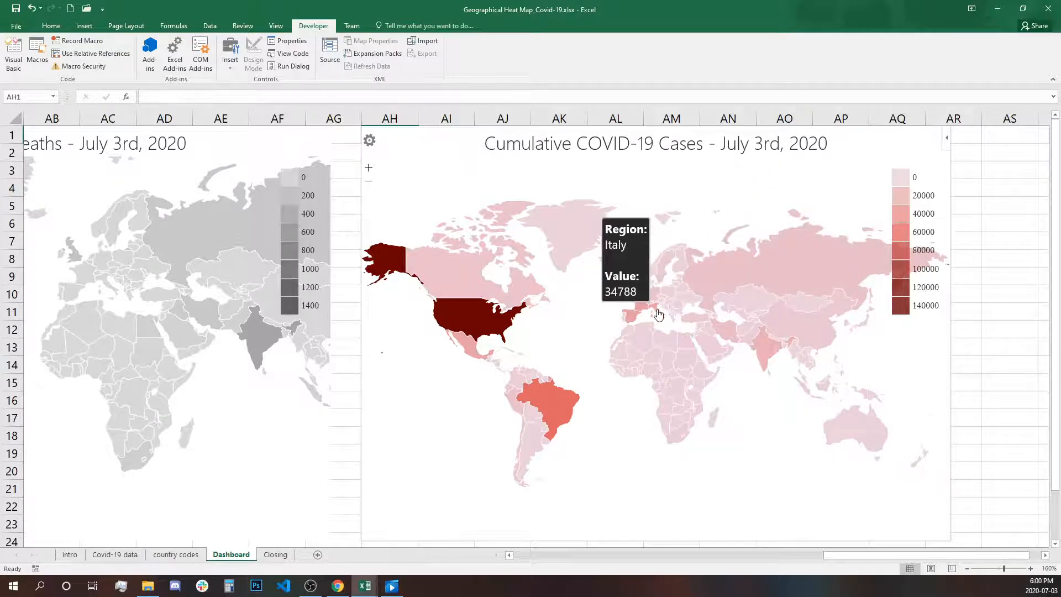
mouse_move(464, 325)
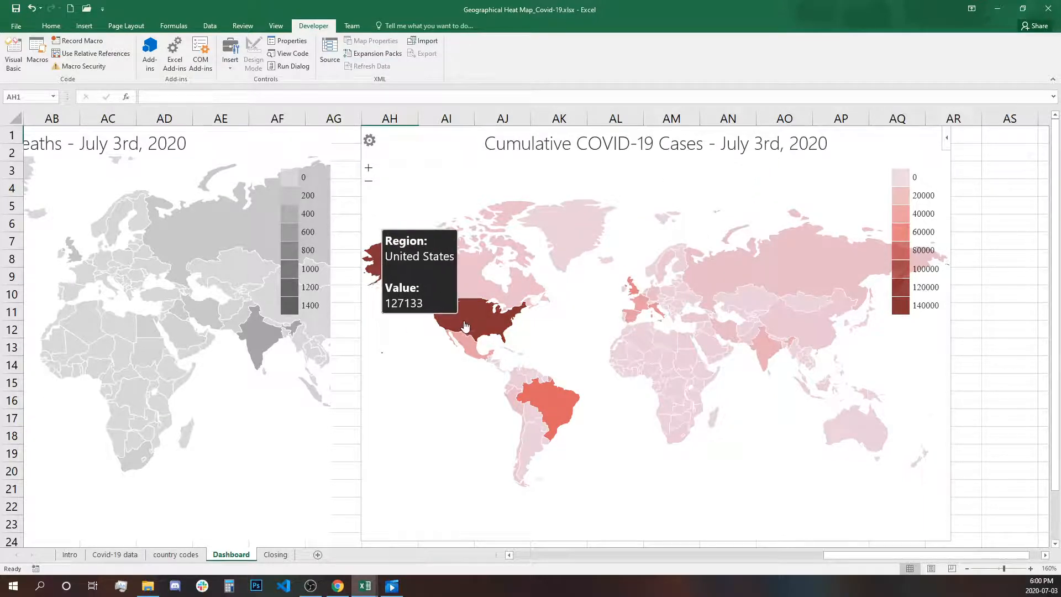
mouse_move(465, 282)
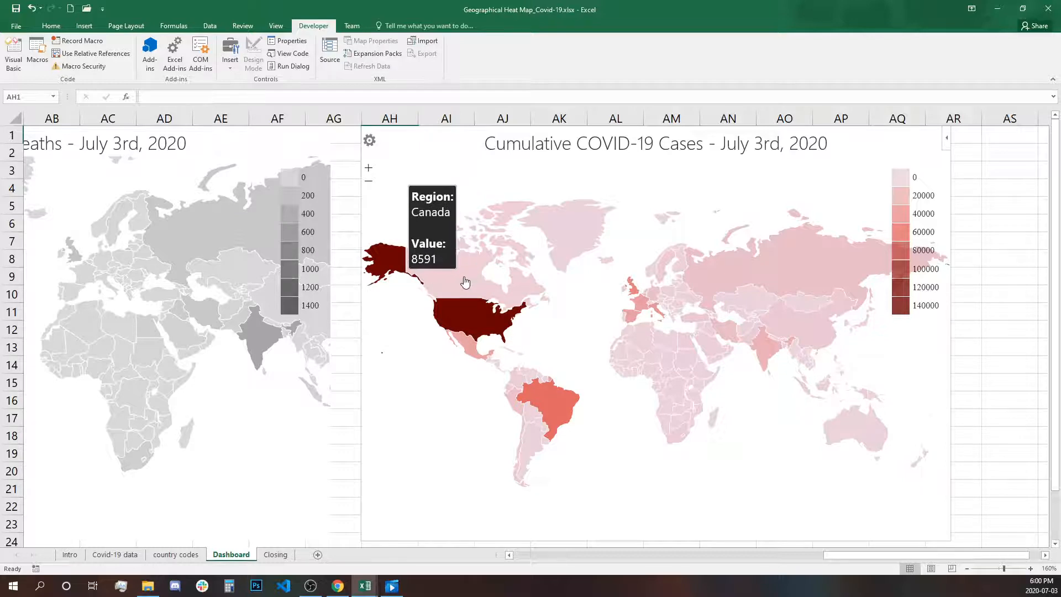
mouse_move(537, 417)
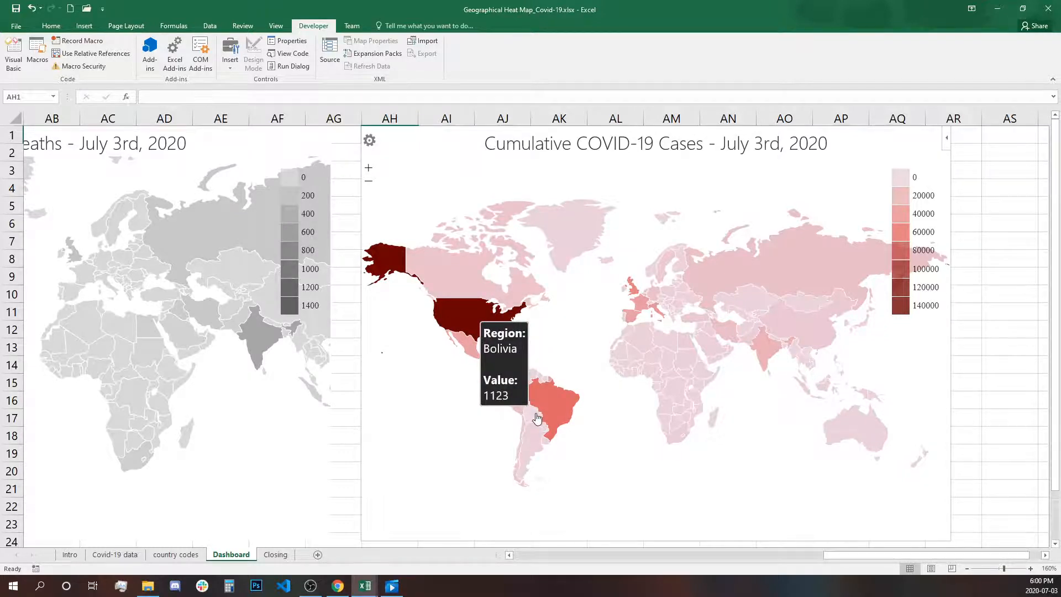
mouse_move(477, 543)
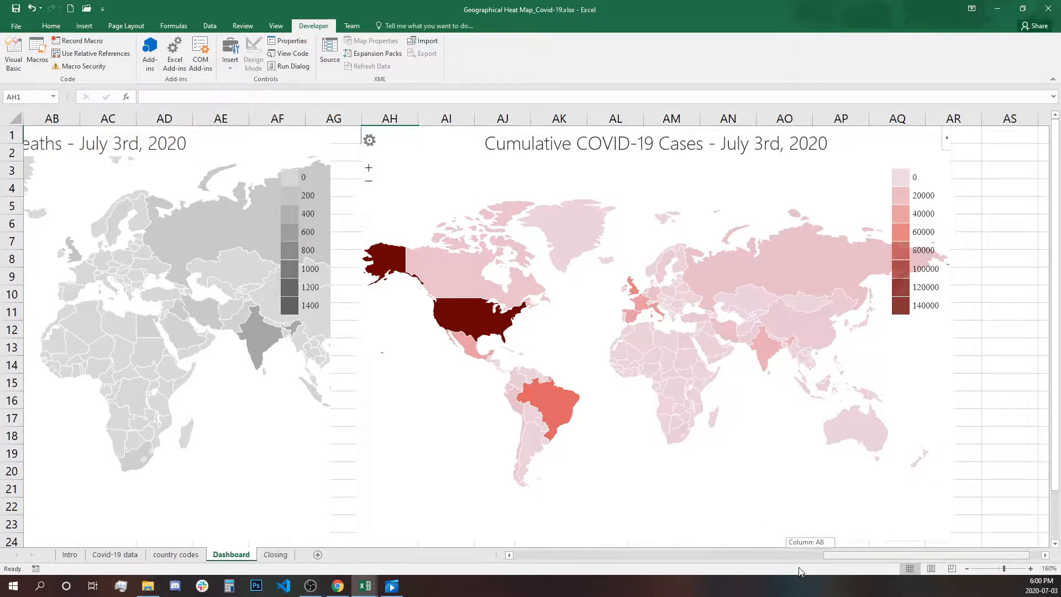
- Scroll the Dashboard left to column A to show the blue New COVID-19 Cases map
scroll(left, 3)
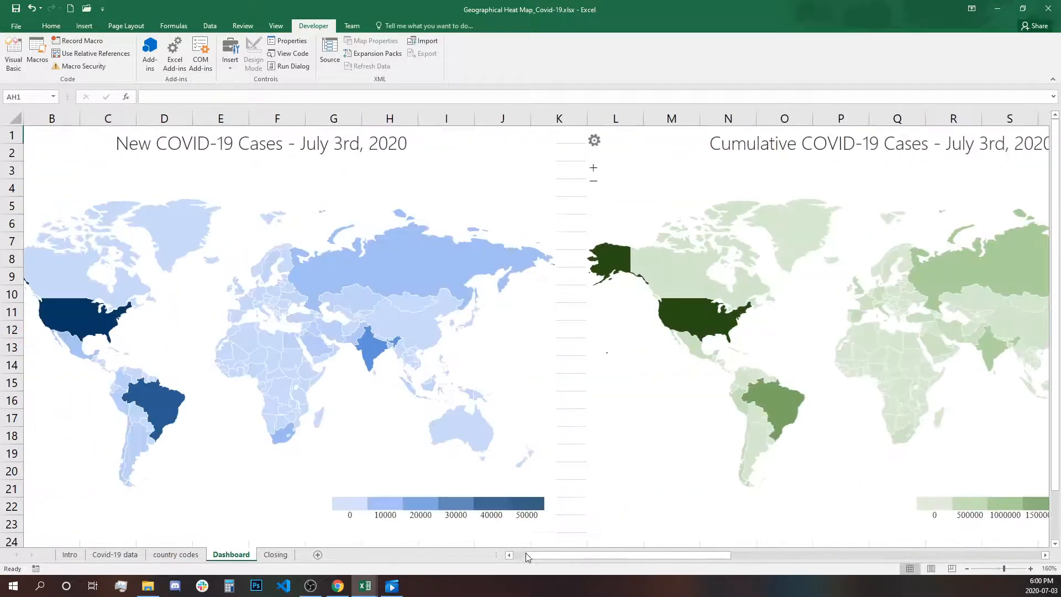
scroll(left, 3)
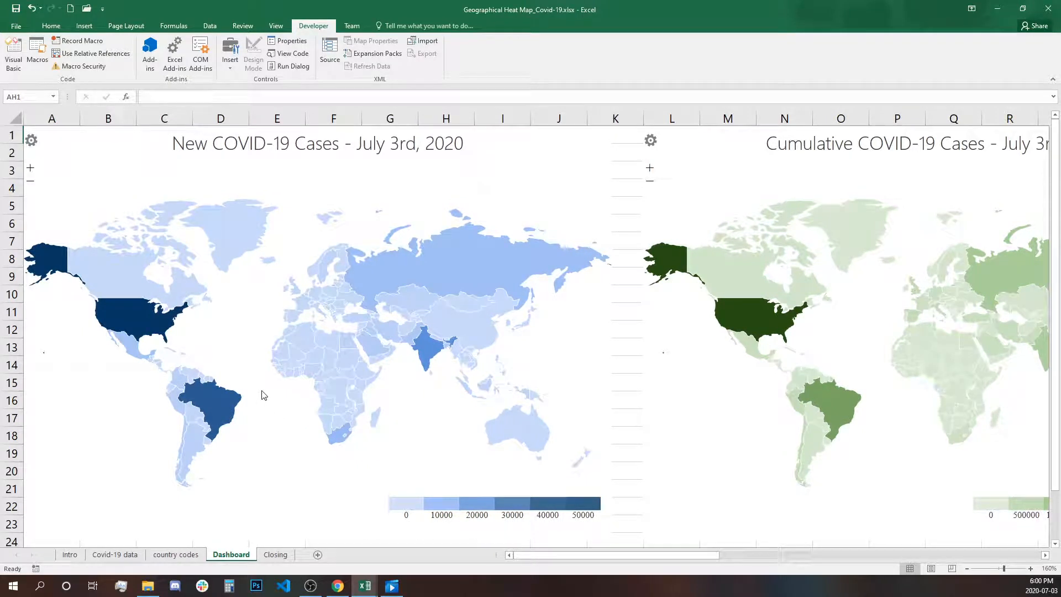
mouse_move(263, 390)
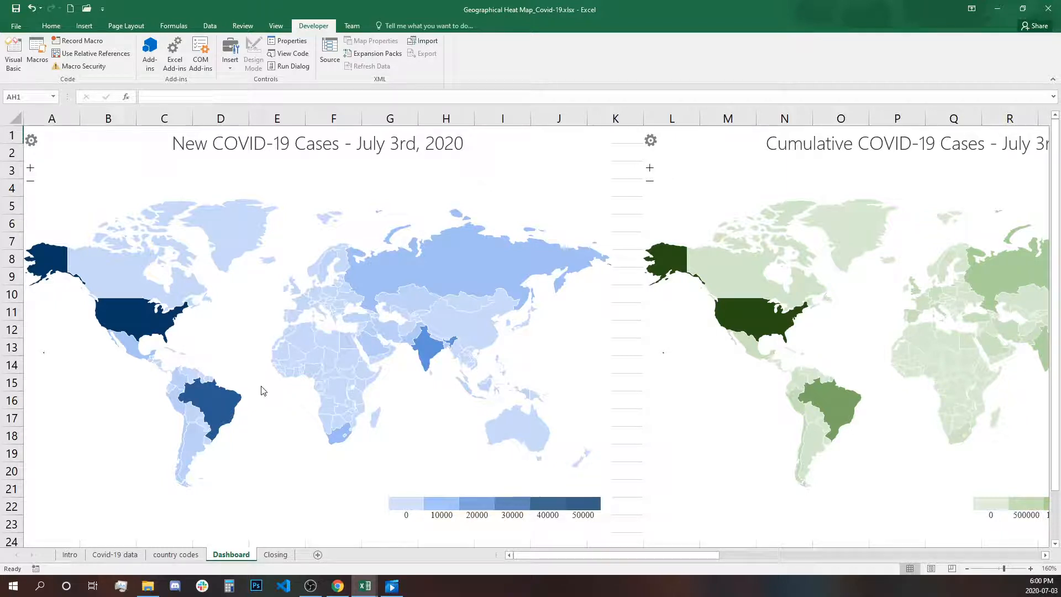
mouse_move(422, 277)
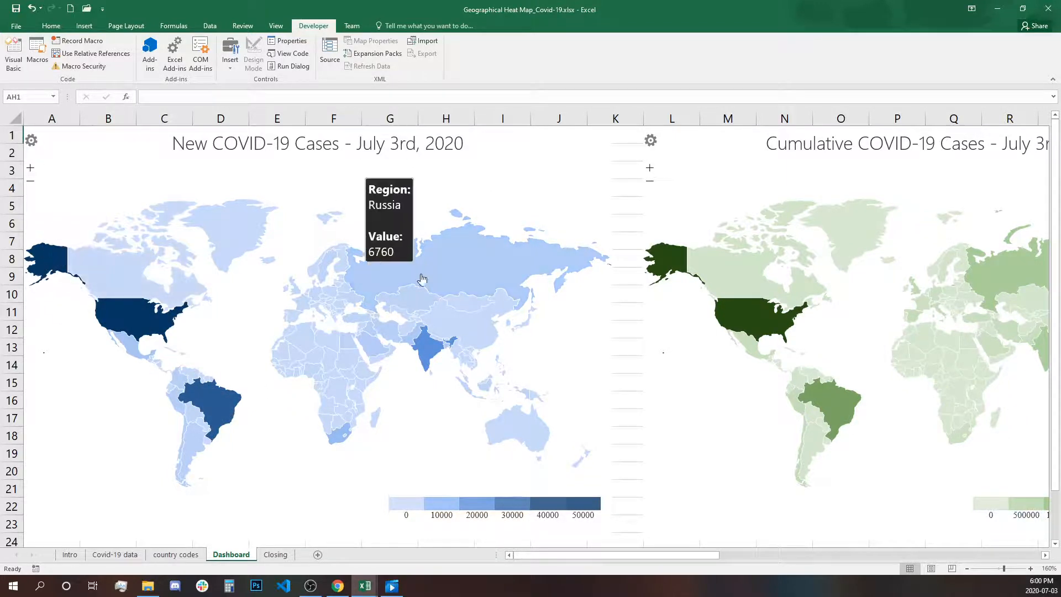
mouse_move(350, 457)
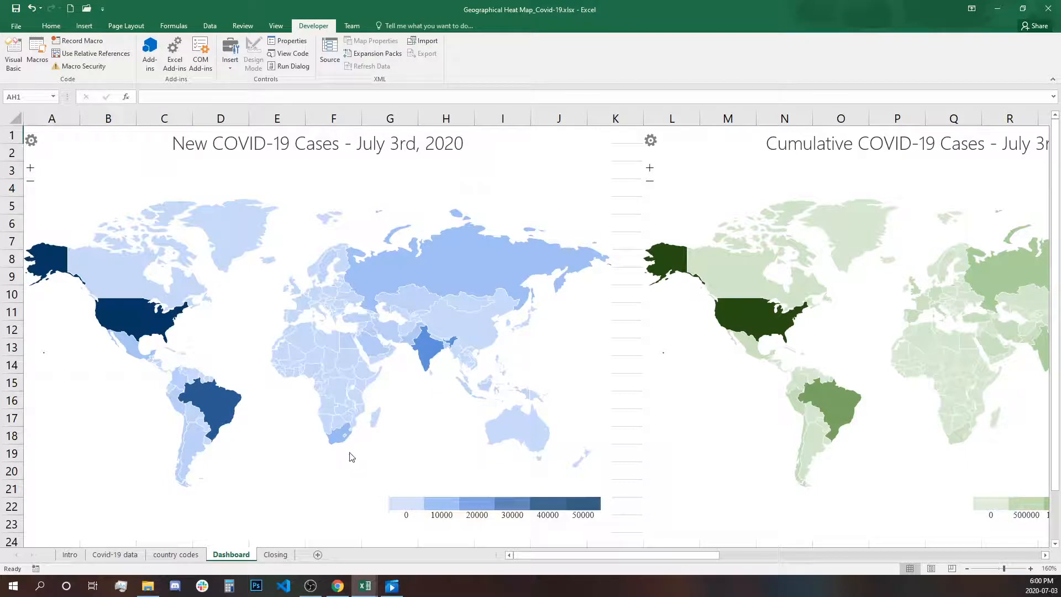
mouse_move(322, 523)
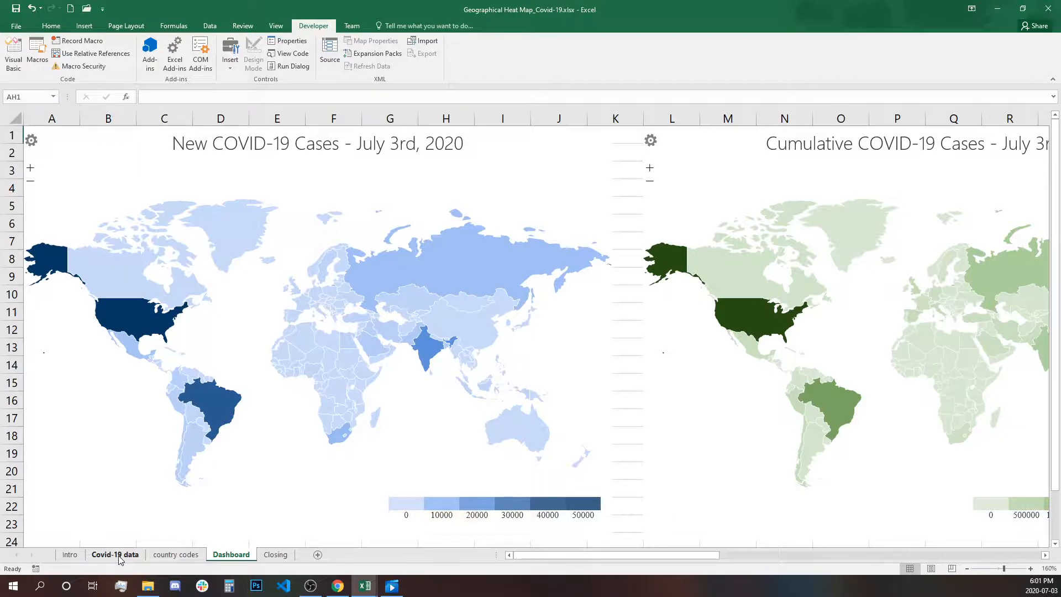
- View the Covid-19 data sheet's per-country table, then head back toward the Dashboard
click(114, 553)
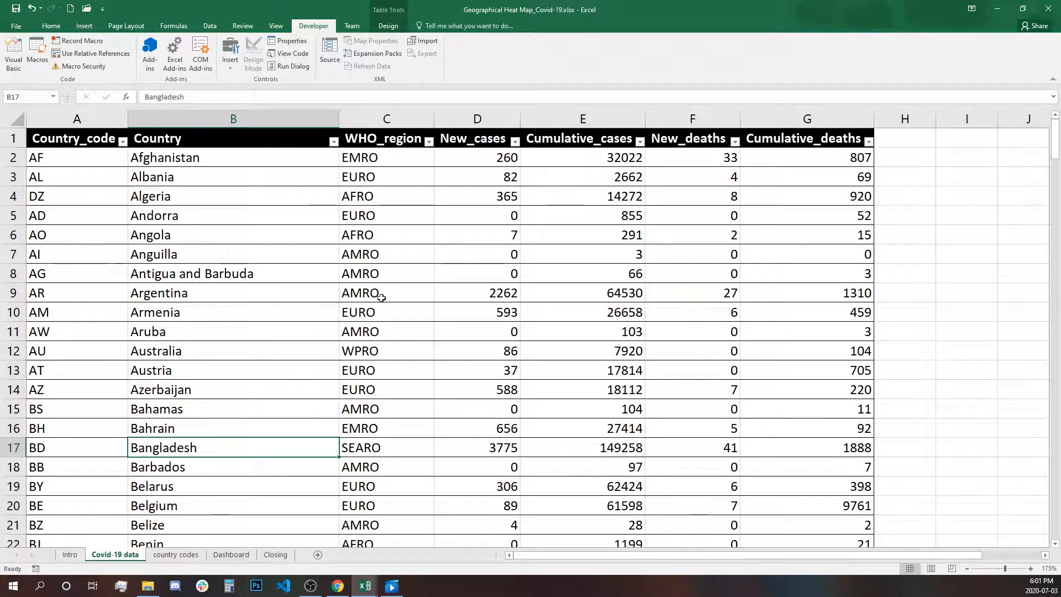
mouse_move(428, 346)
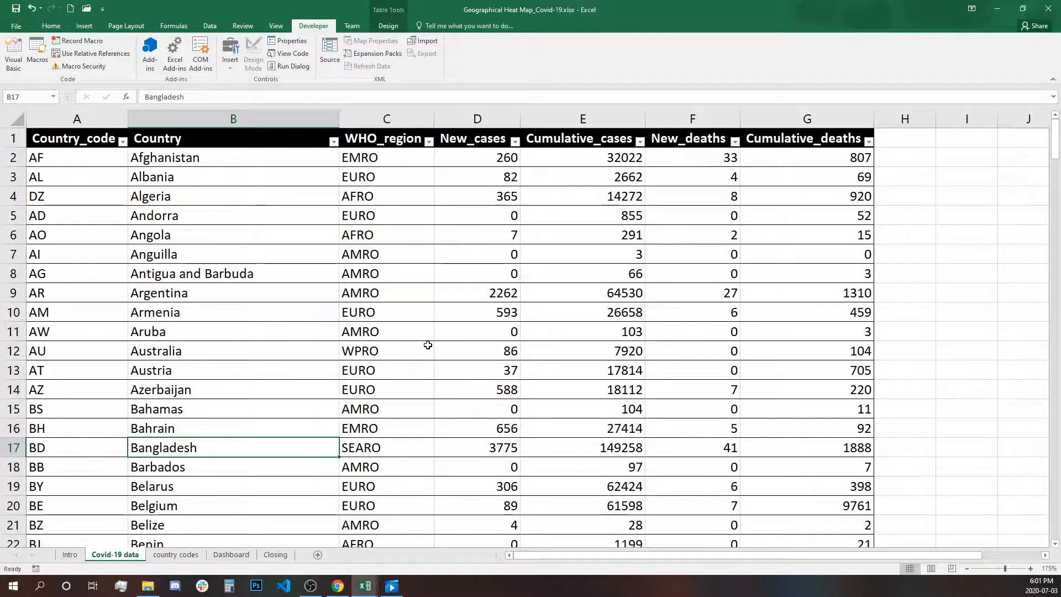
mouse_move(852, 476)
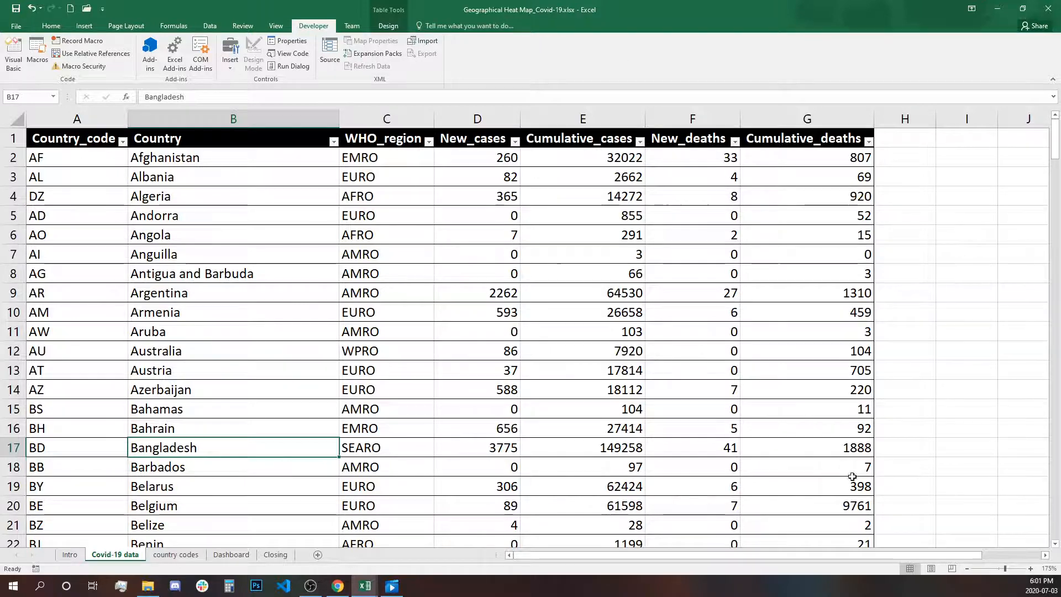
mouse_move(521, 206)
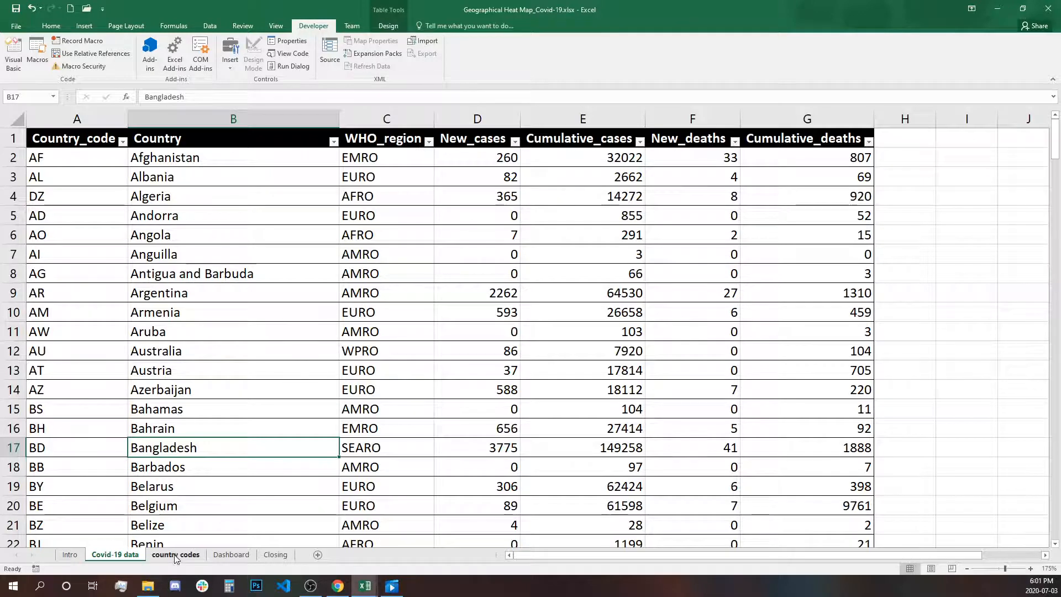
click(231, 554)
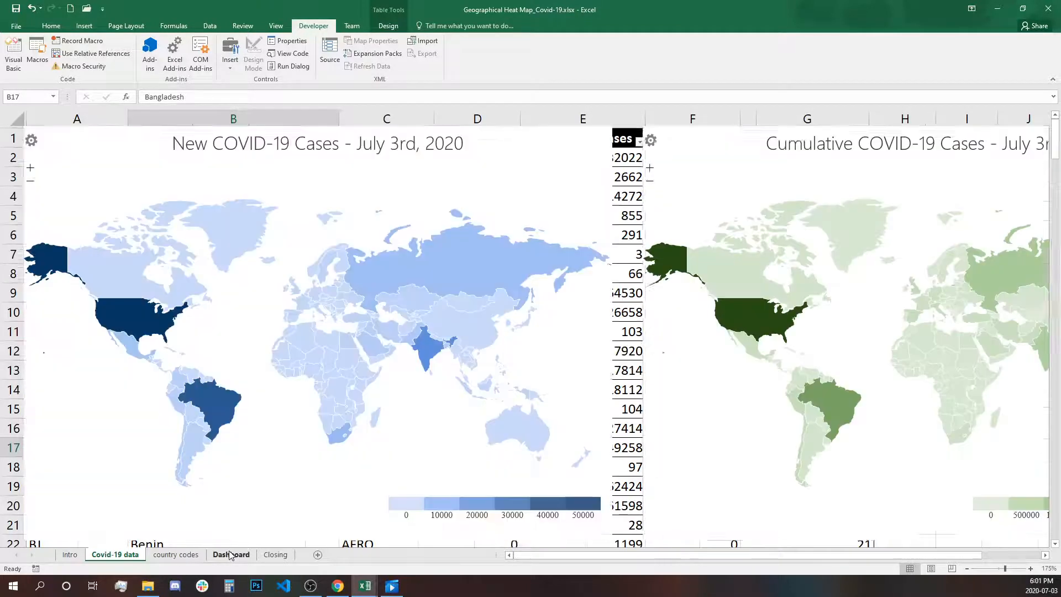
- Return to the Dashboard maps, then switch to the Closing sheet with its thank-you message
click(231, 554)
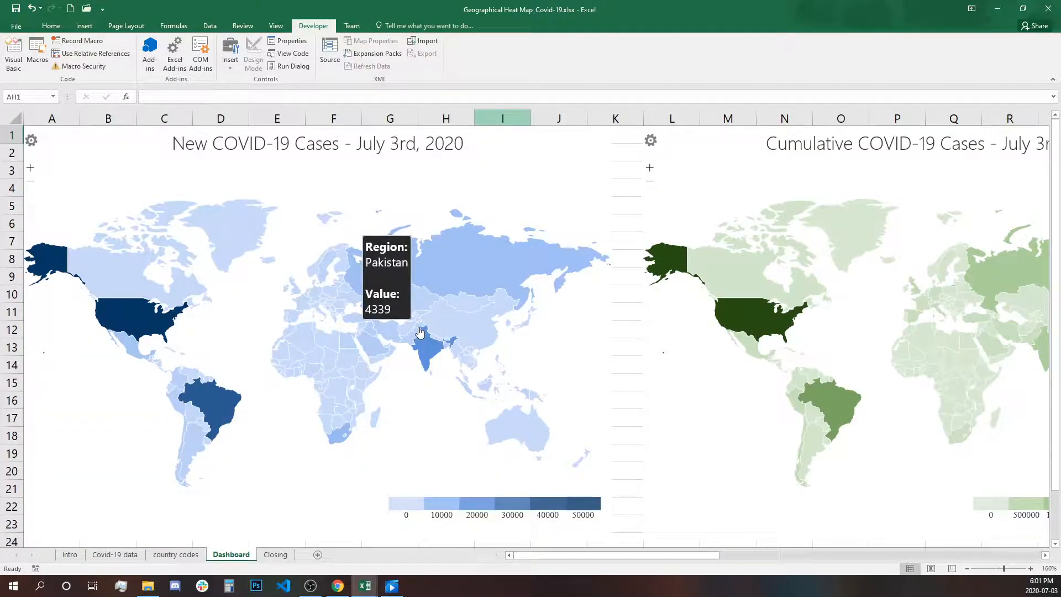
mouse_move(372, 463)
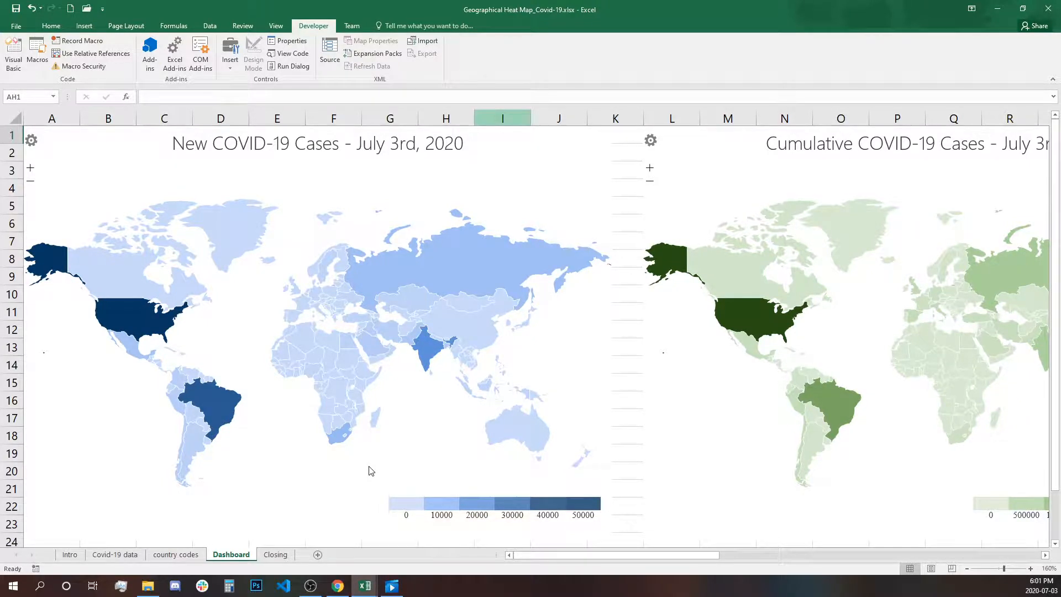
mouse_move(347, 508)
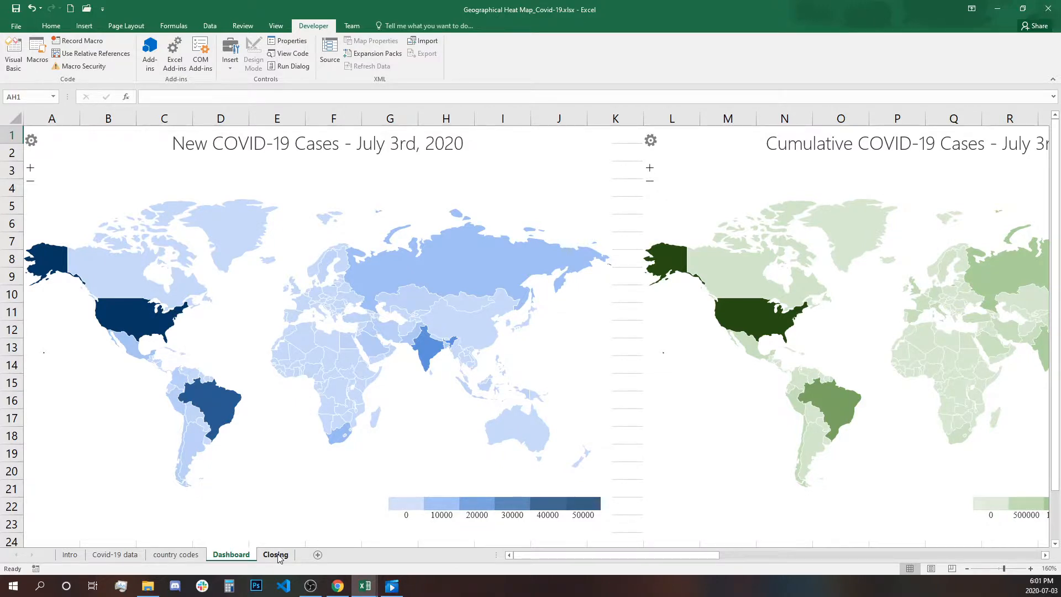
click(275, 554)
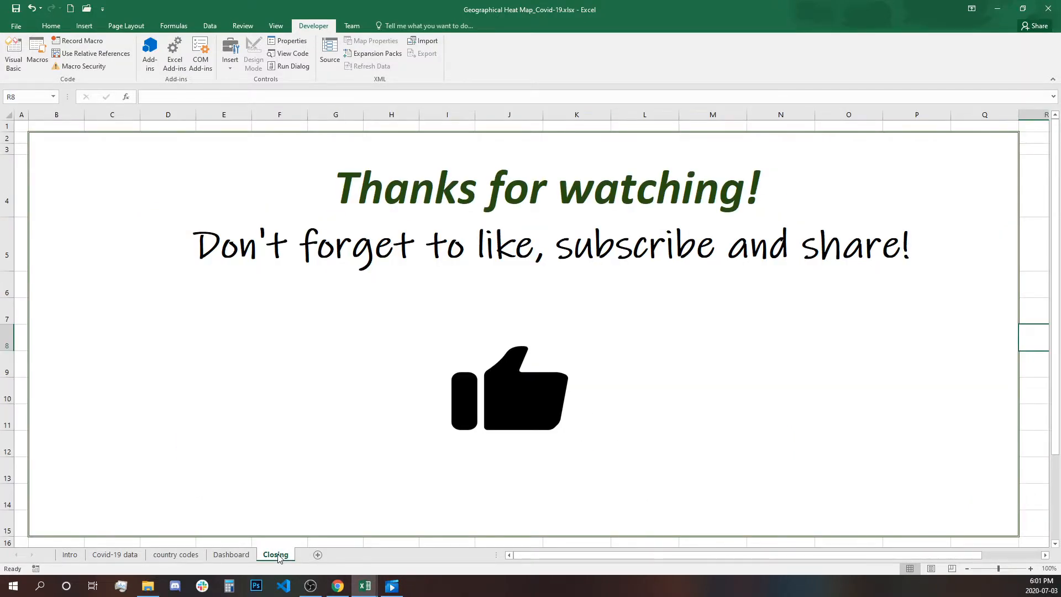
mouse_move(762, 368)
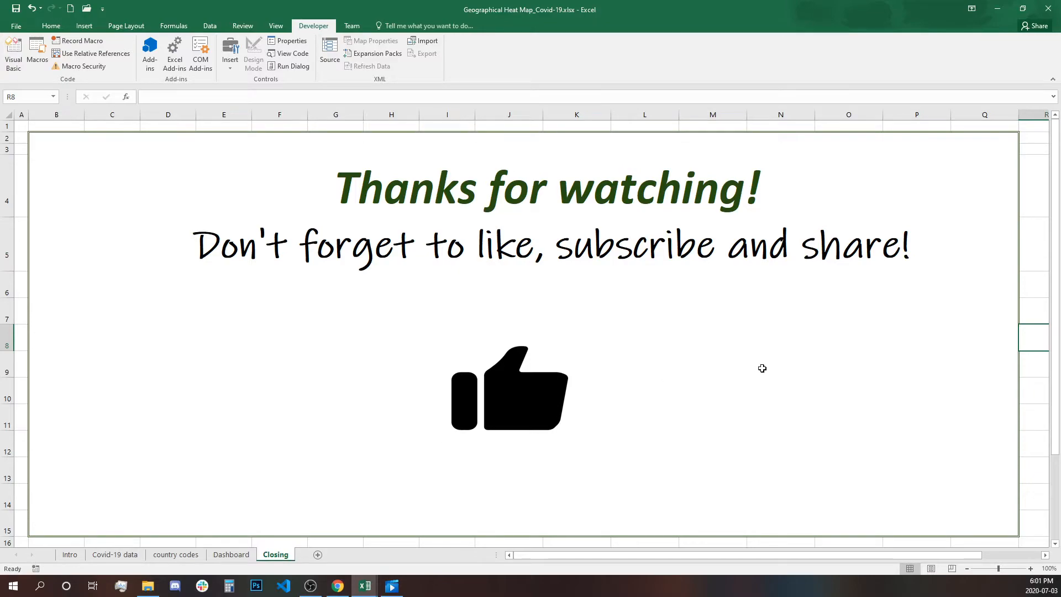